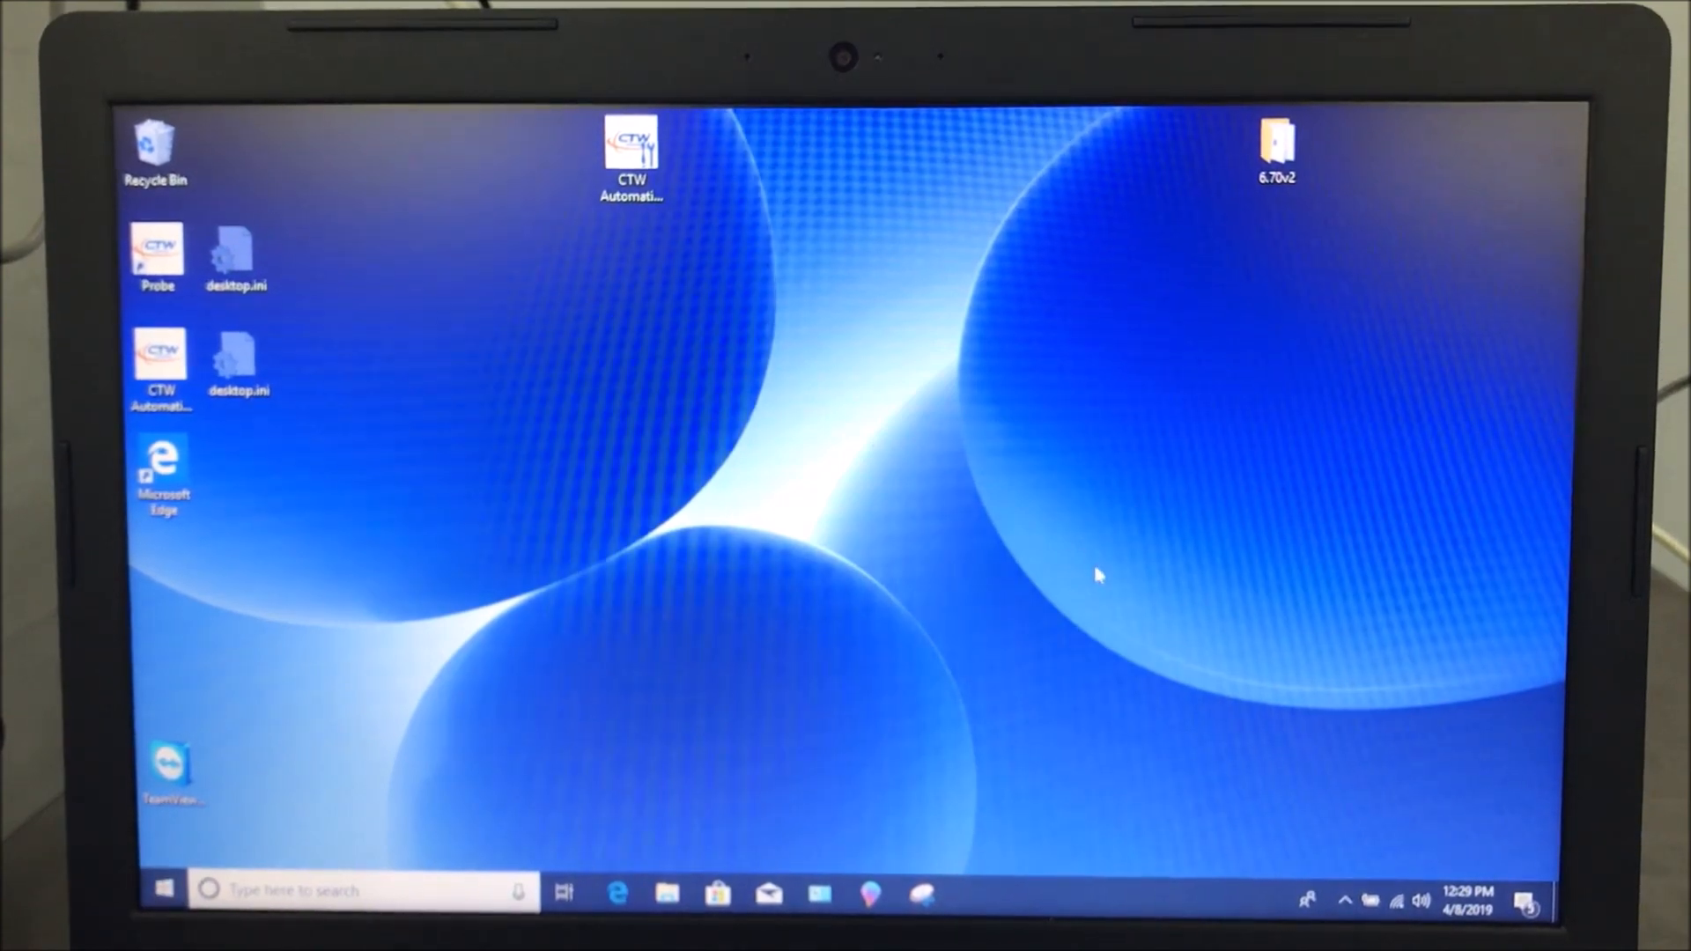
mouse_move(528, 496)
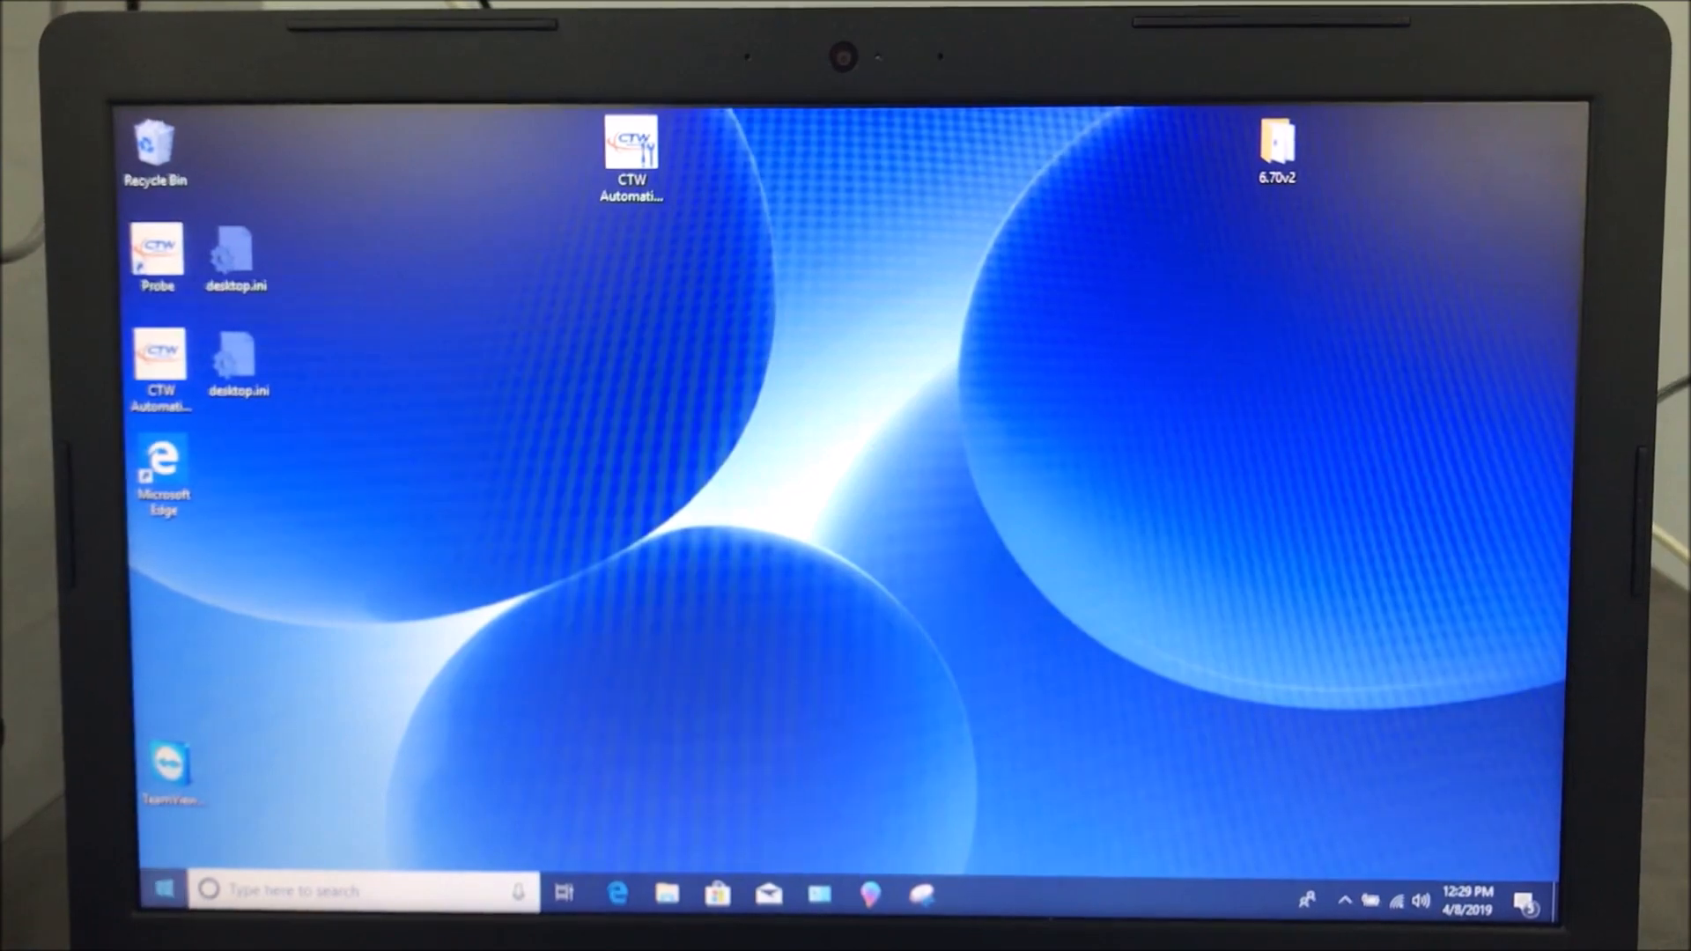
Open the Windows Start menu from the taskbar Start button
left_click(163, 888)
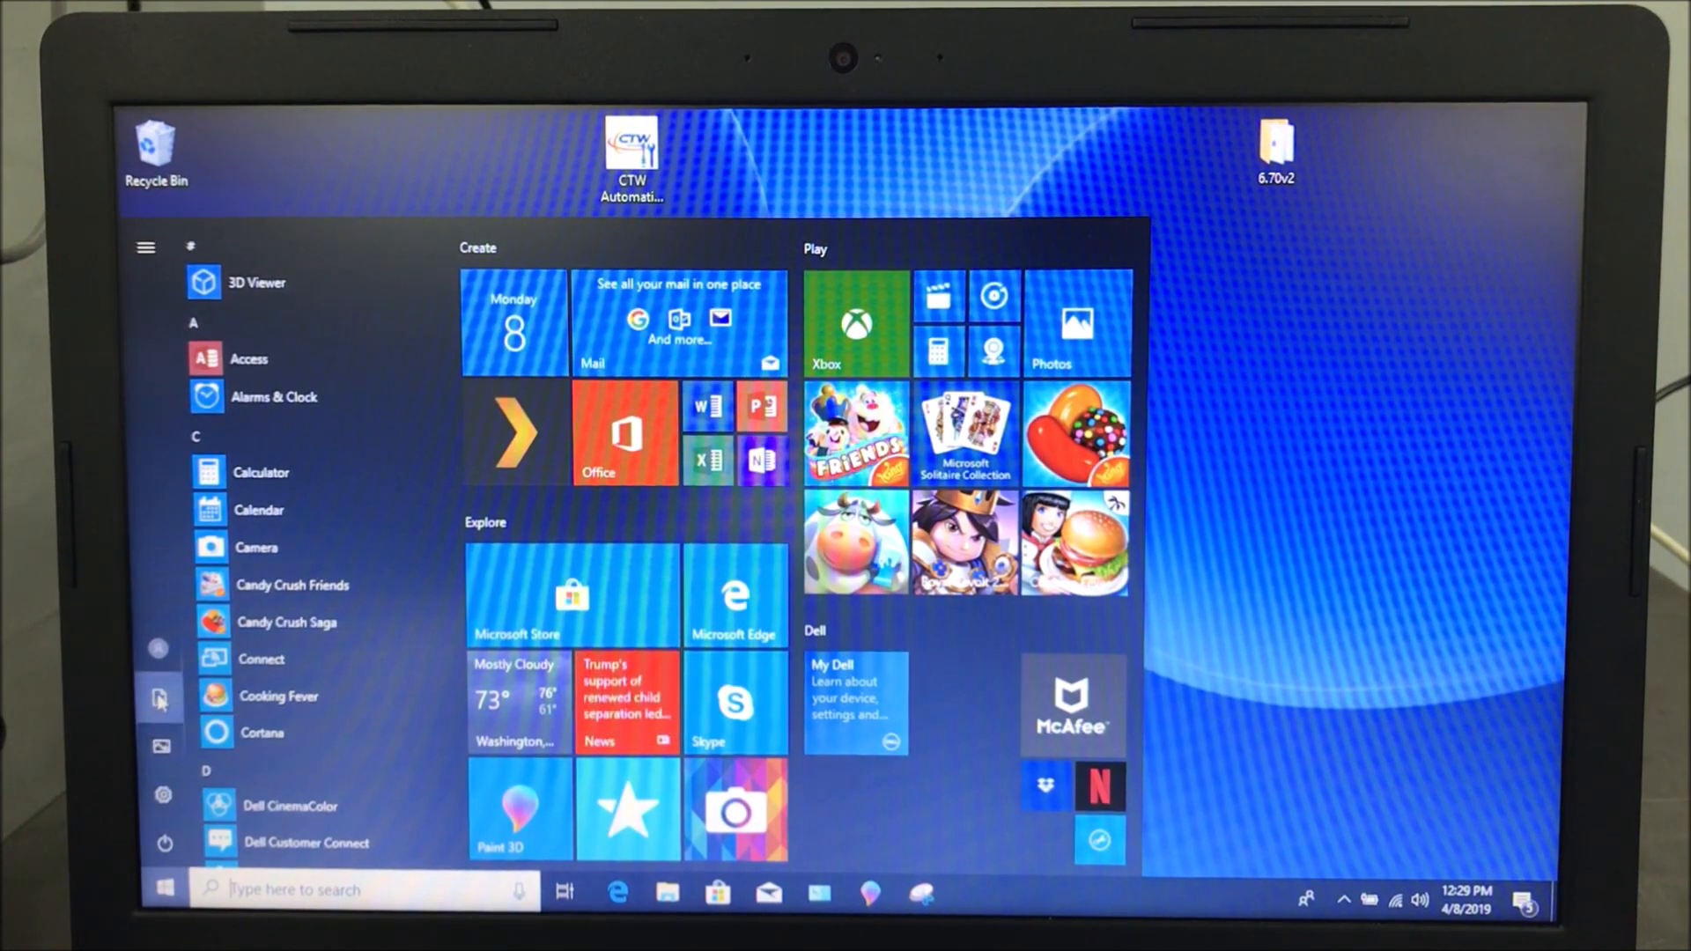
mouse_move(159, 697)
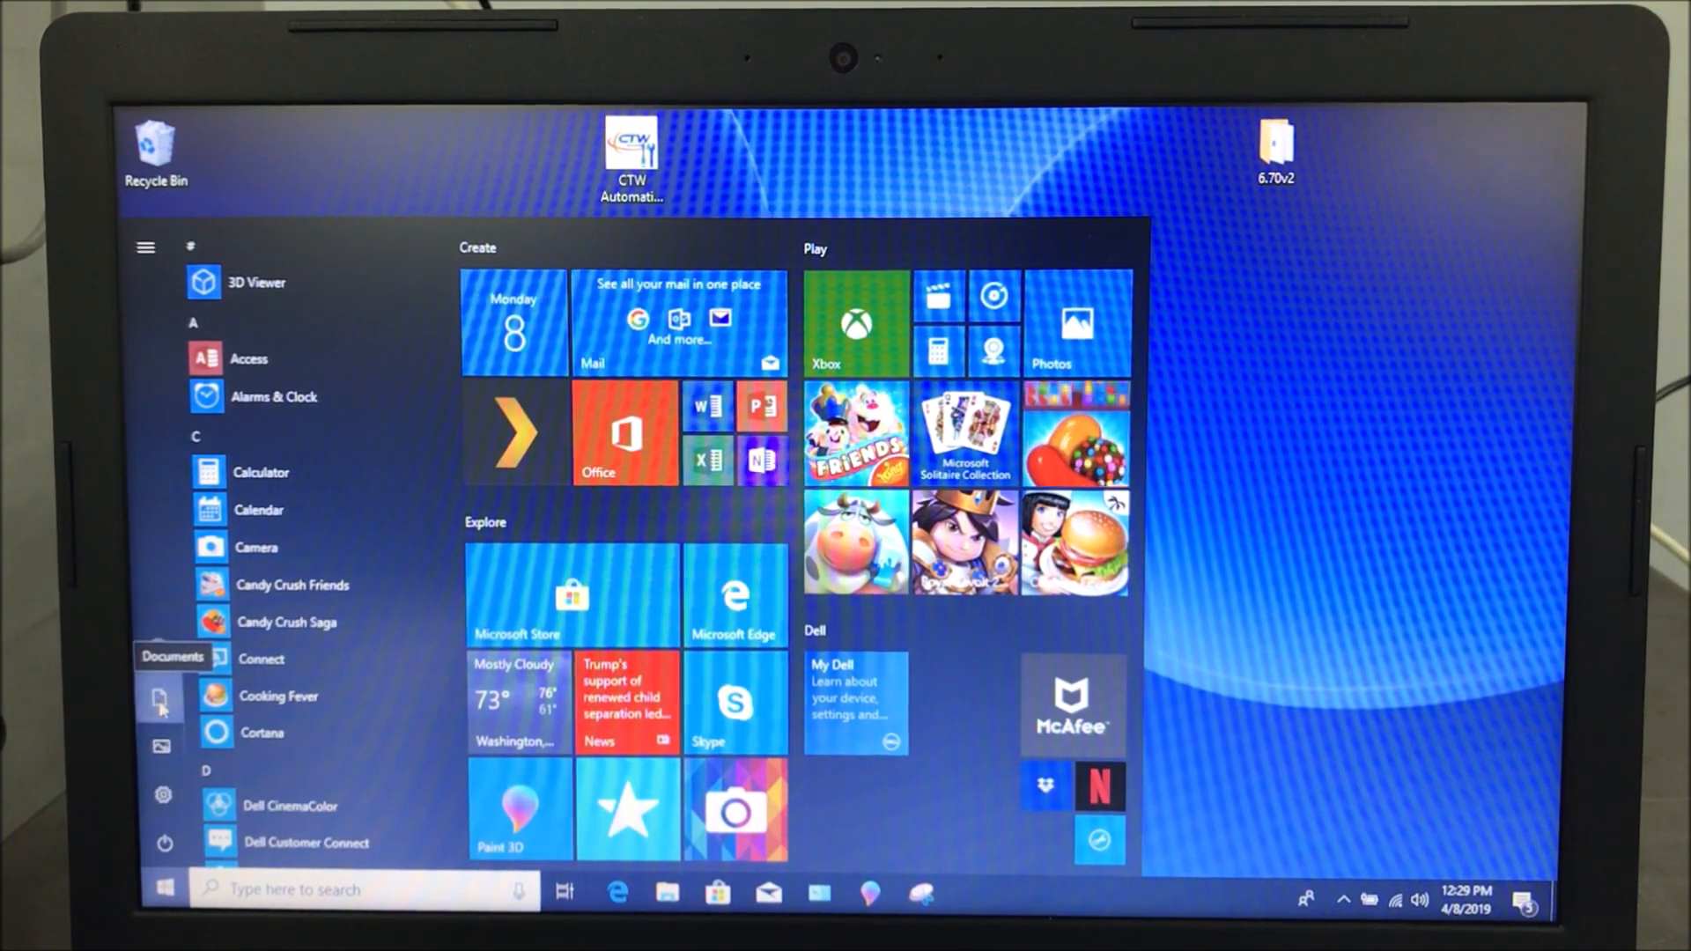
Open Documents in File Explorer, then open This PC's Properties
left_click(162, 698)
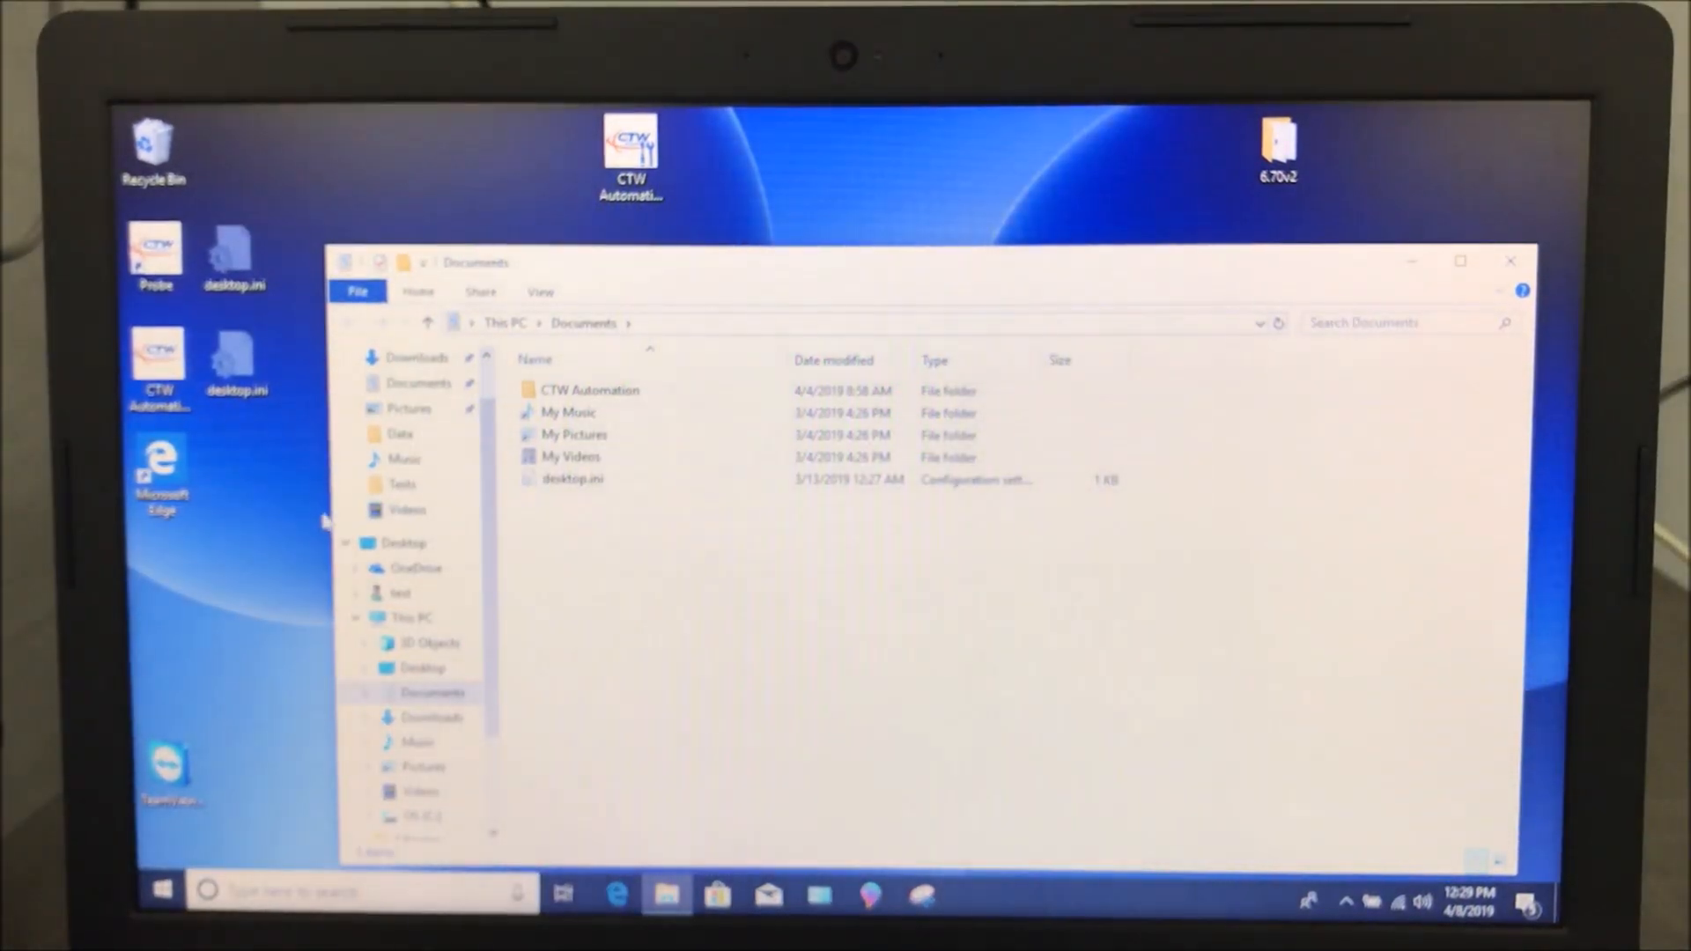
mouse_move(264, 545)
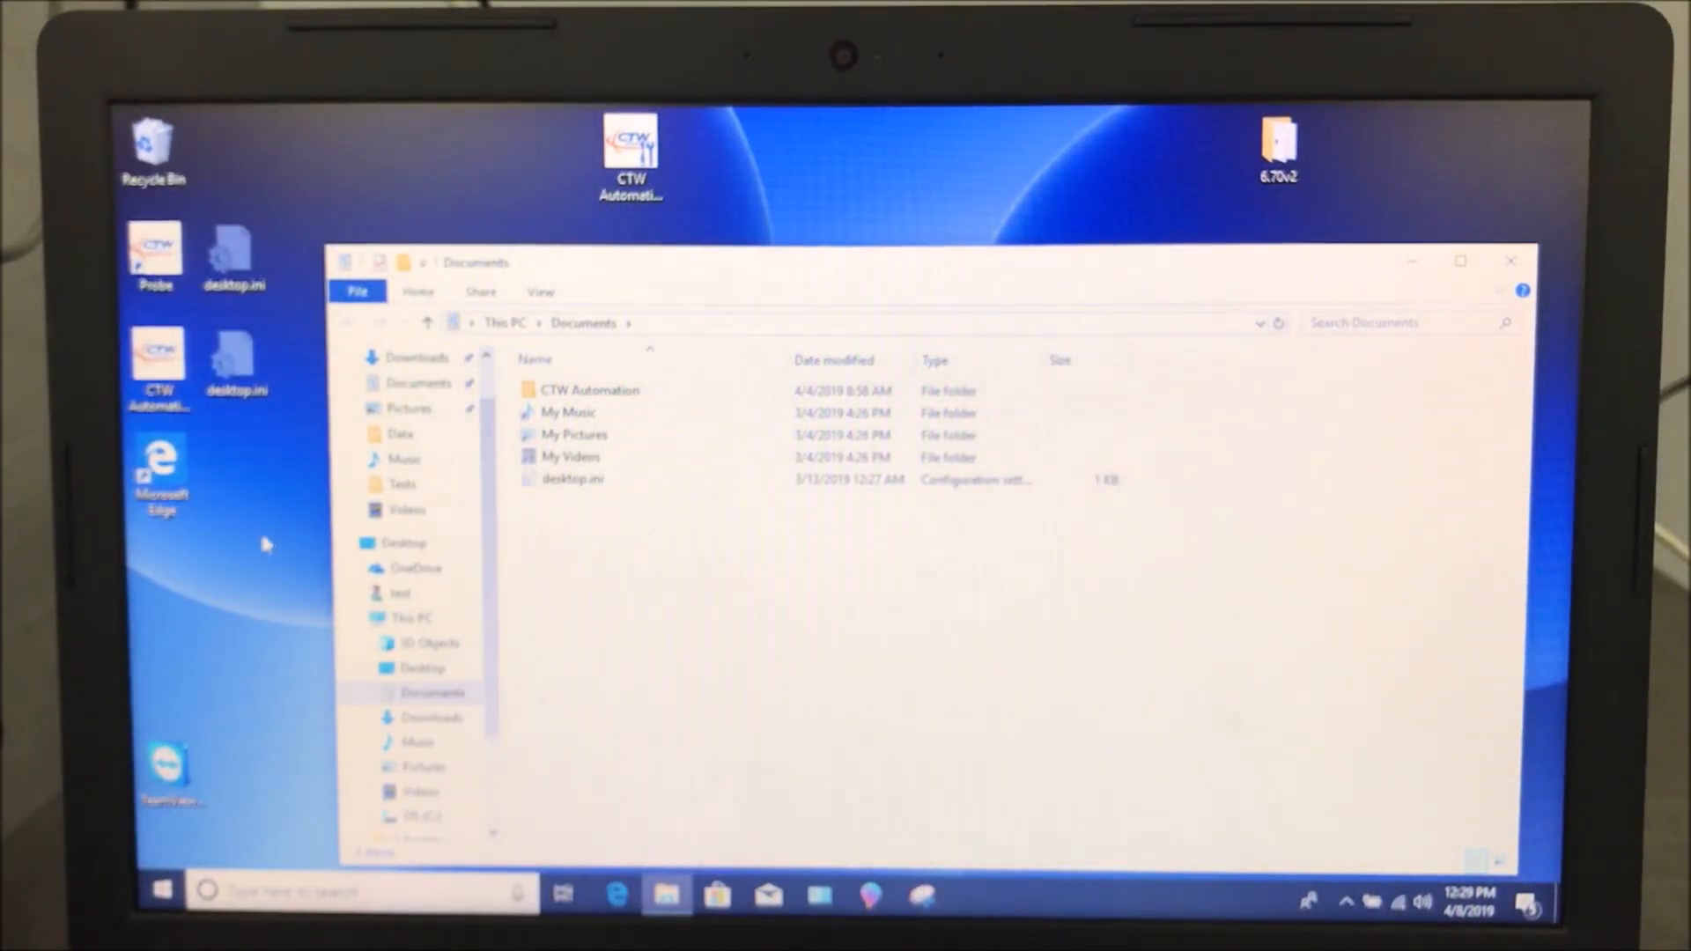
mouse_move(298, 582)
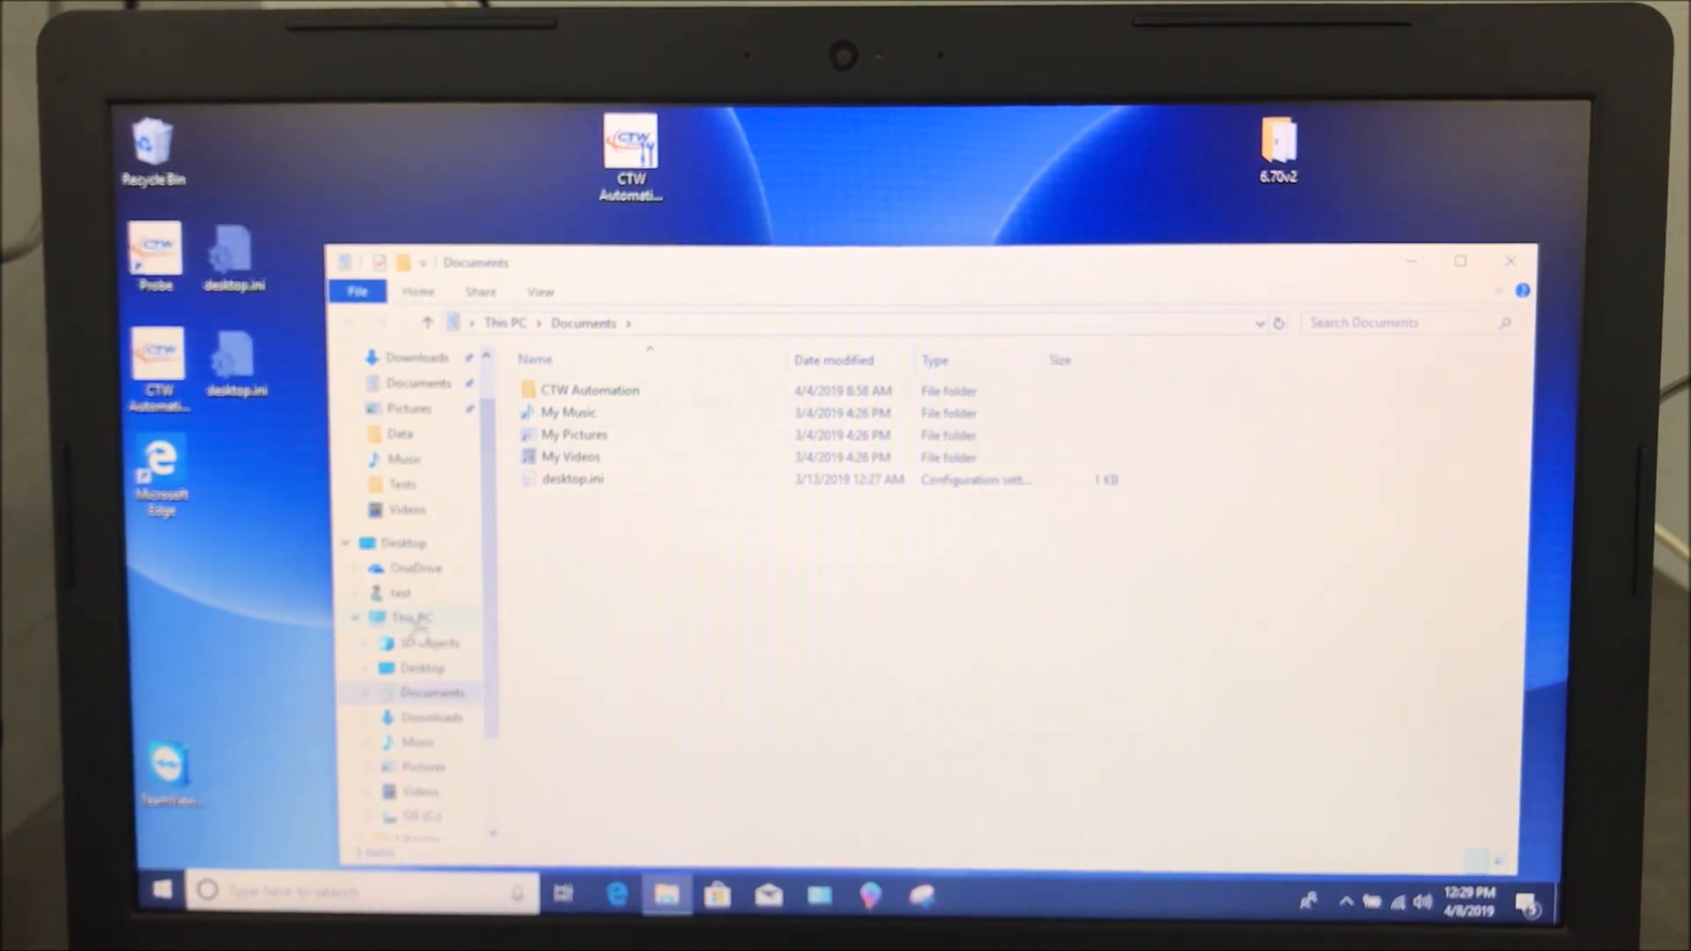
right_click(411, 618)
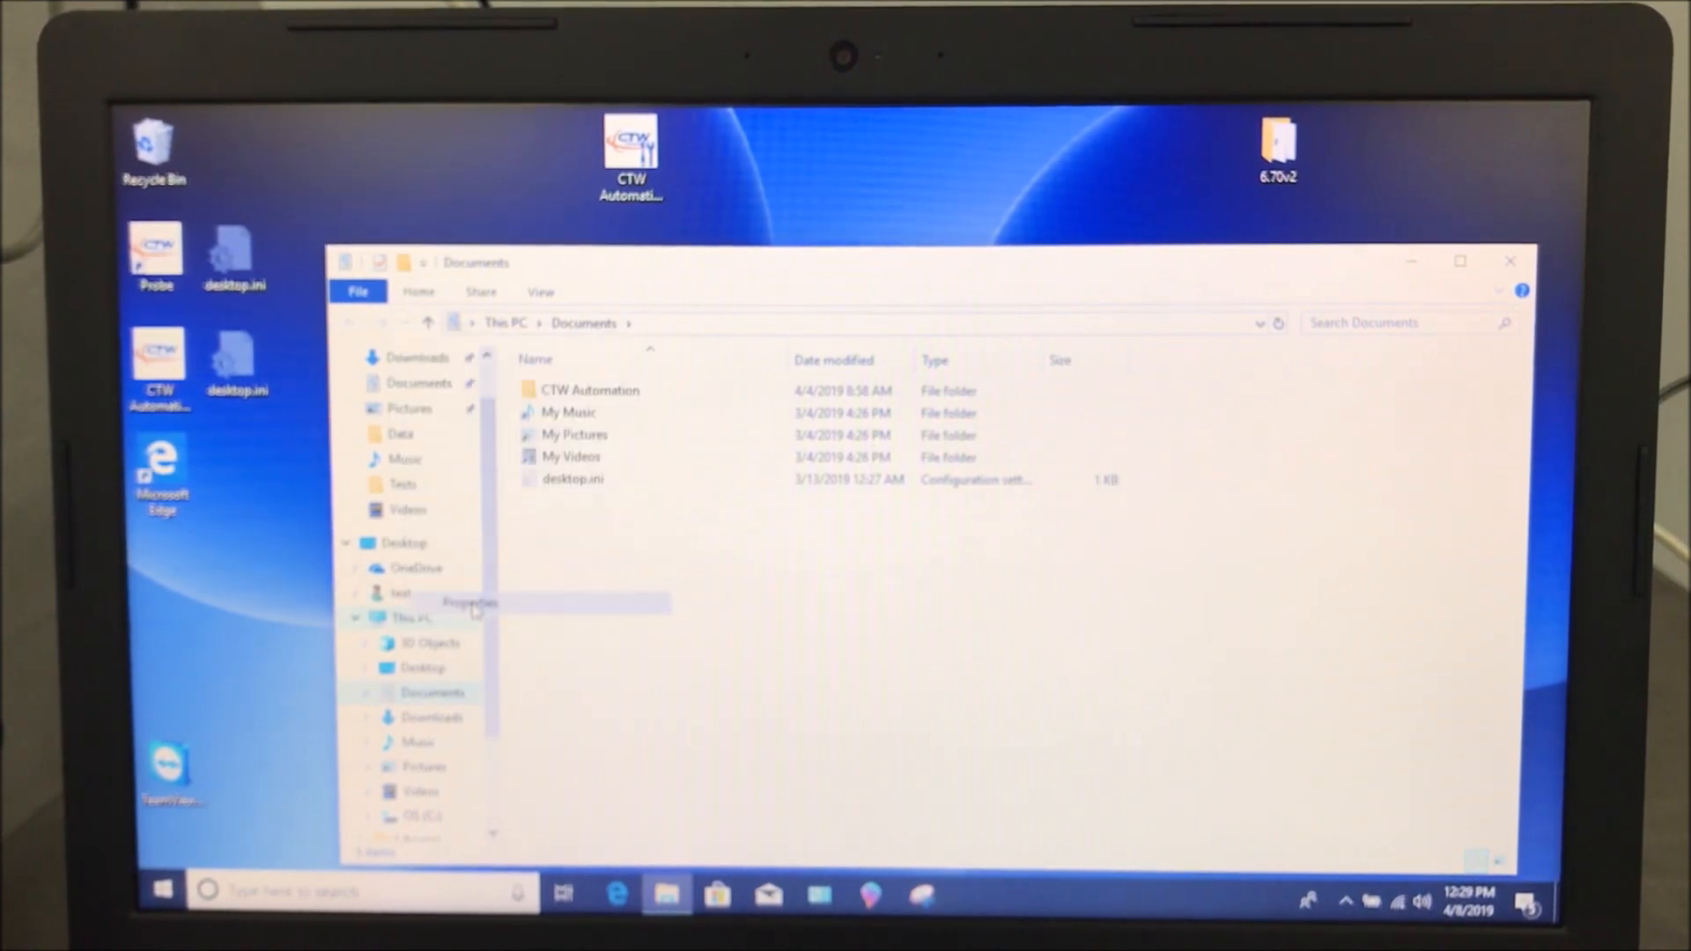
left_click(470, 602)
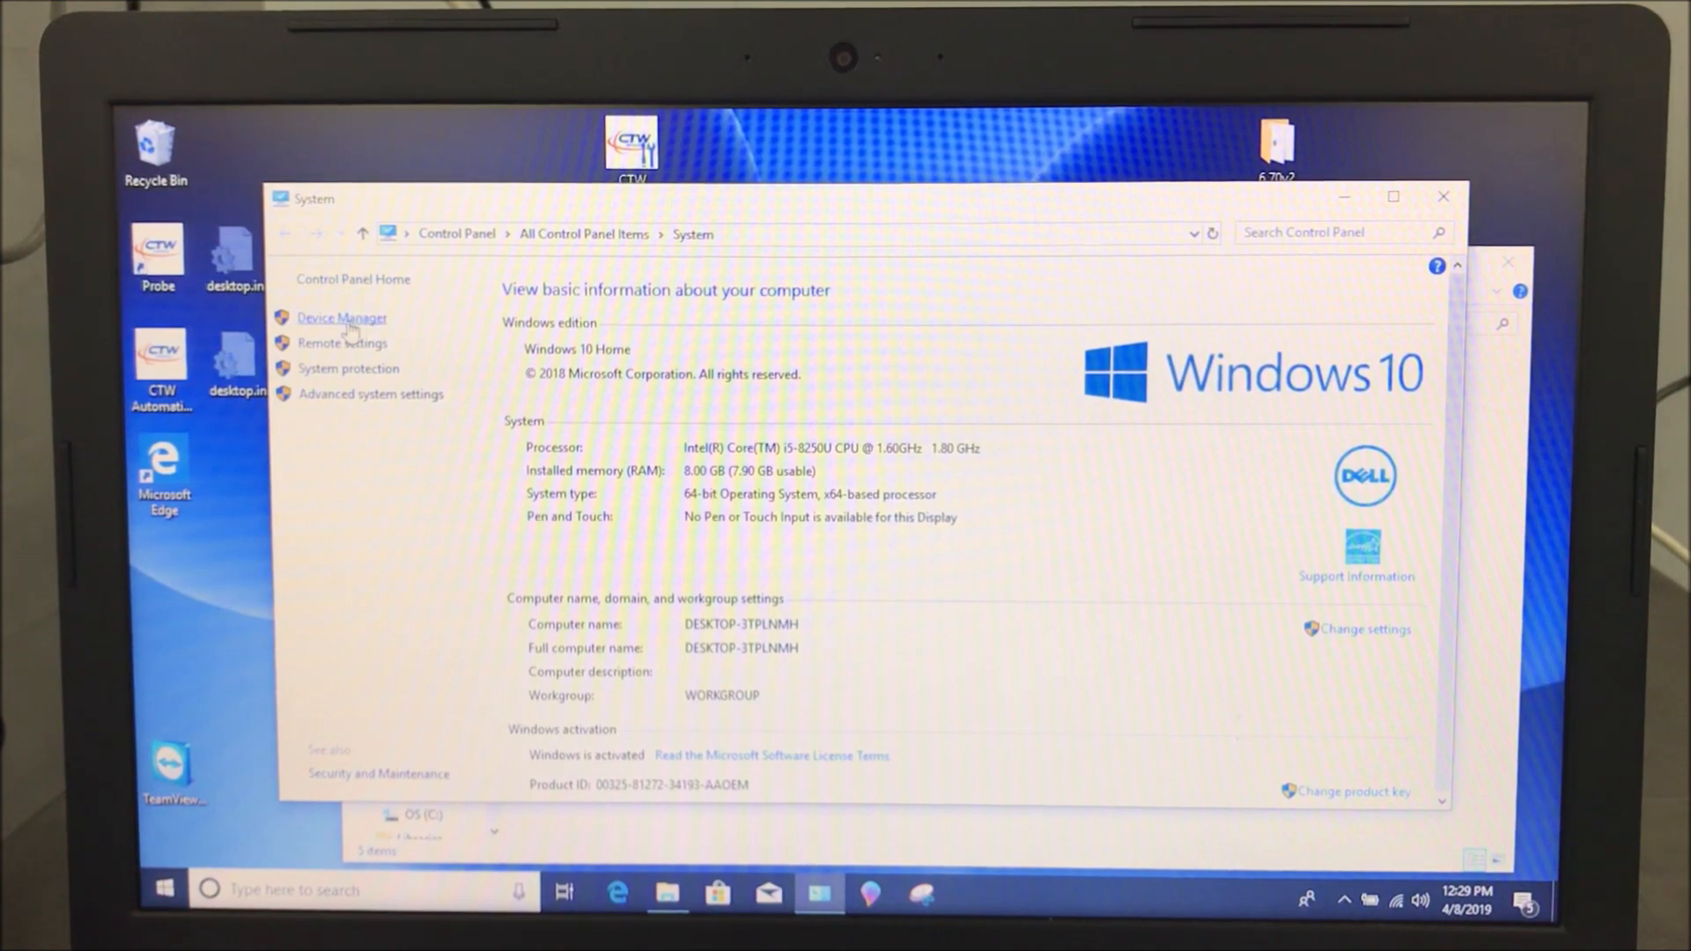
Open Device Manager and expand Ports (COM & LPT) and Universal Serial Bus controllers
left_click(341, 317)
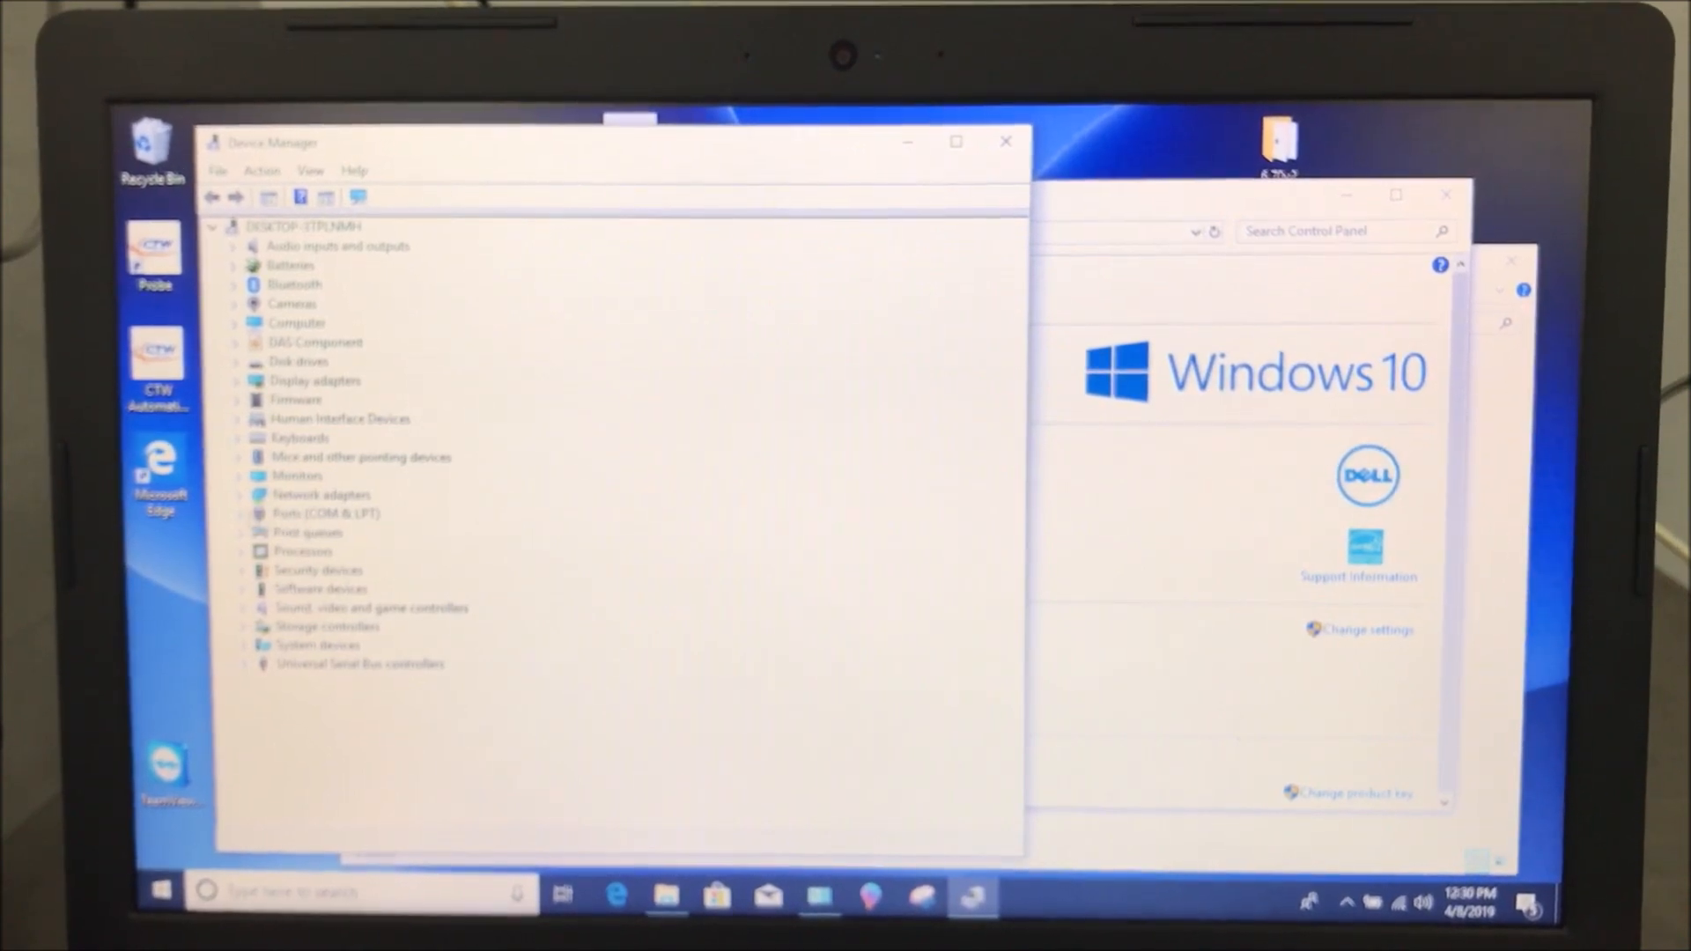
left_click(236, 513)
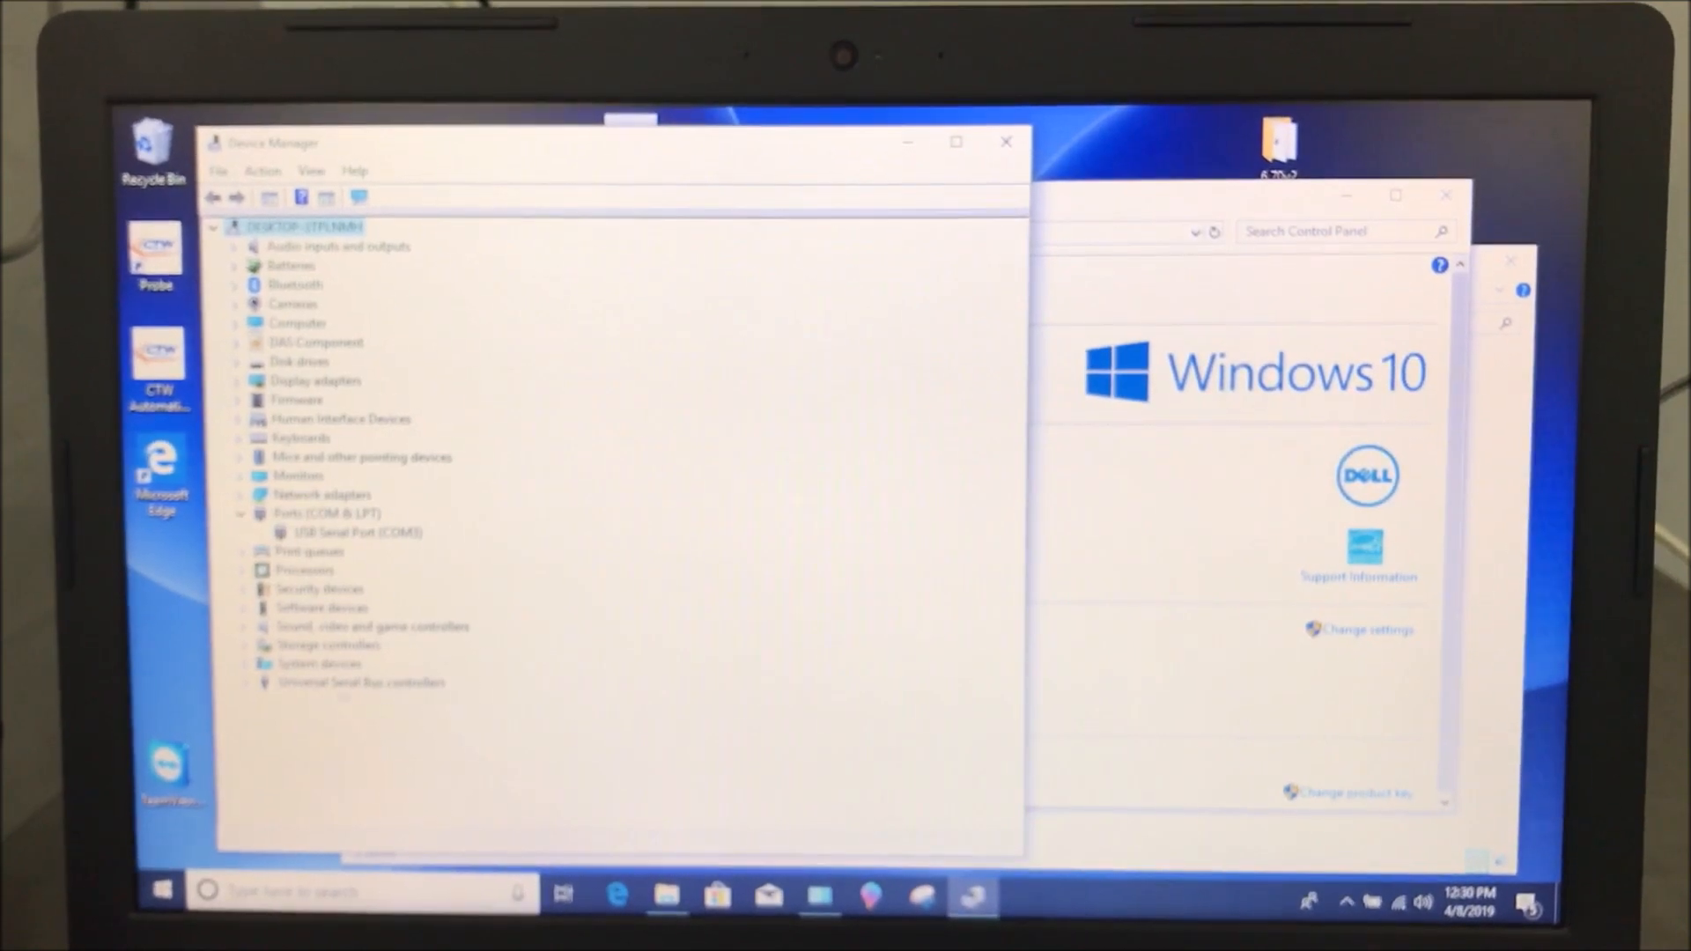
left_click(246, 681)
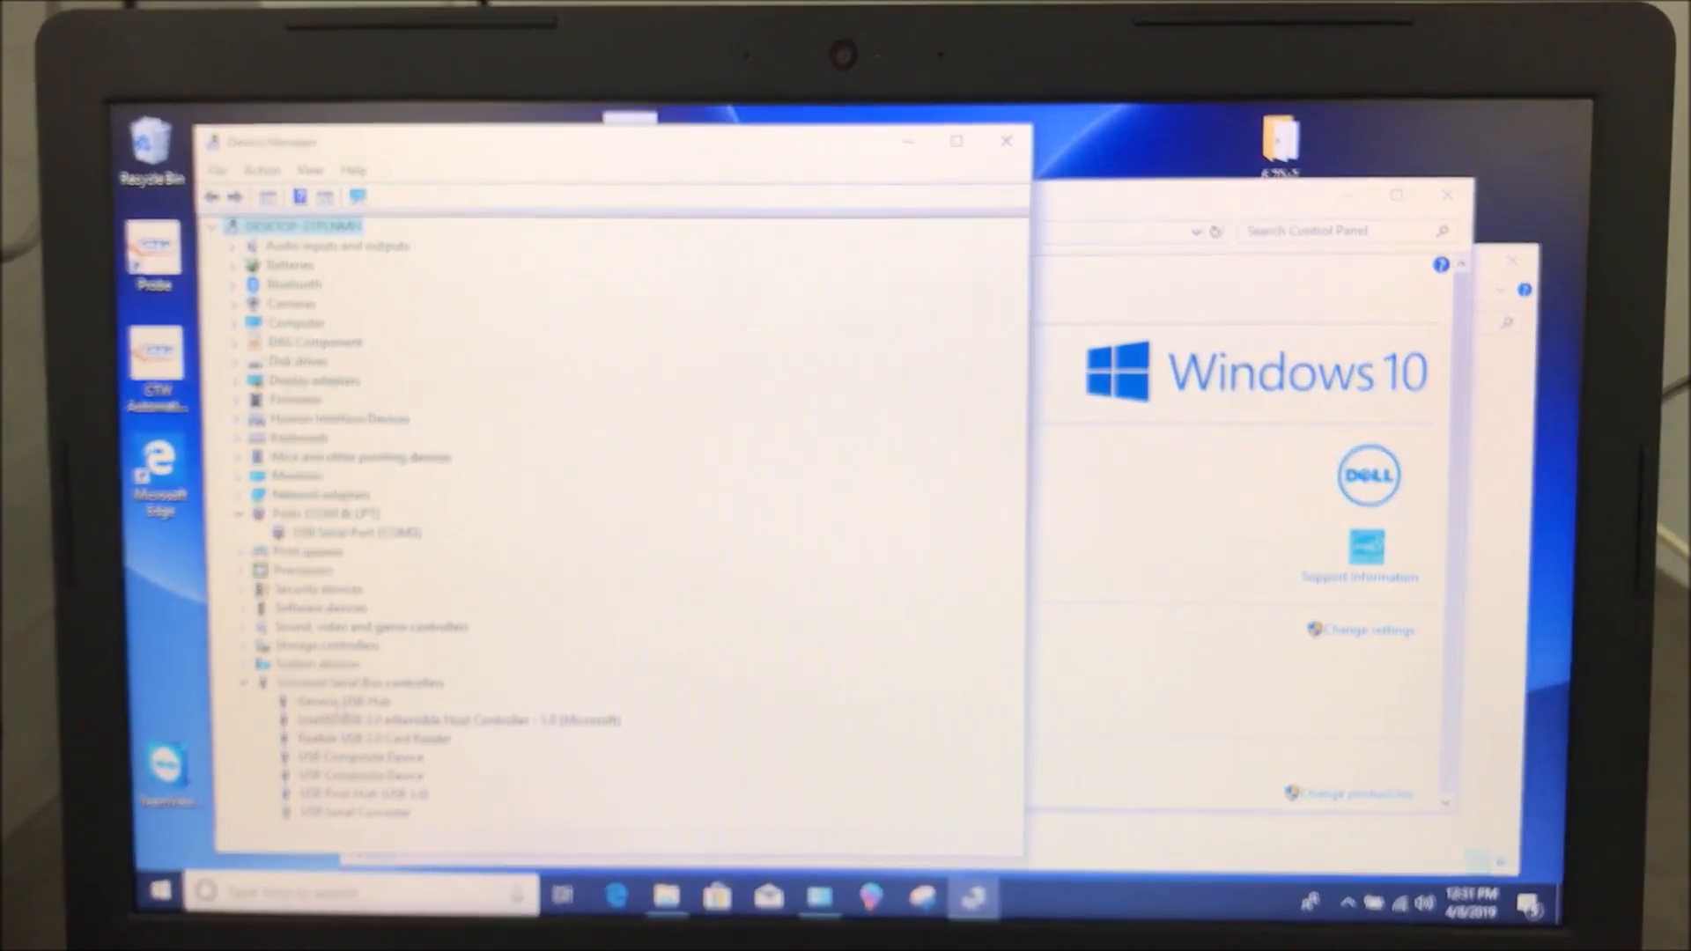
Uncheck 'Allow the computer to turn off this device to save power' for Generic USB Hub
right_click(342, 700)
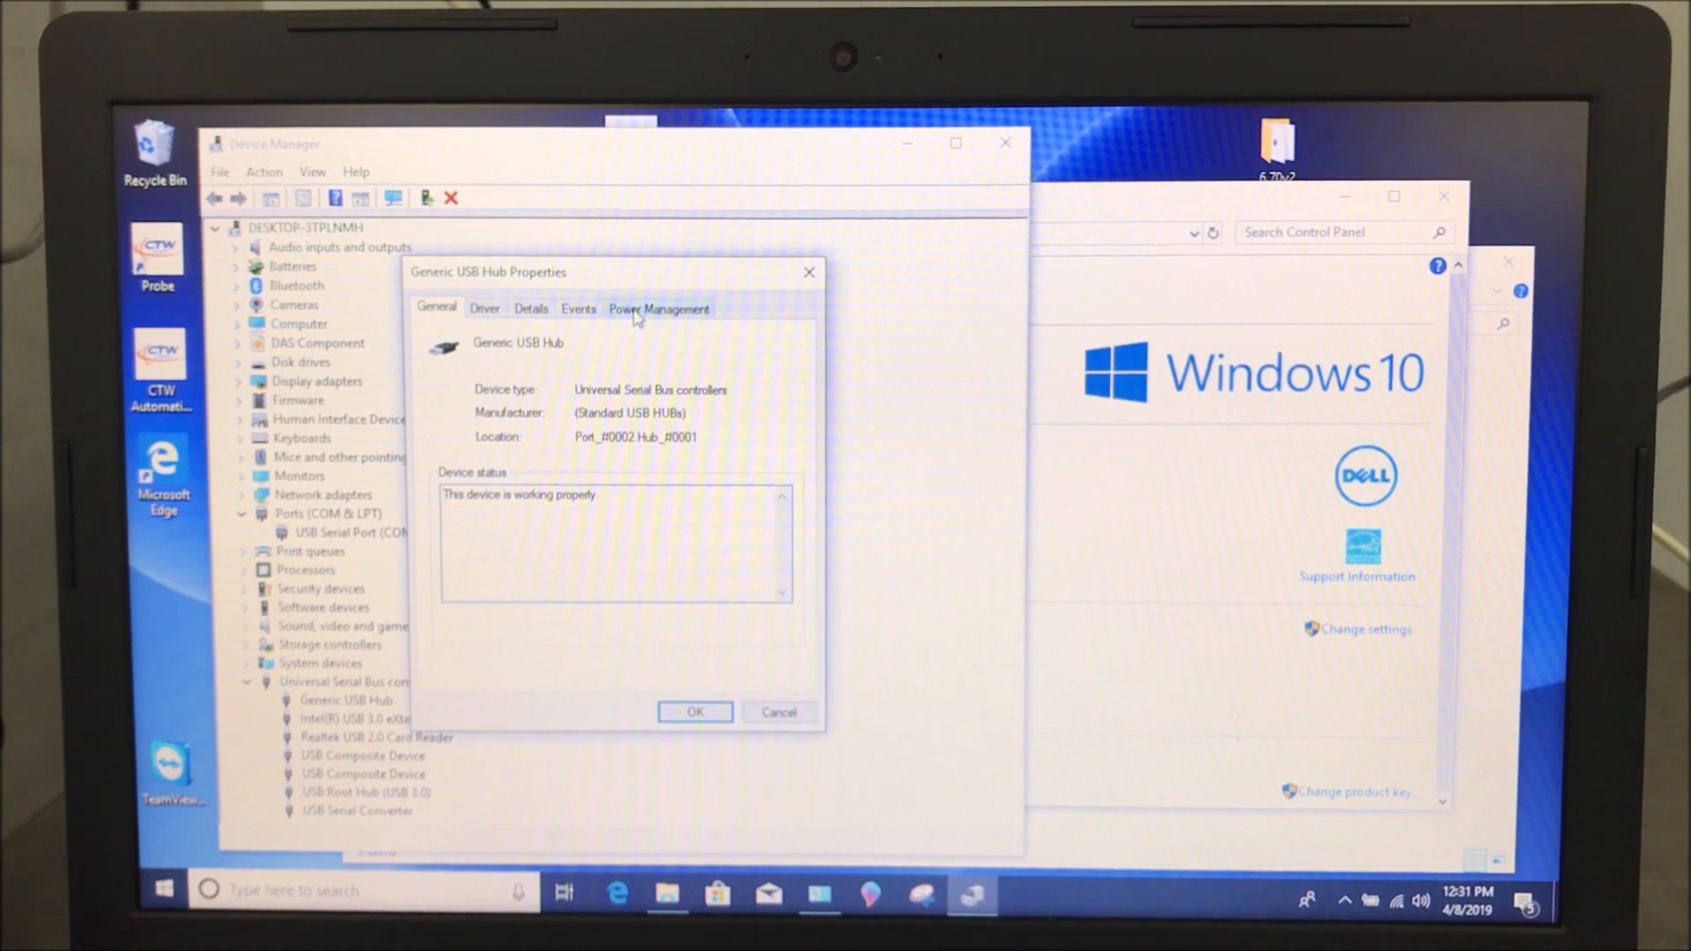
left_click(658, 308)
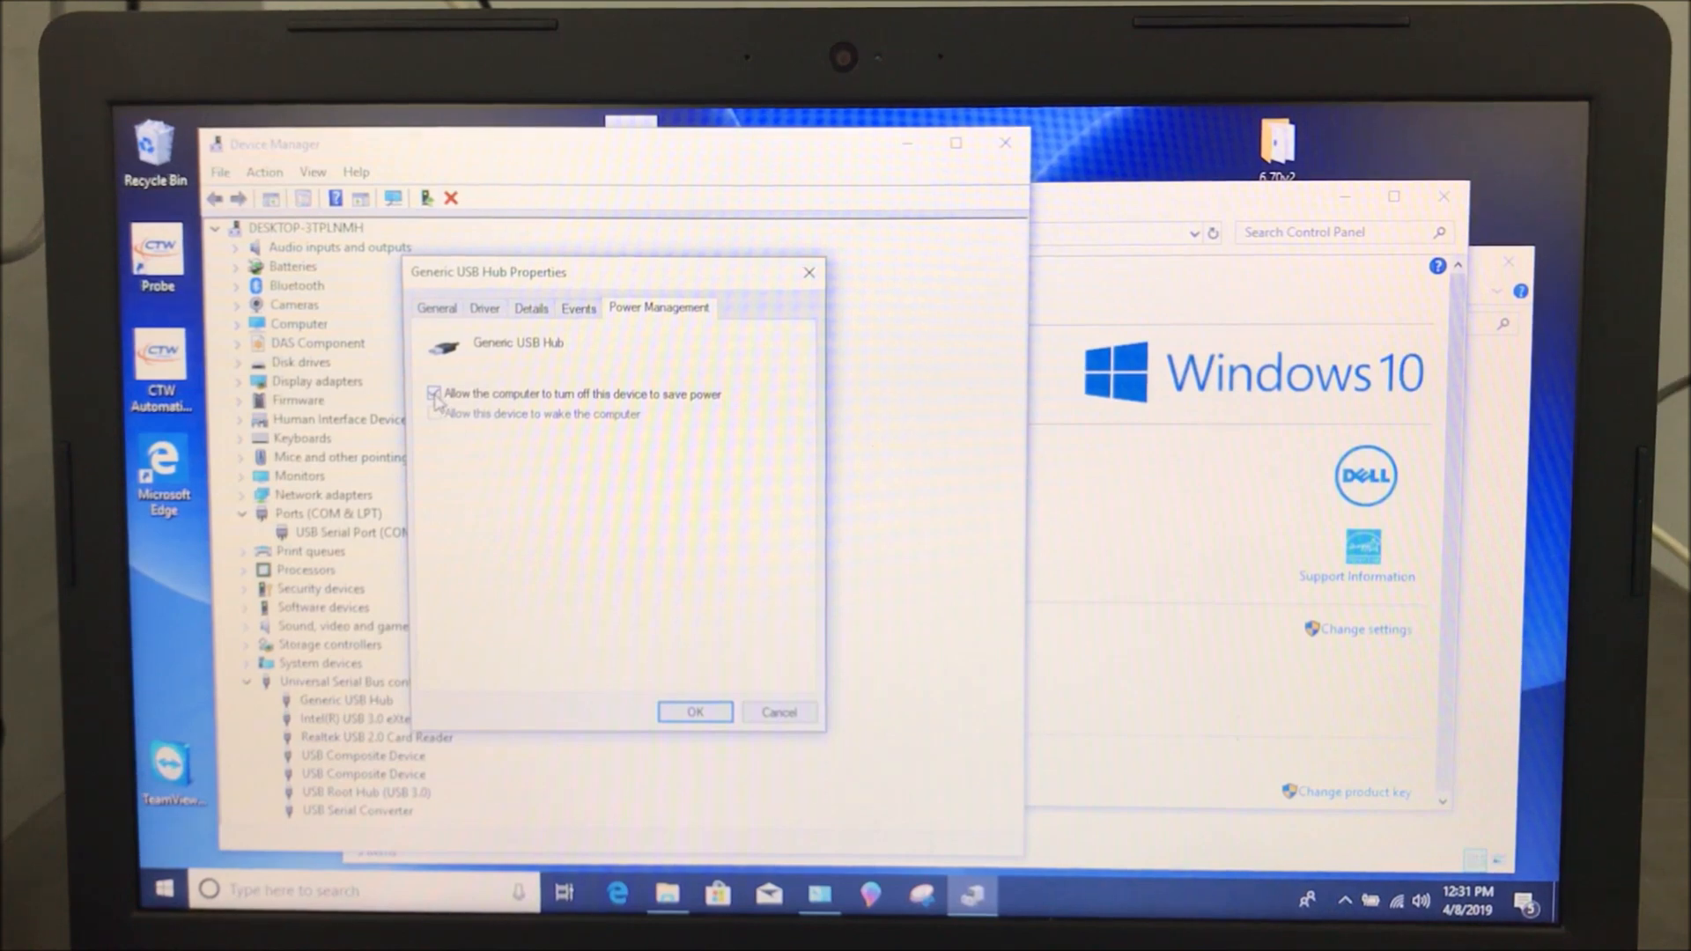
left_click(434, 394)
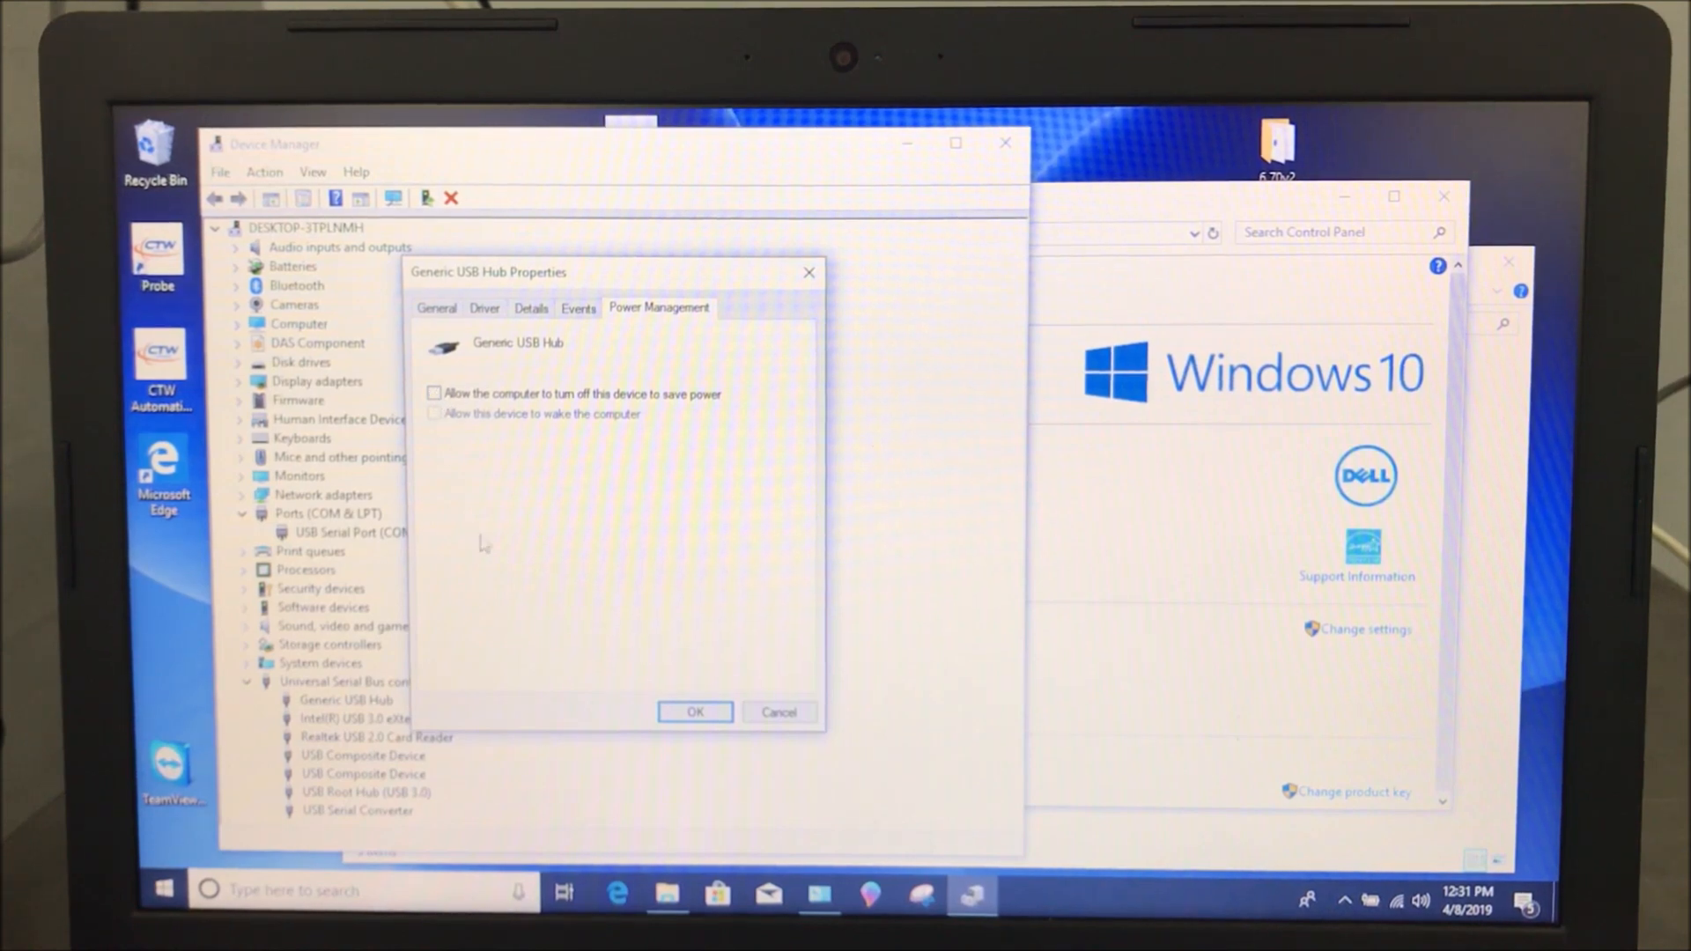
left_click(695, 711)
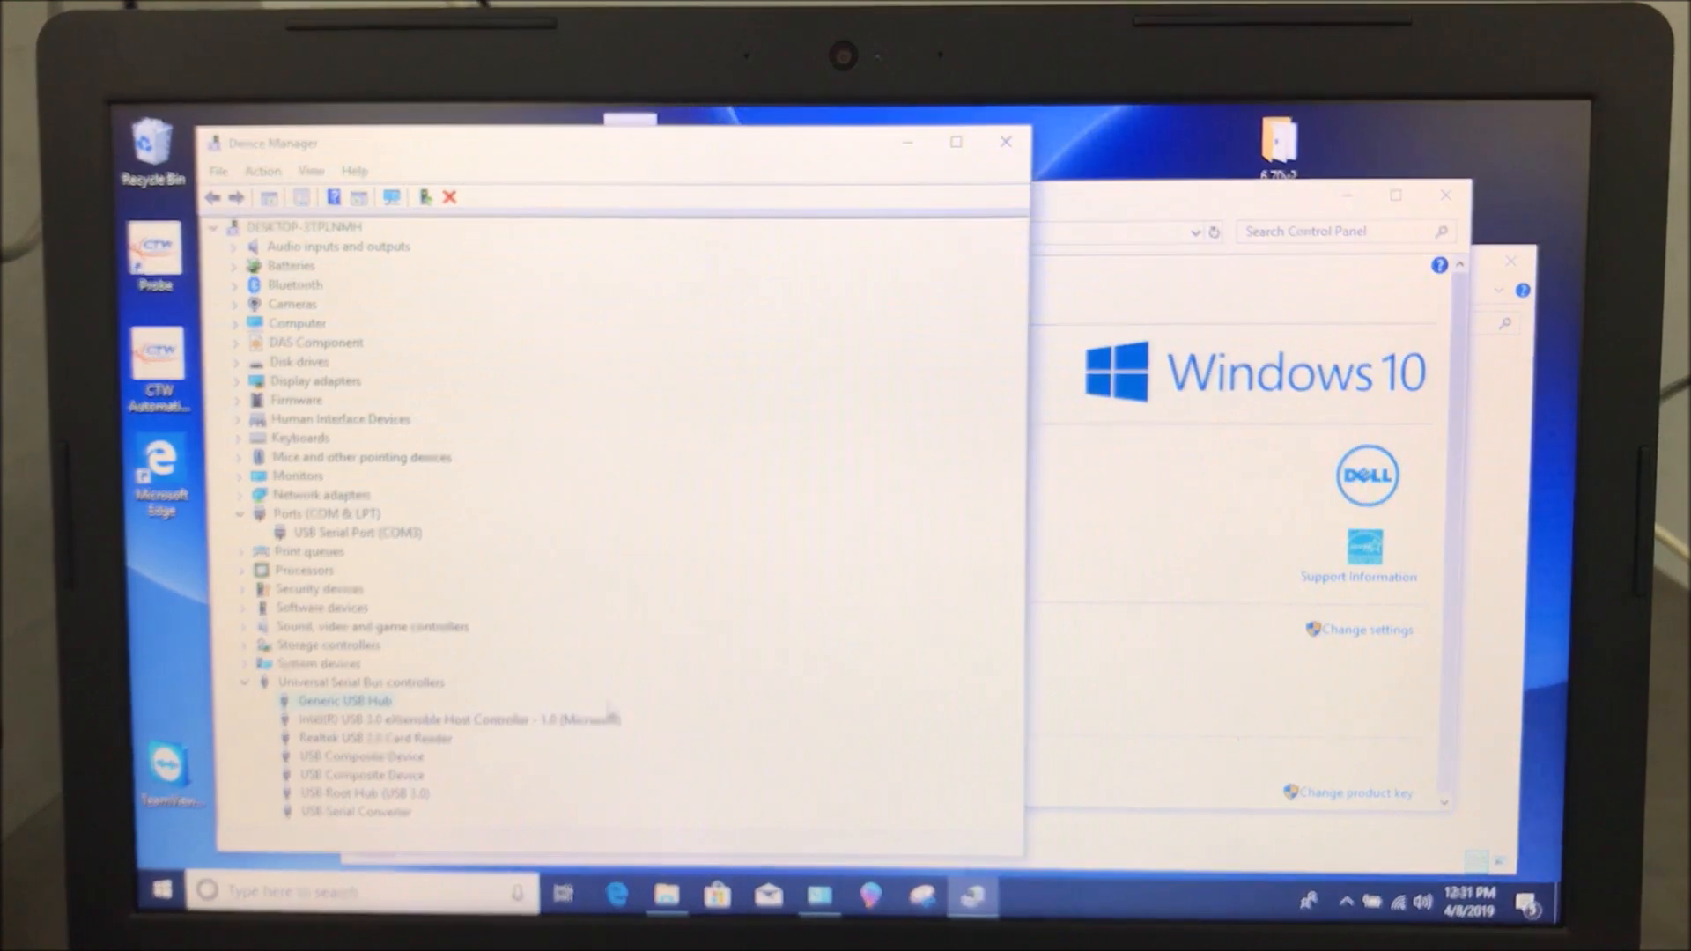
Disable power-saving turn-off for the USB 3.0 host controller
right_click(458, 718)
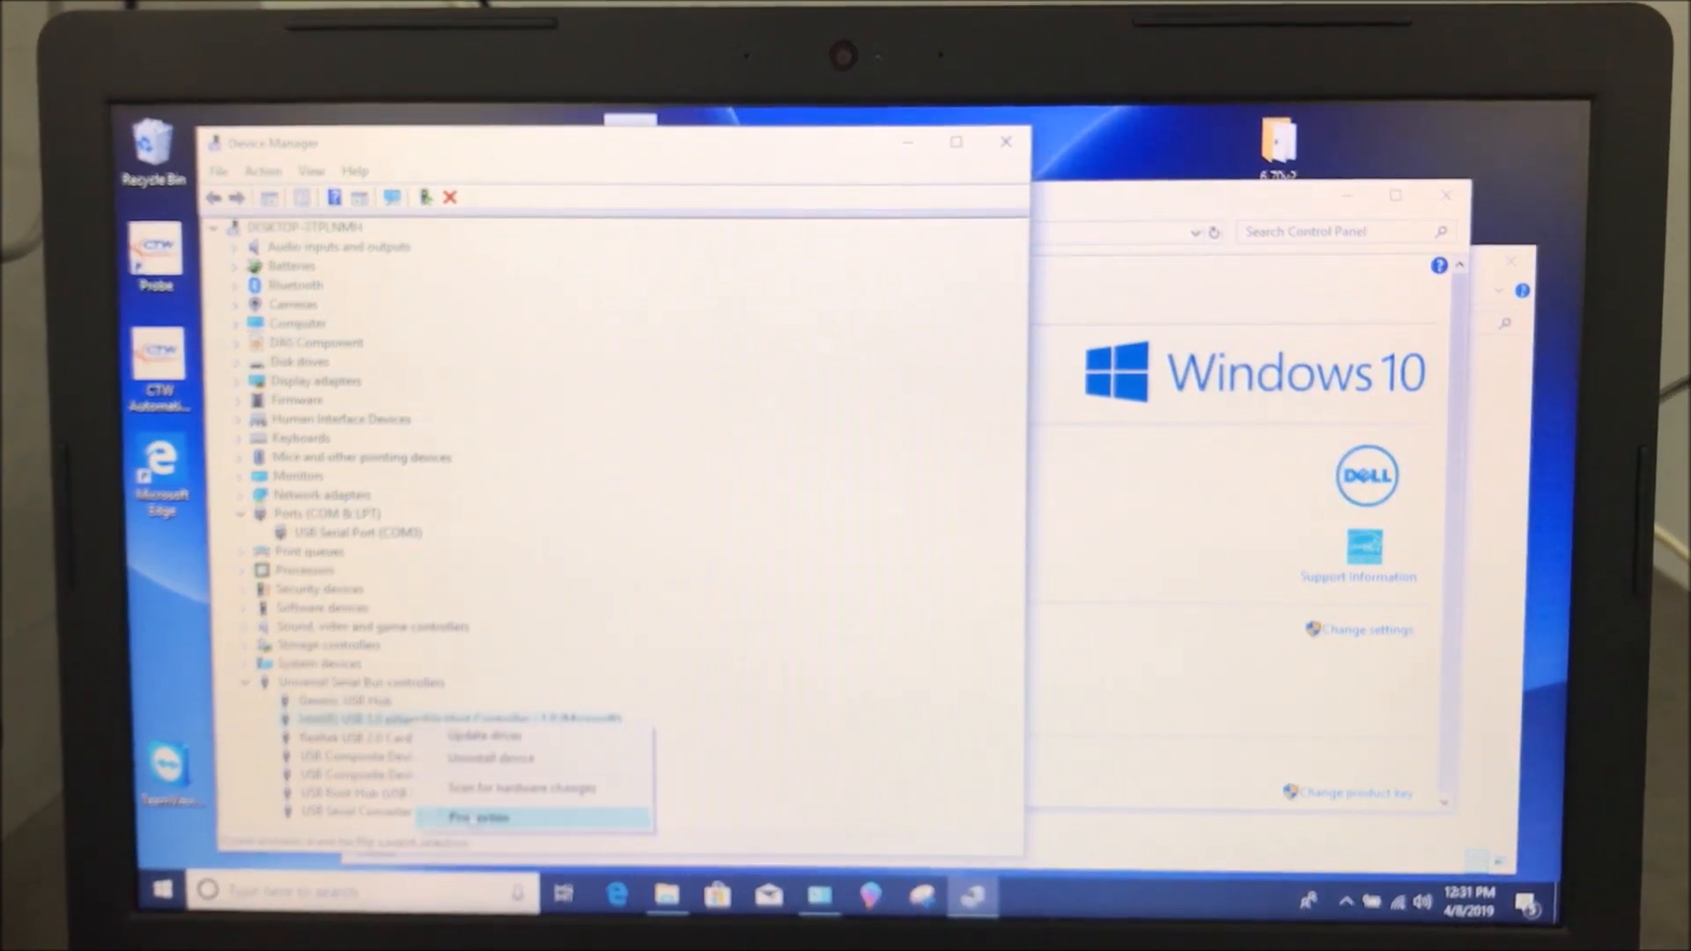
left_click(477, 816)
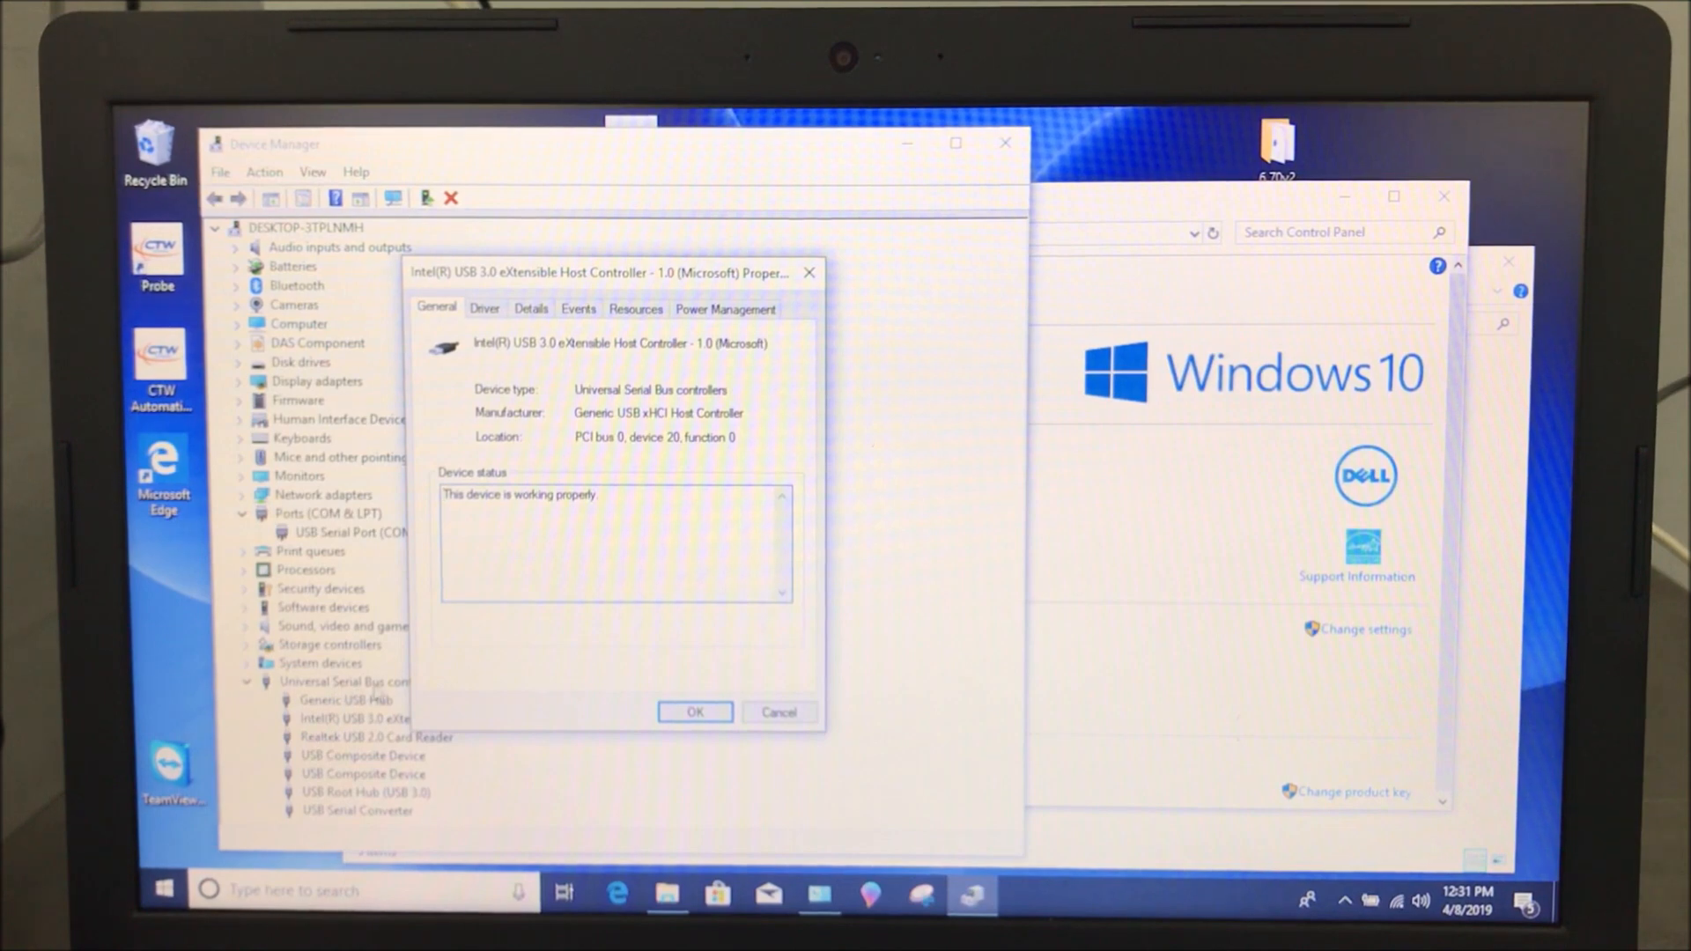
left_click(724, 308)
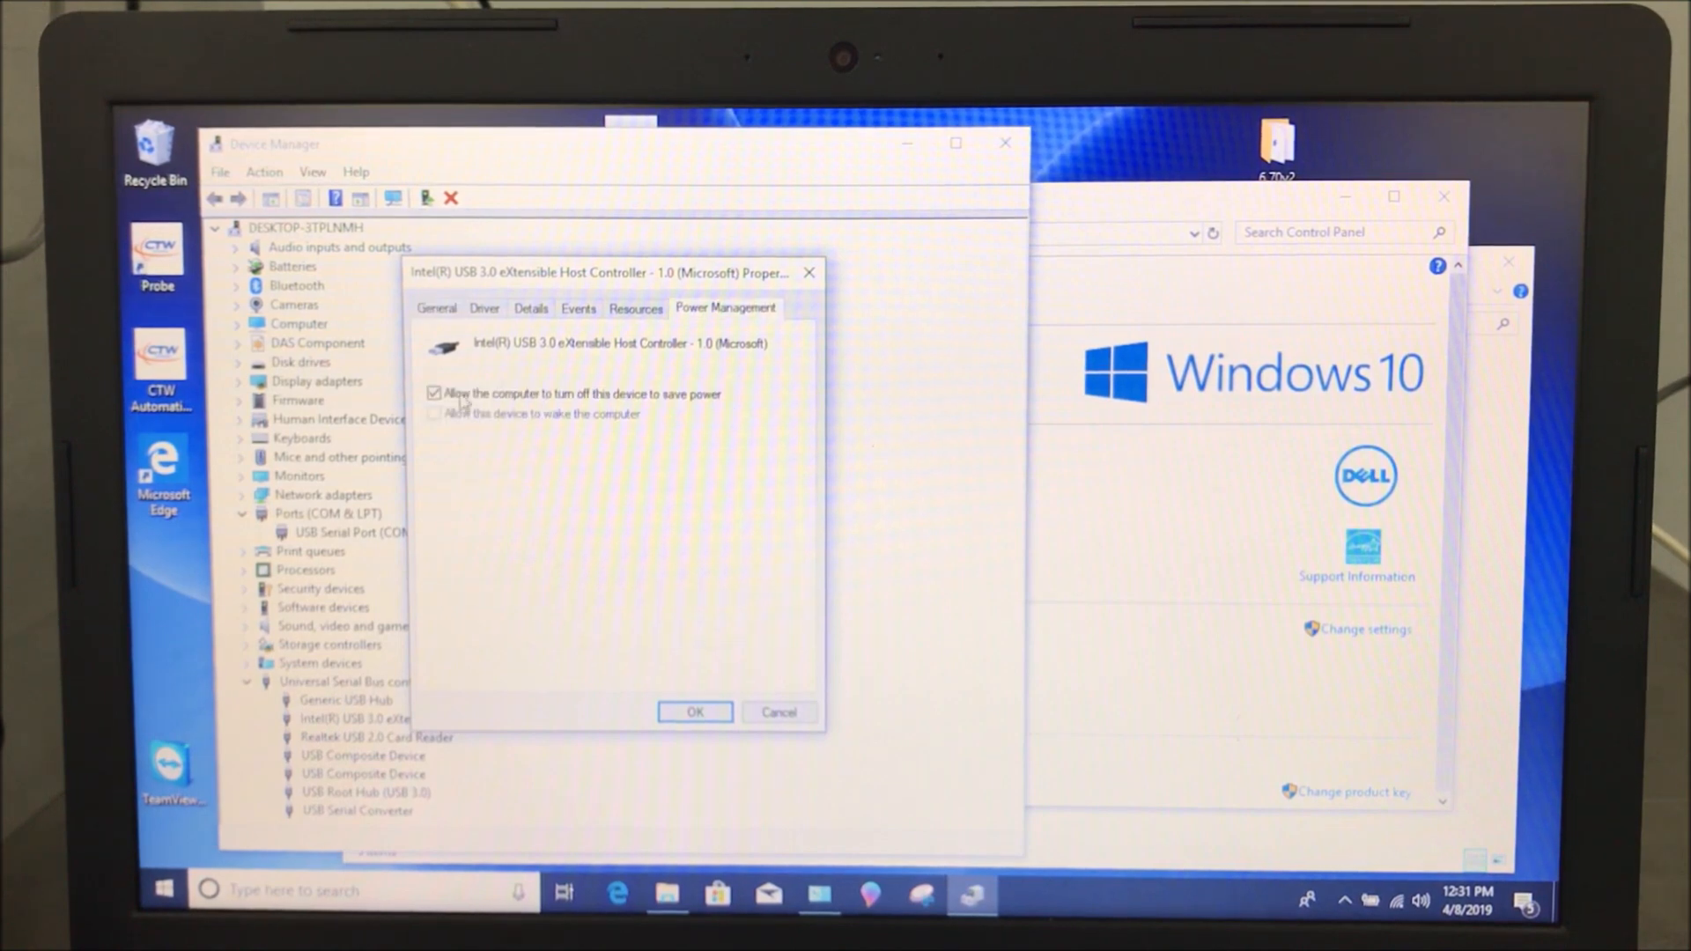
left_click(434, 393)
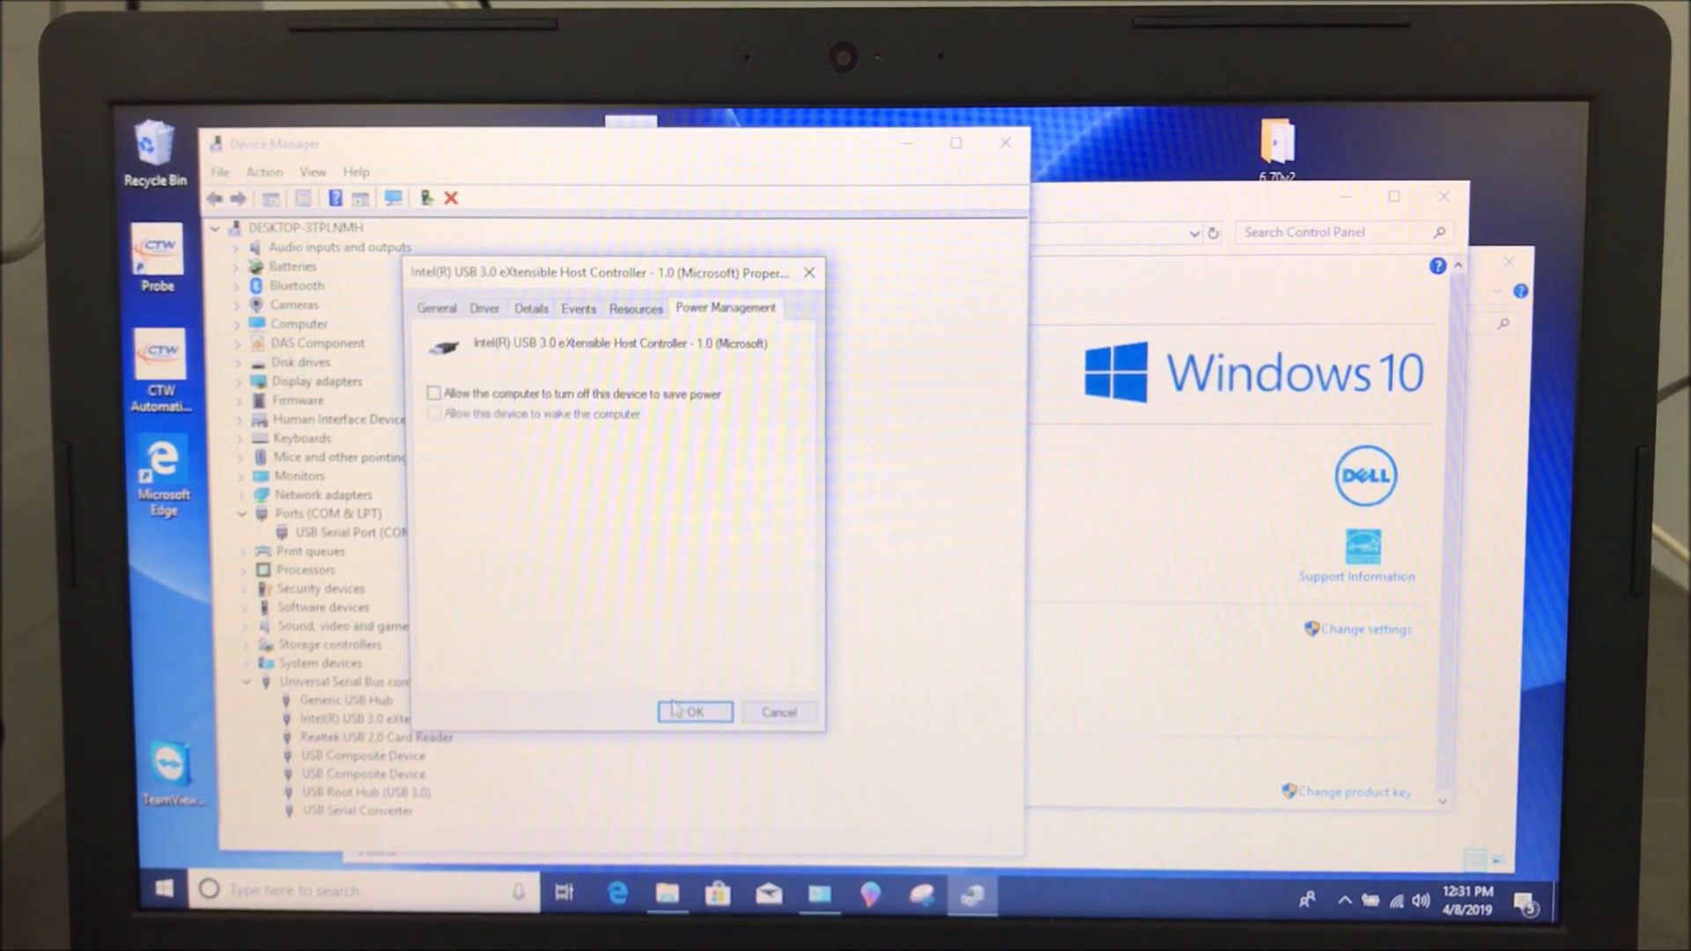
left_click(692, 711)
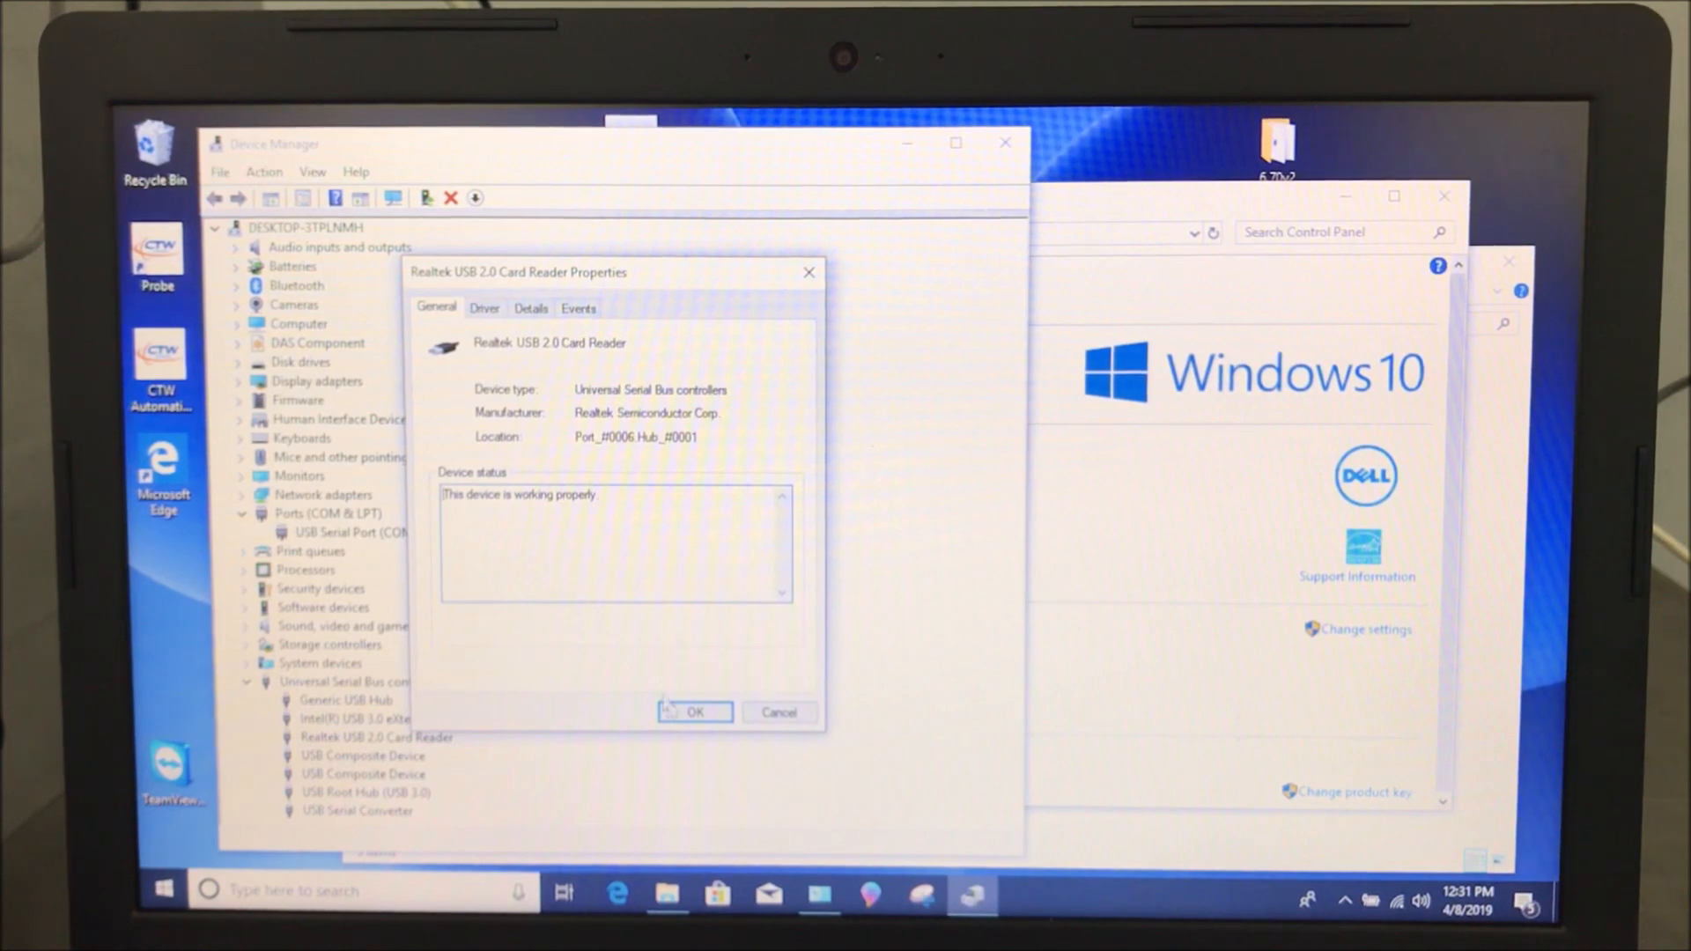
Close the card reader and two USB Composite Devices, then confirm USB Root Hub (USB 3.0) power settings
left_click(694, 711)
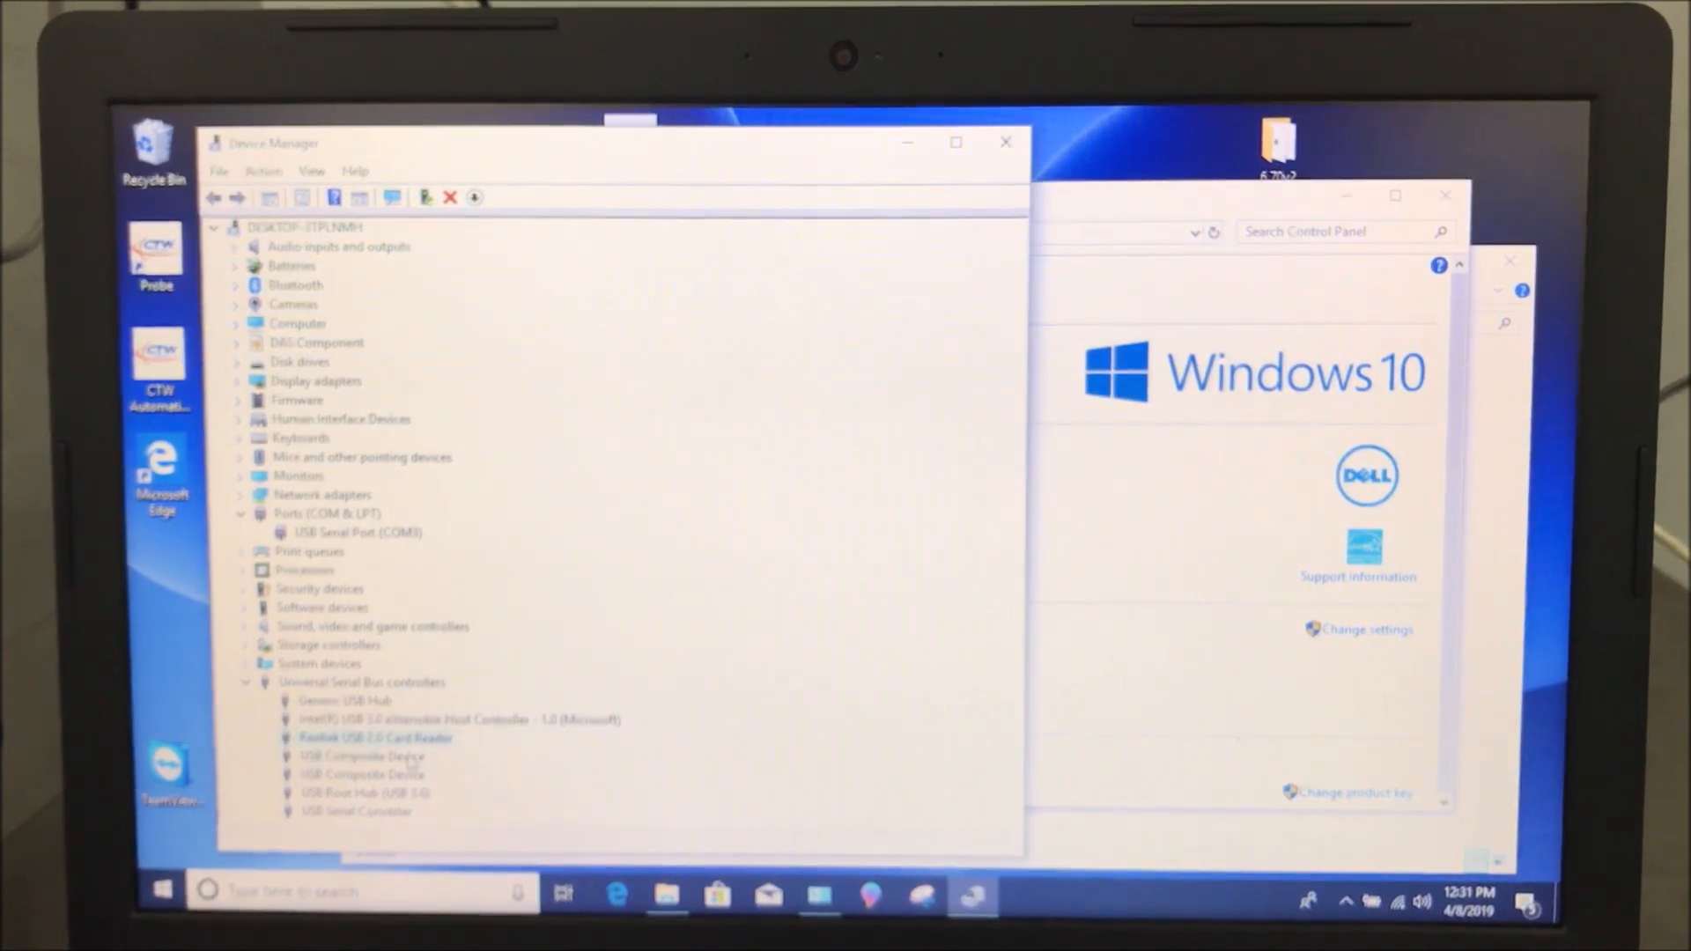
double_click(362, 754)
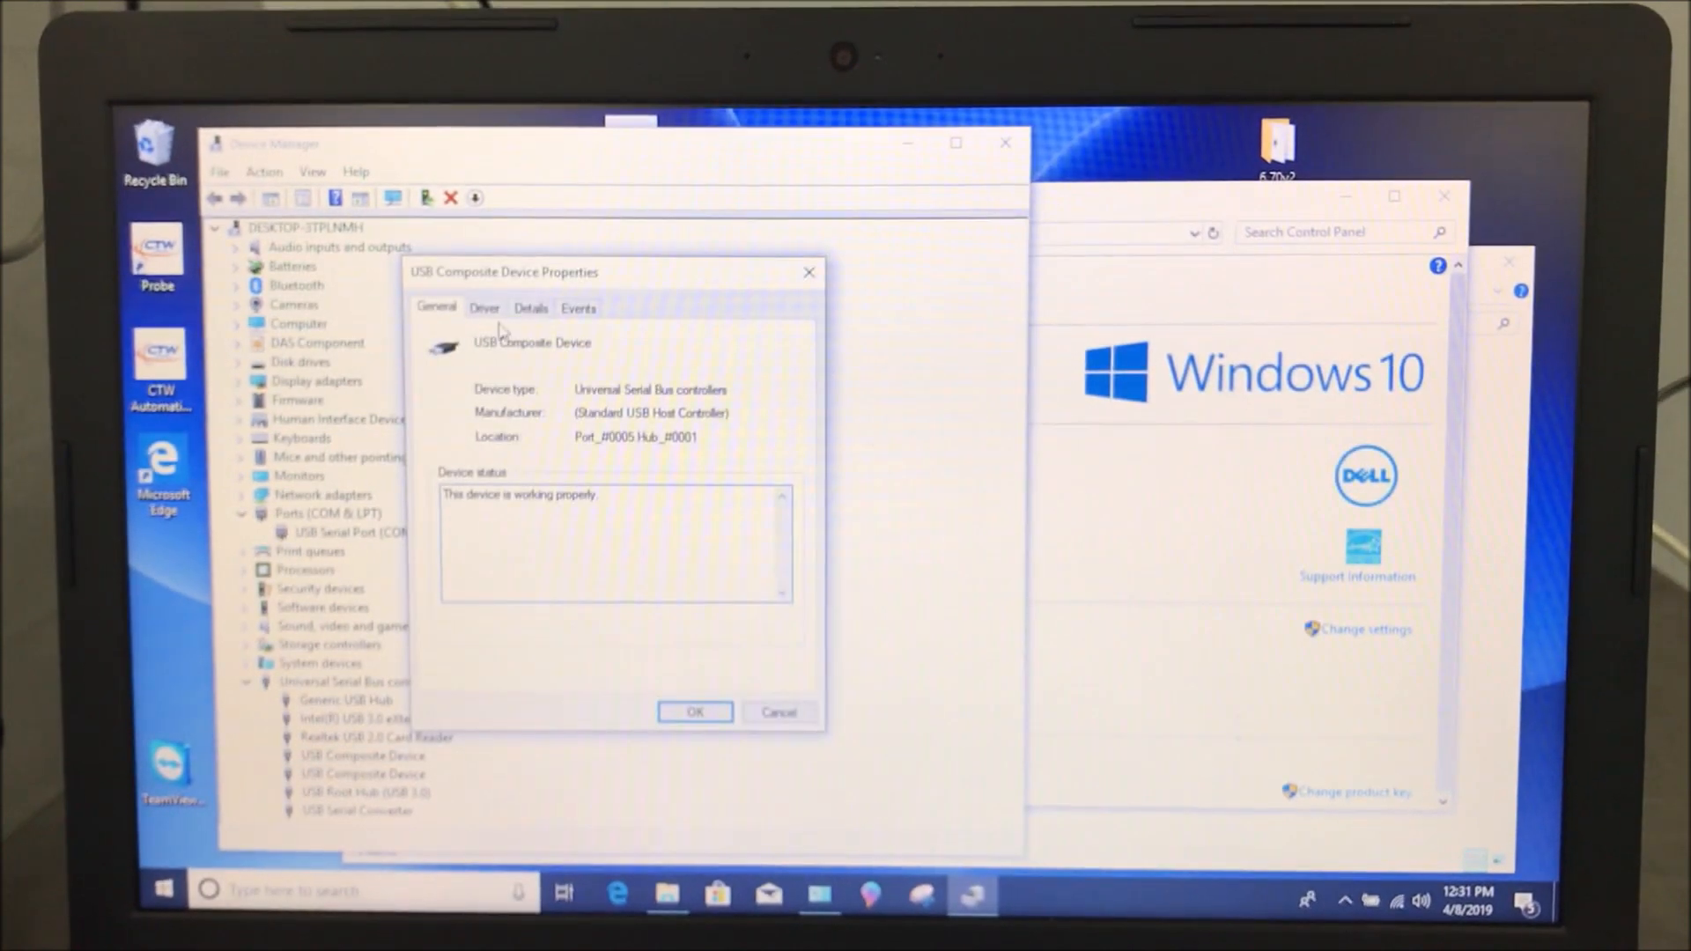
left_click(694, 711)
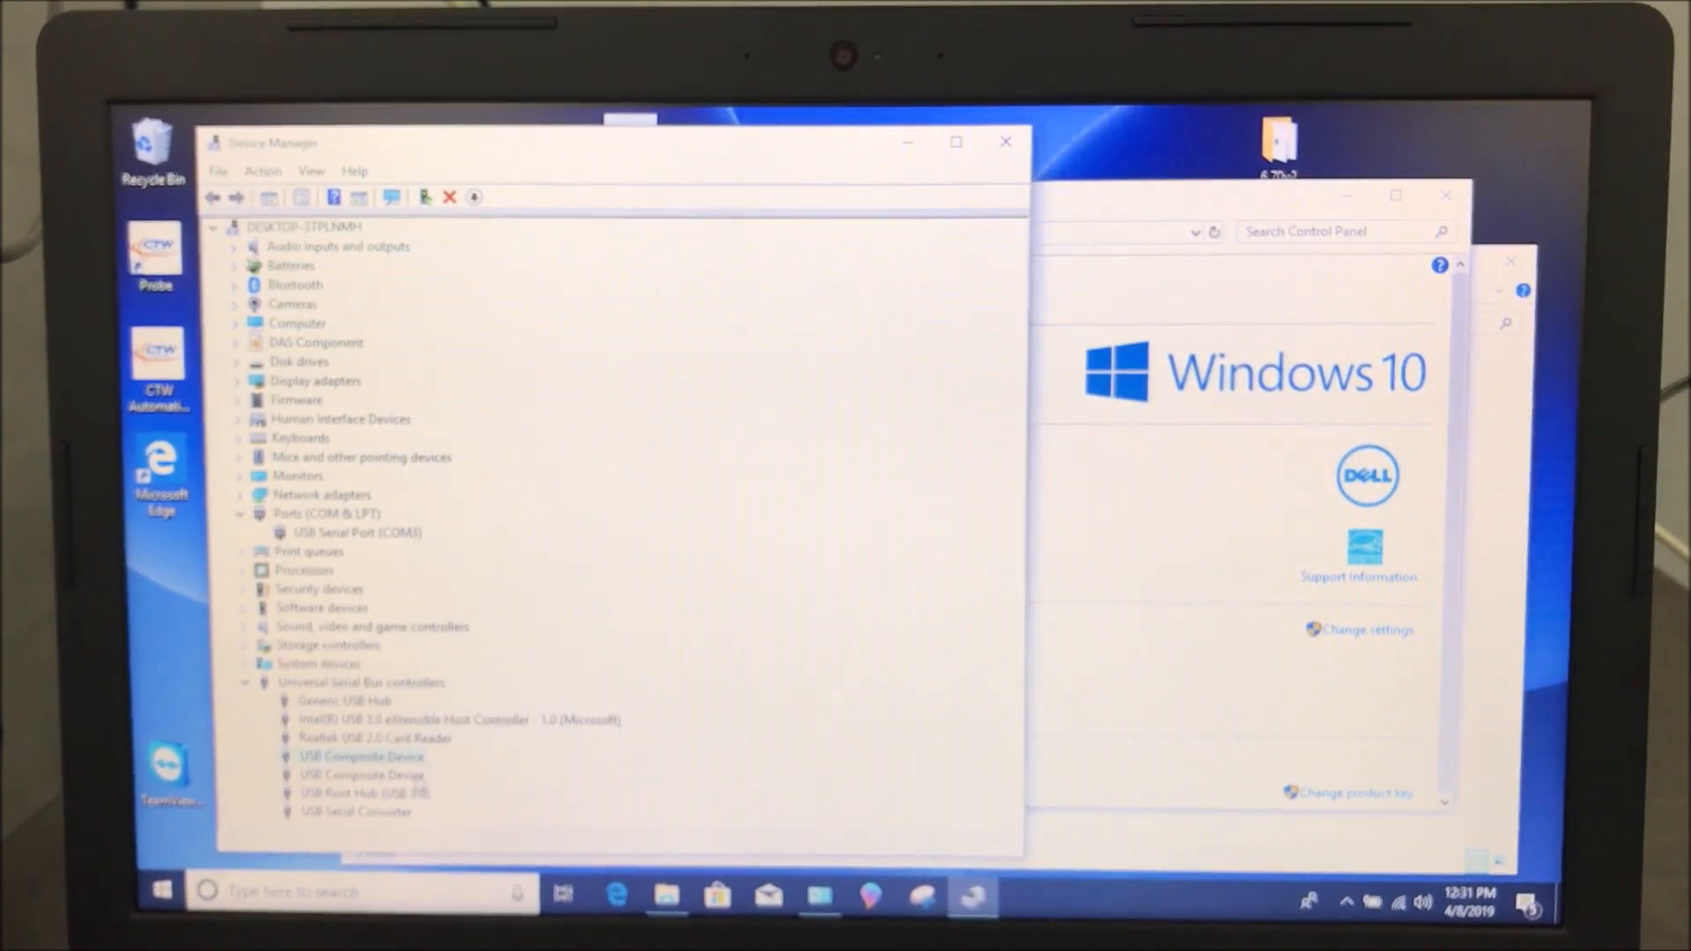
double_click(361, 755)
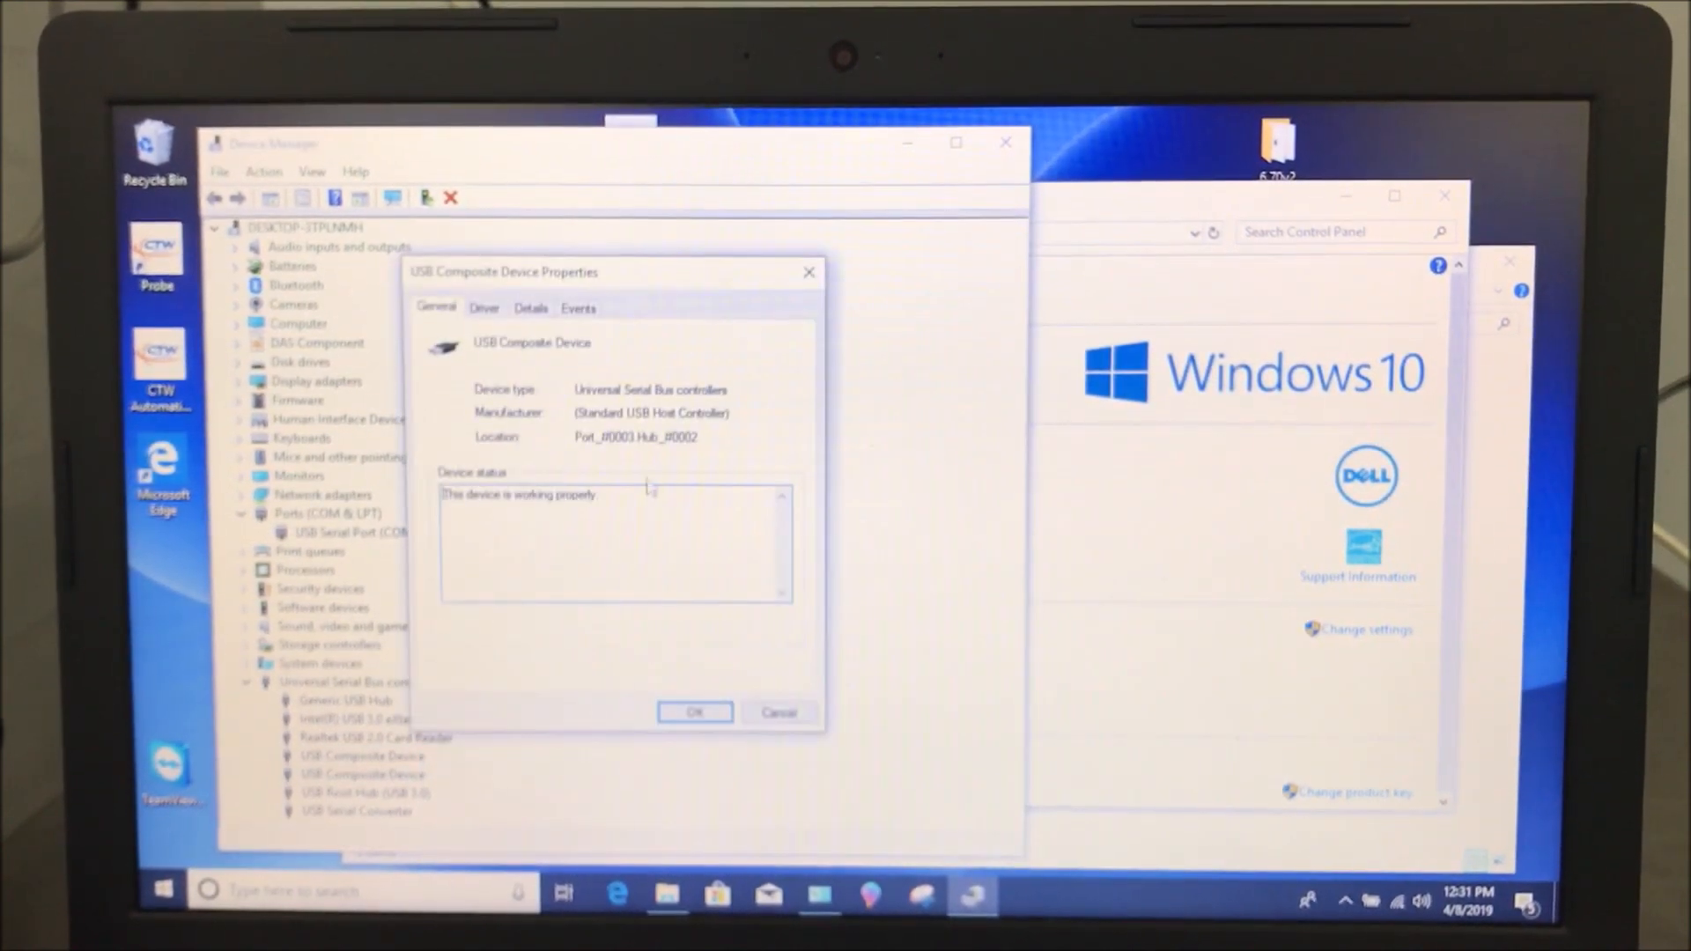
left_click(693, 711)
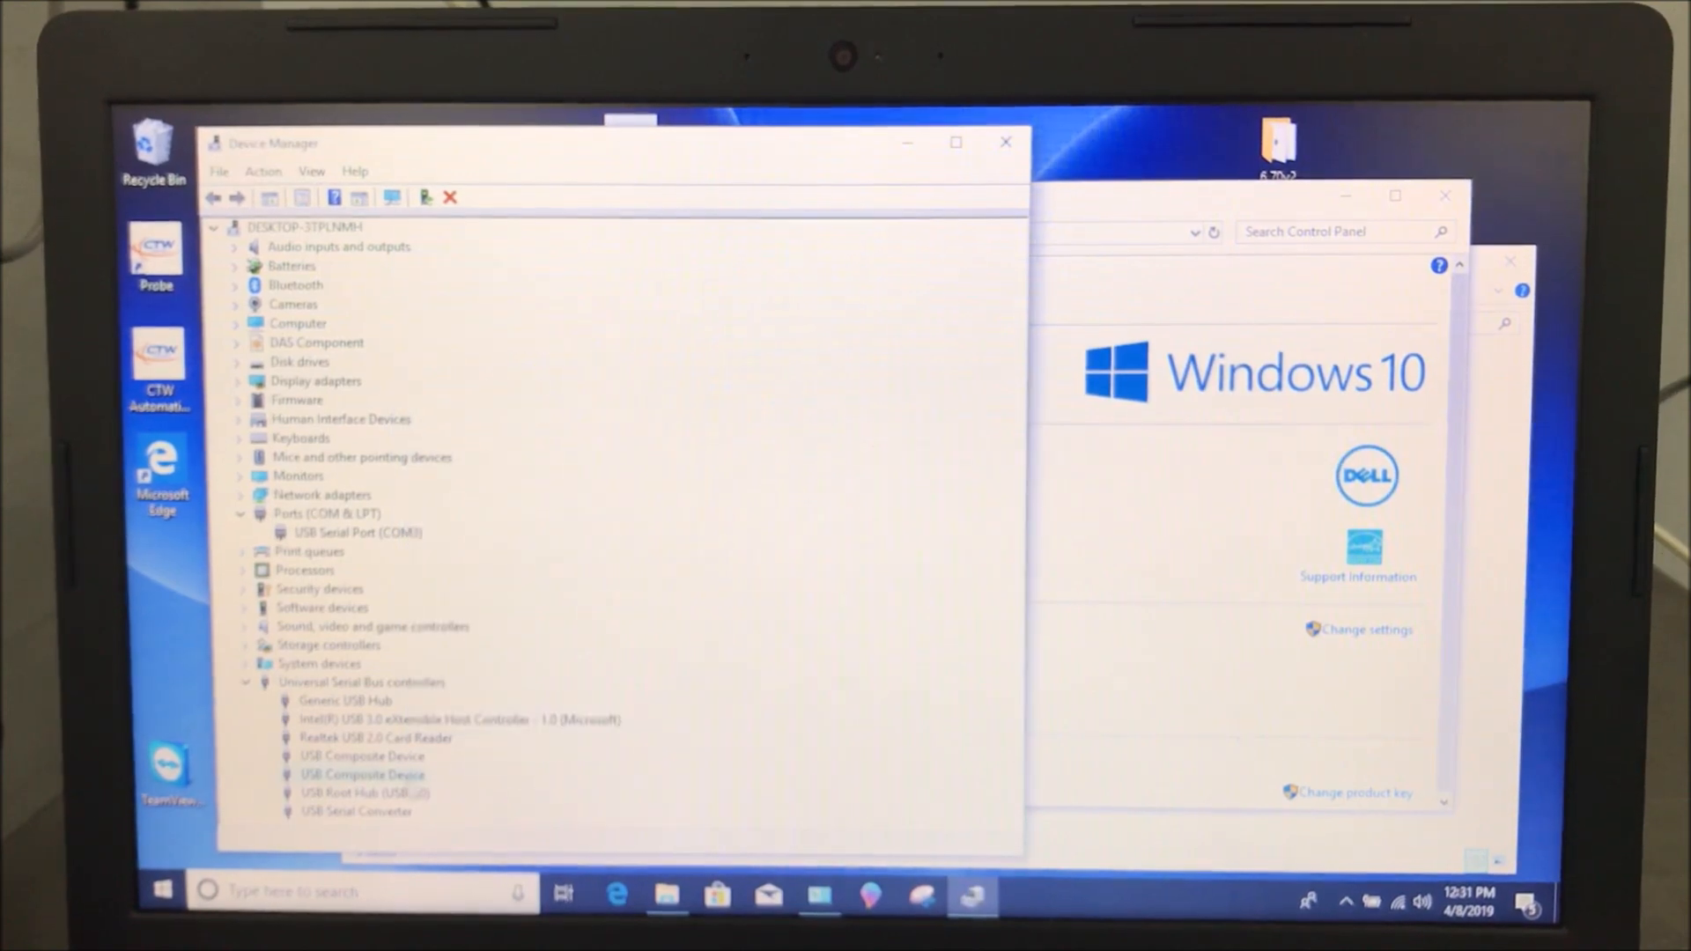
double_click(365, 793)
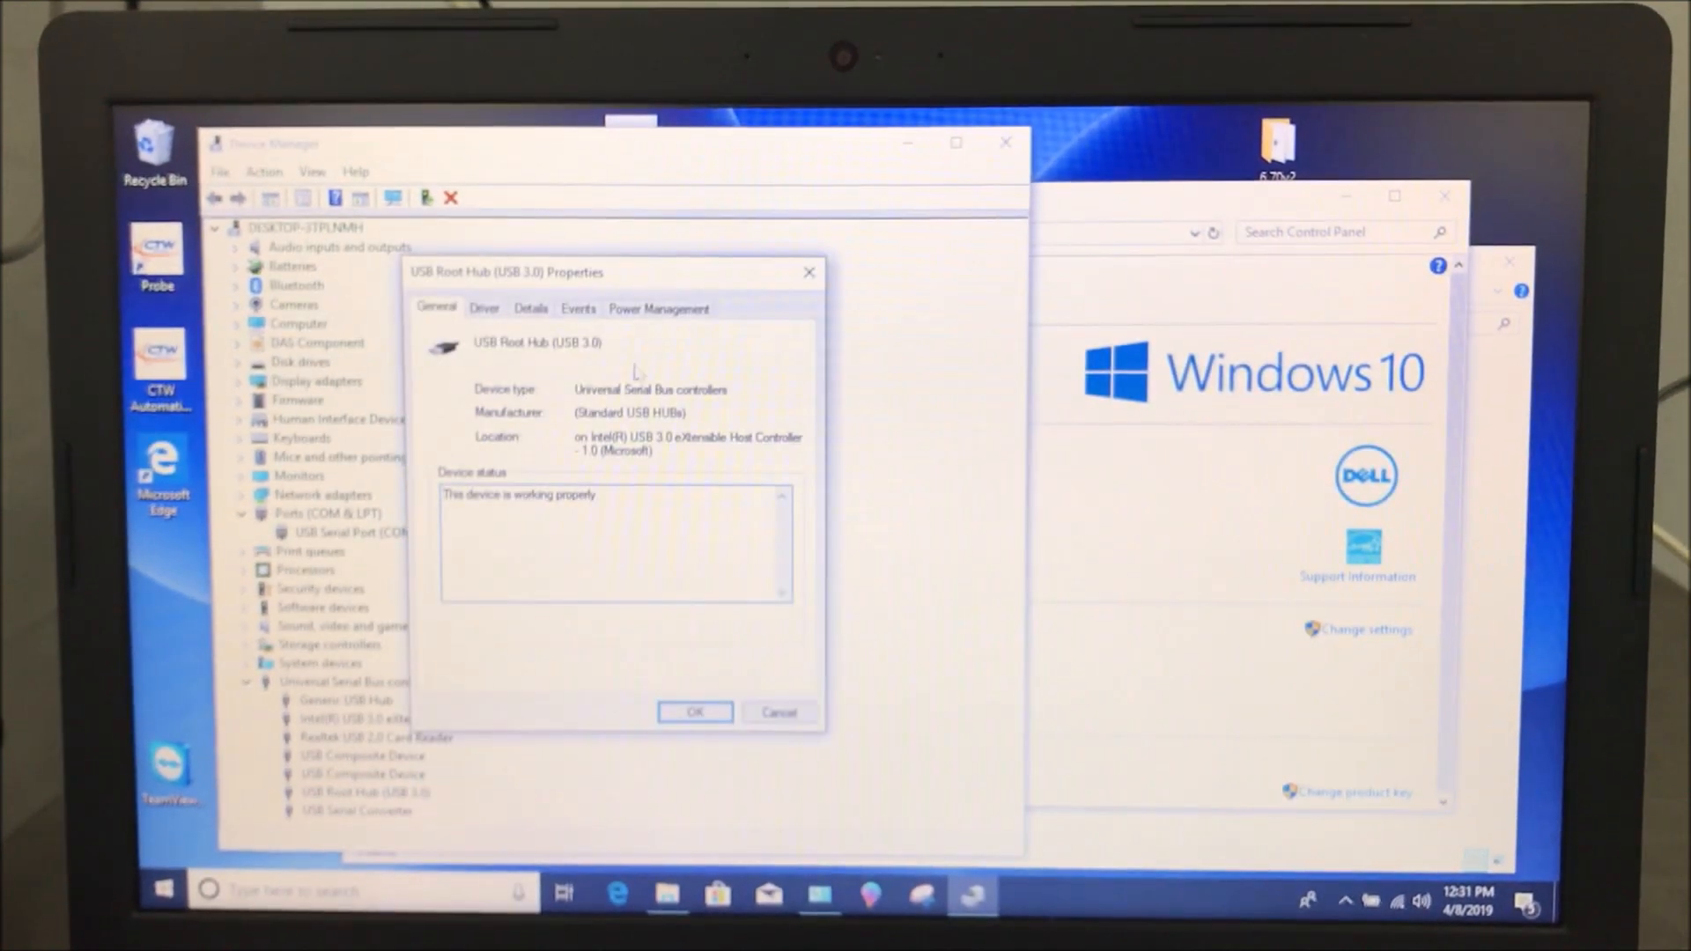
left_click(658, 307)
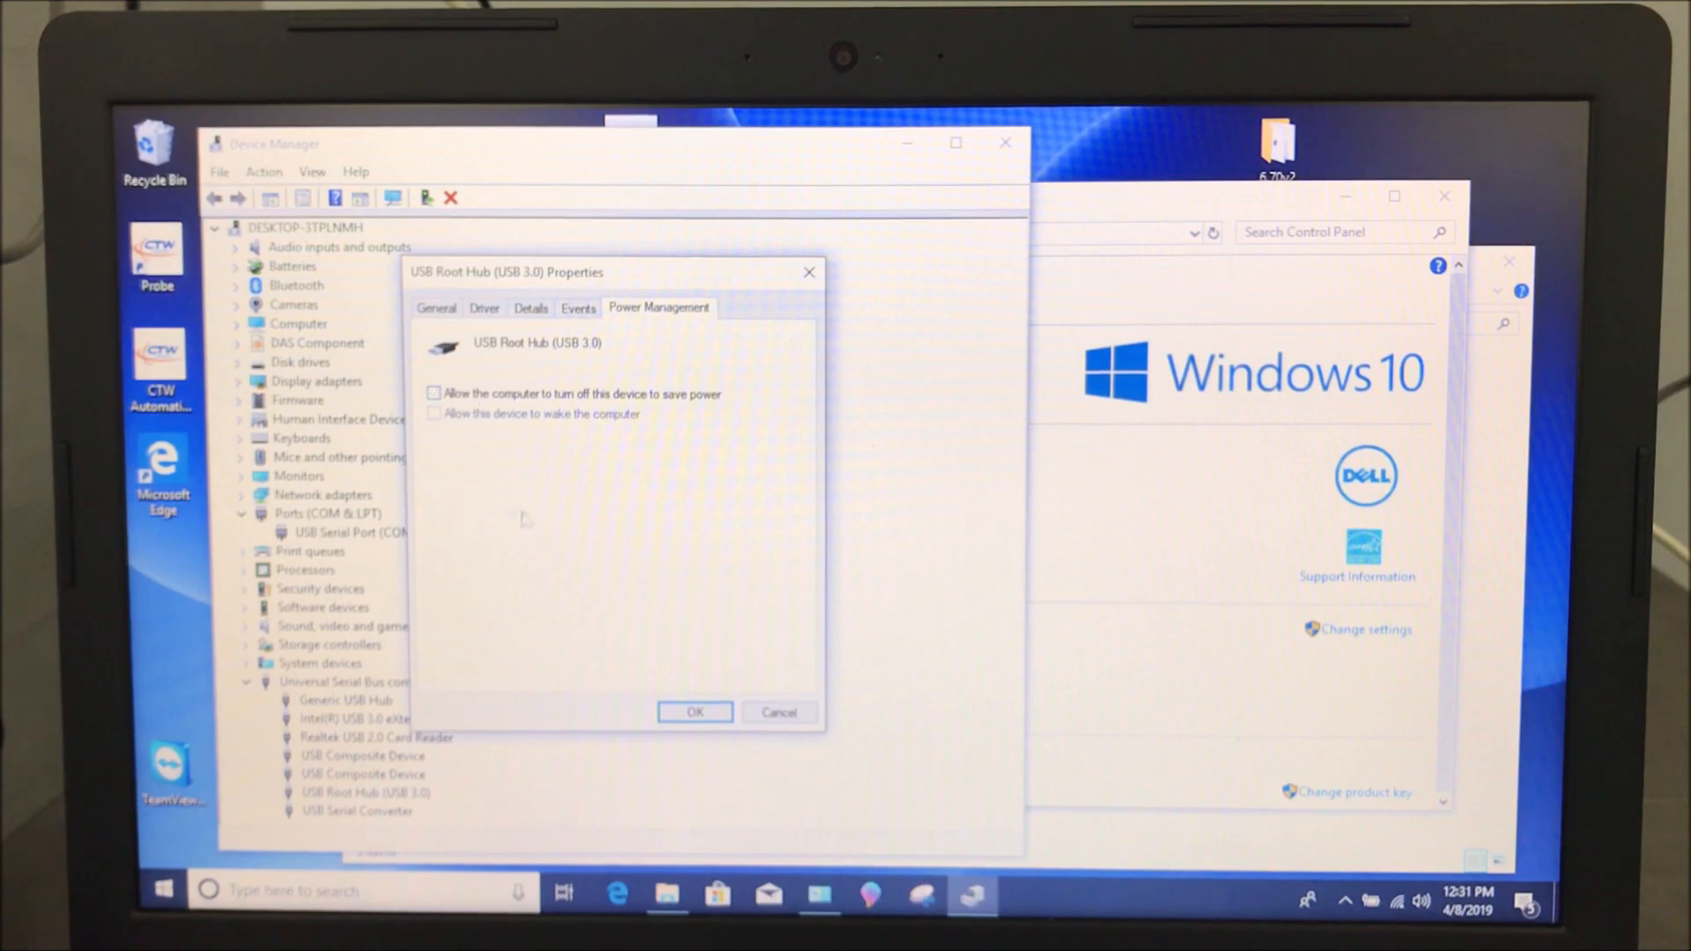
left_click(695, 712)
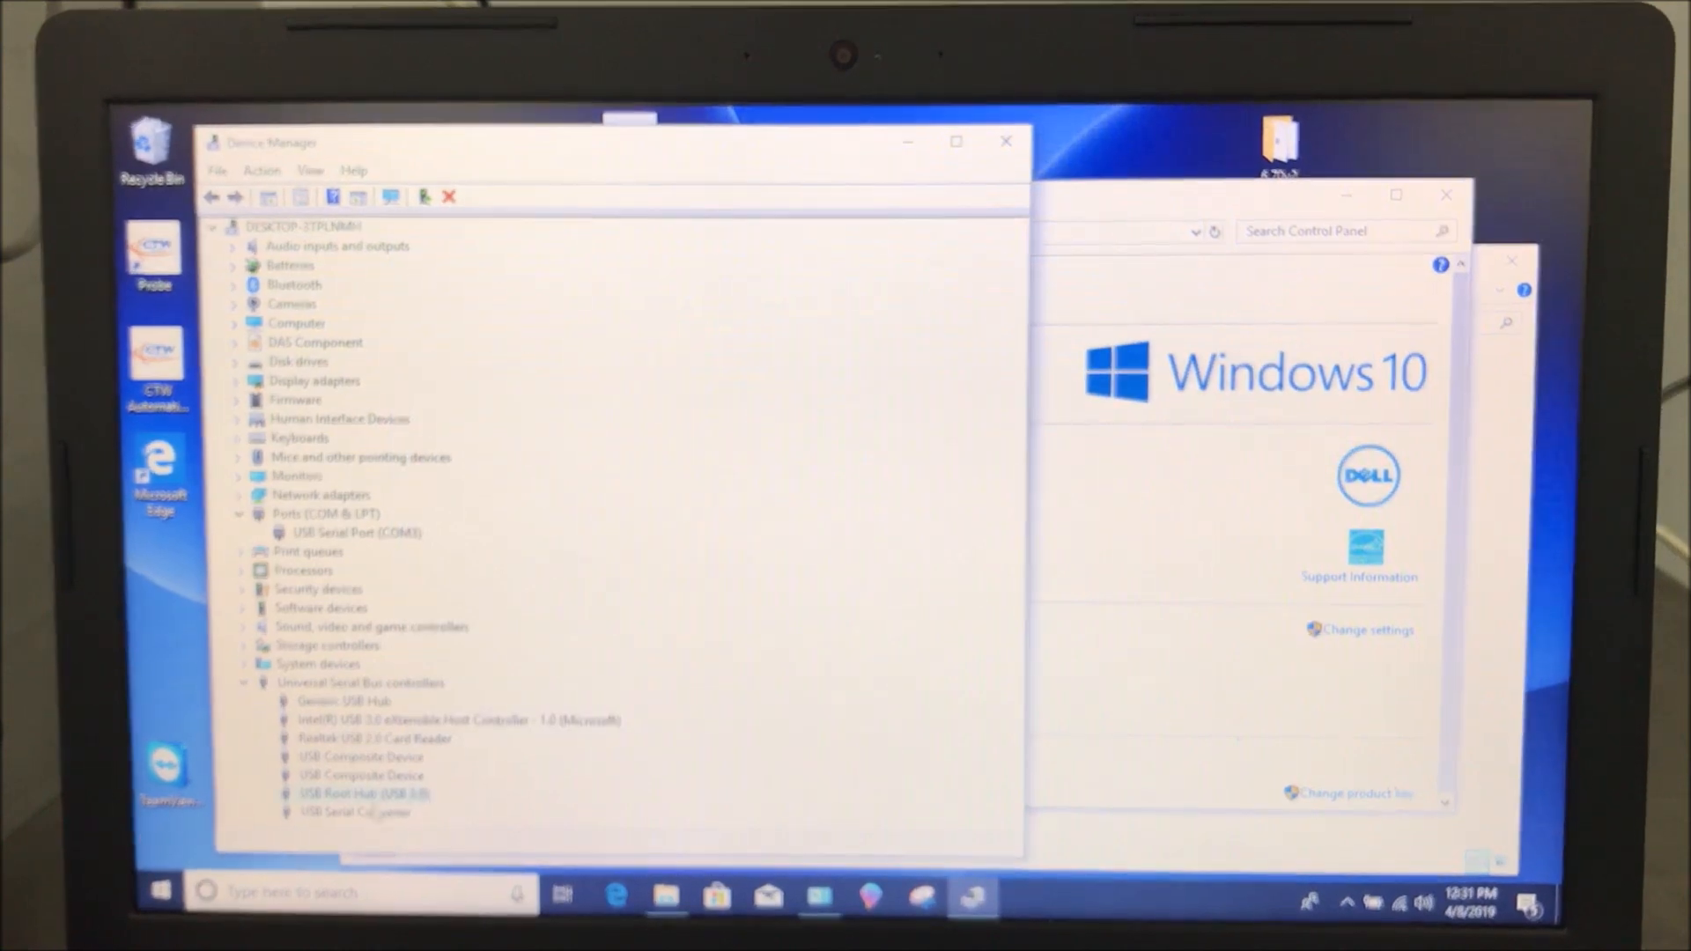
Verify the USB Serial Converter's Power Management option is off and close its properties
right_click(364, 793)
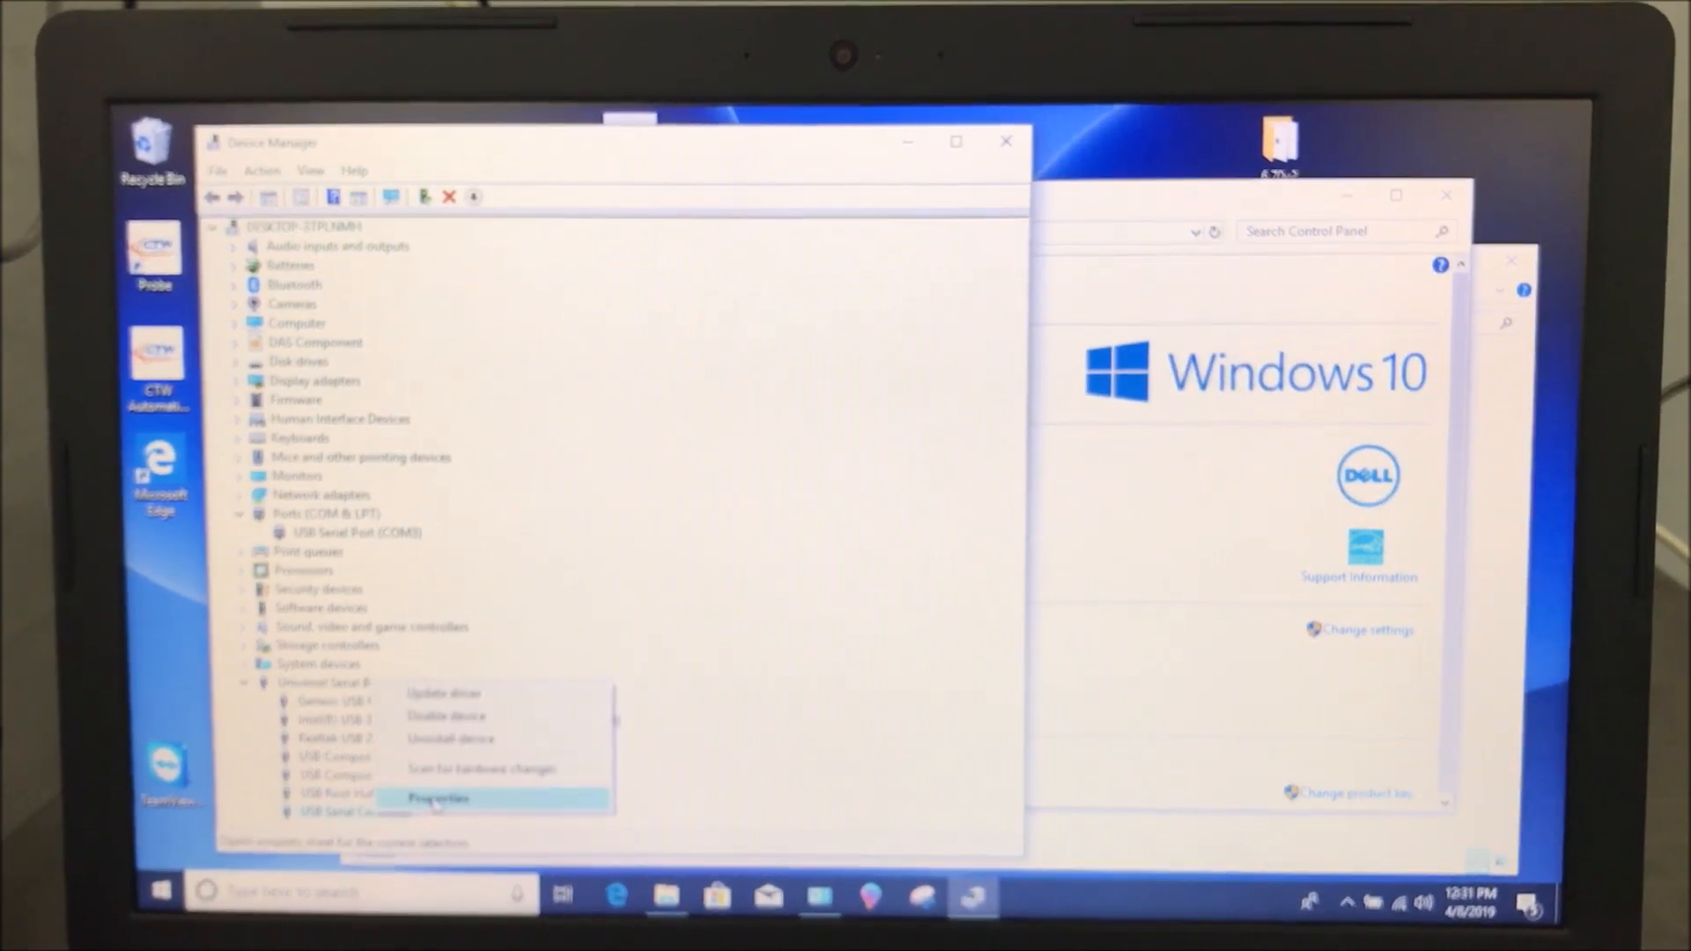
left_click(436, 798)
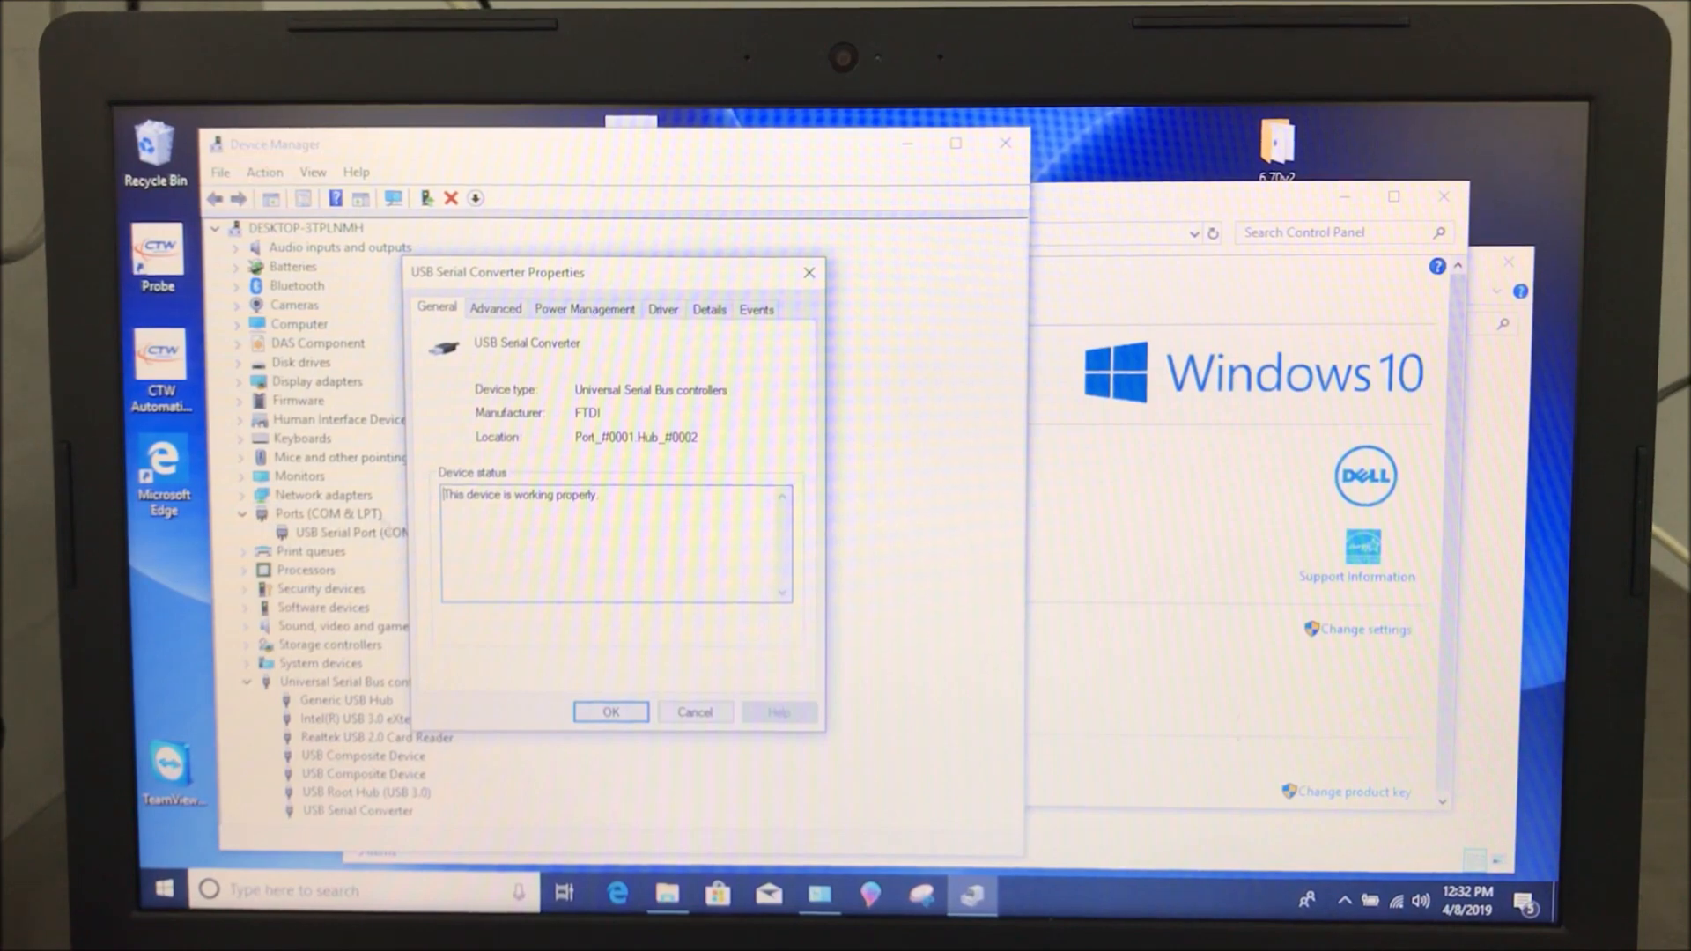
left_click(583, 308)
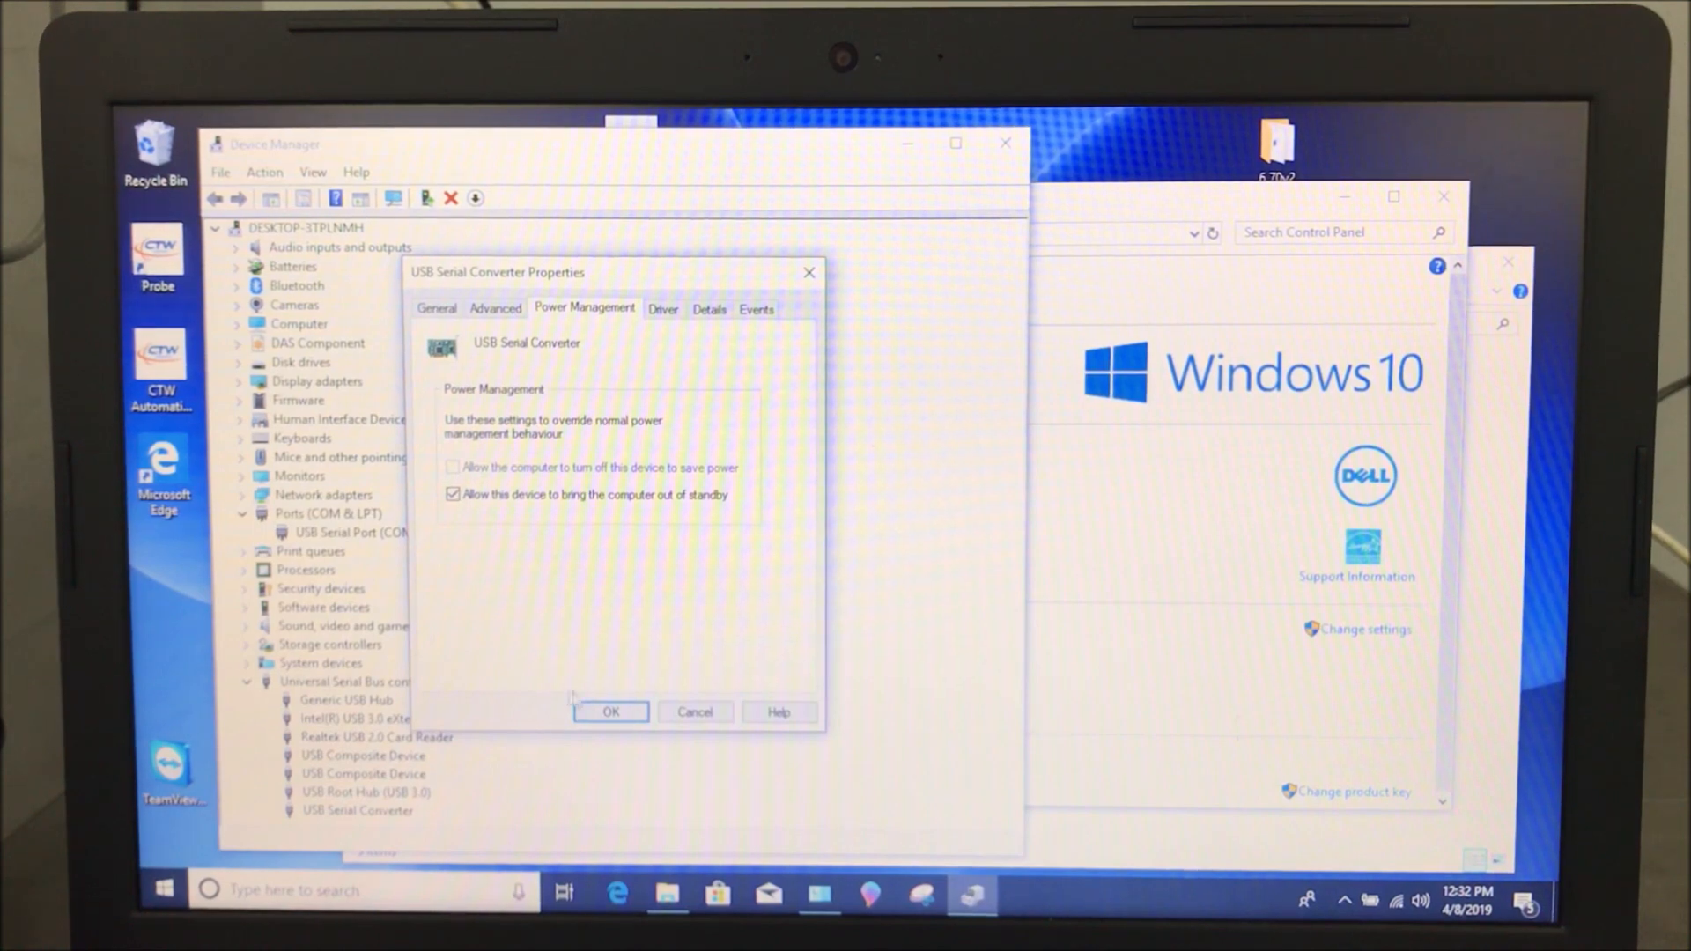
left_click(610, 711)
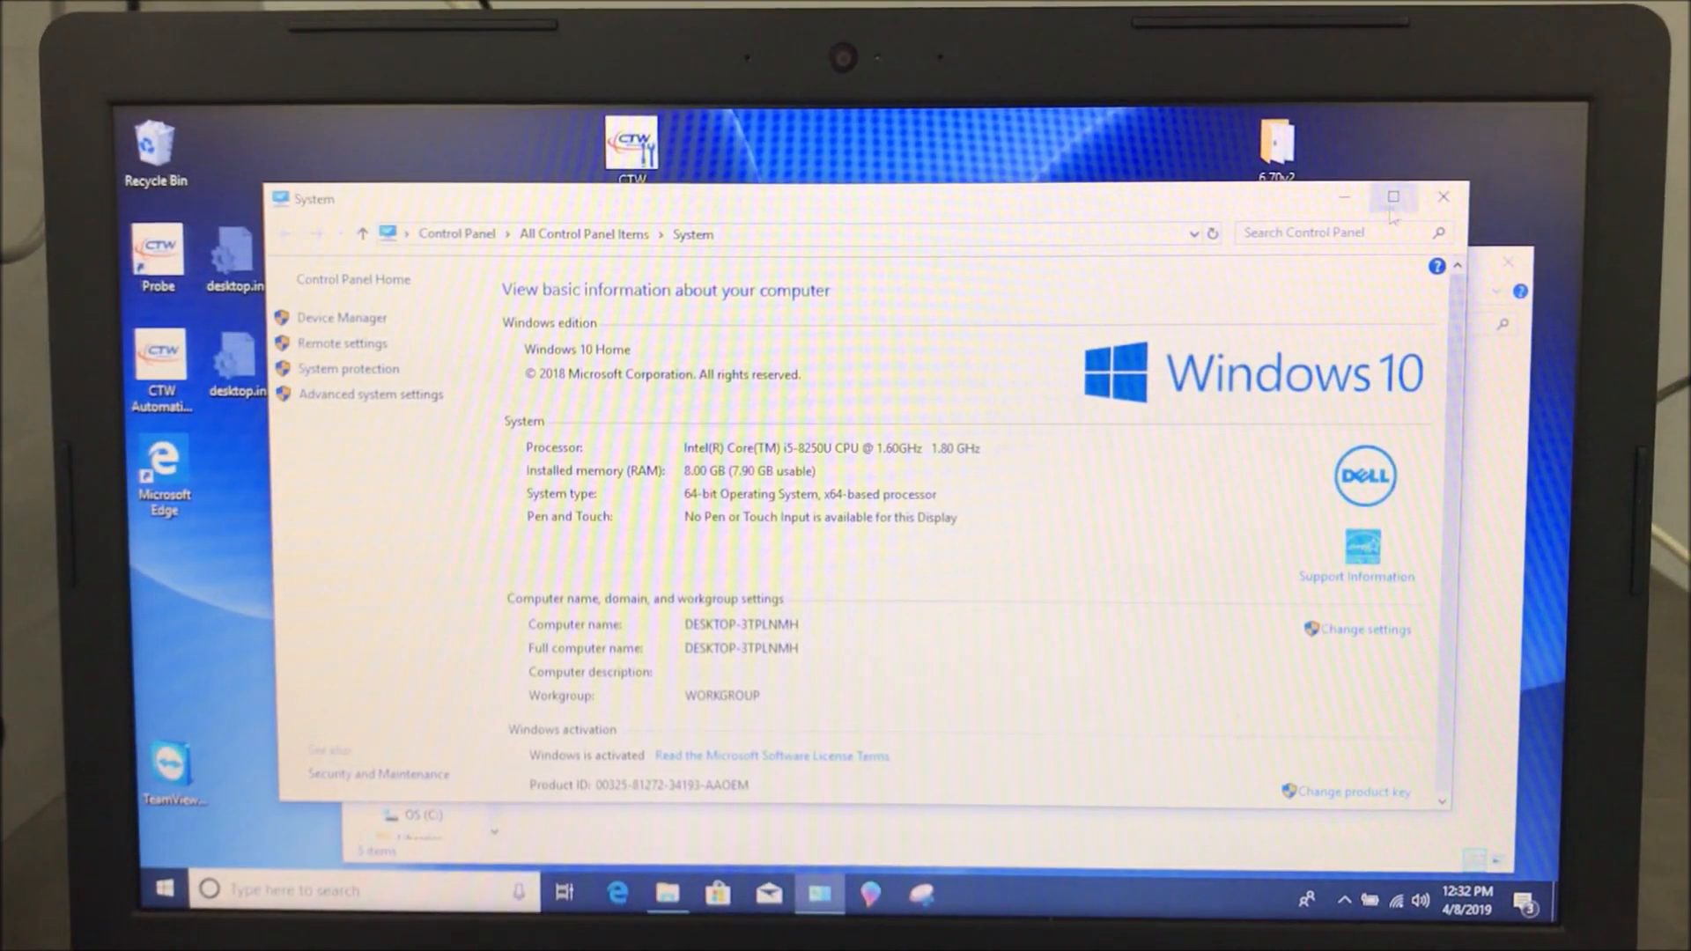
mouse_move(1443, 198)
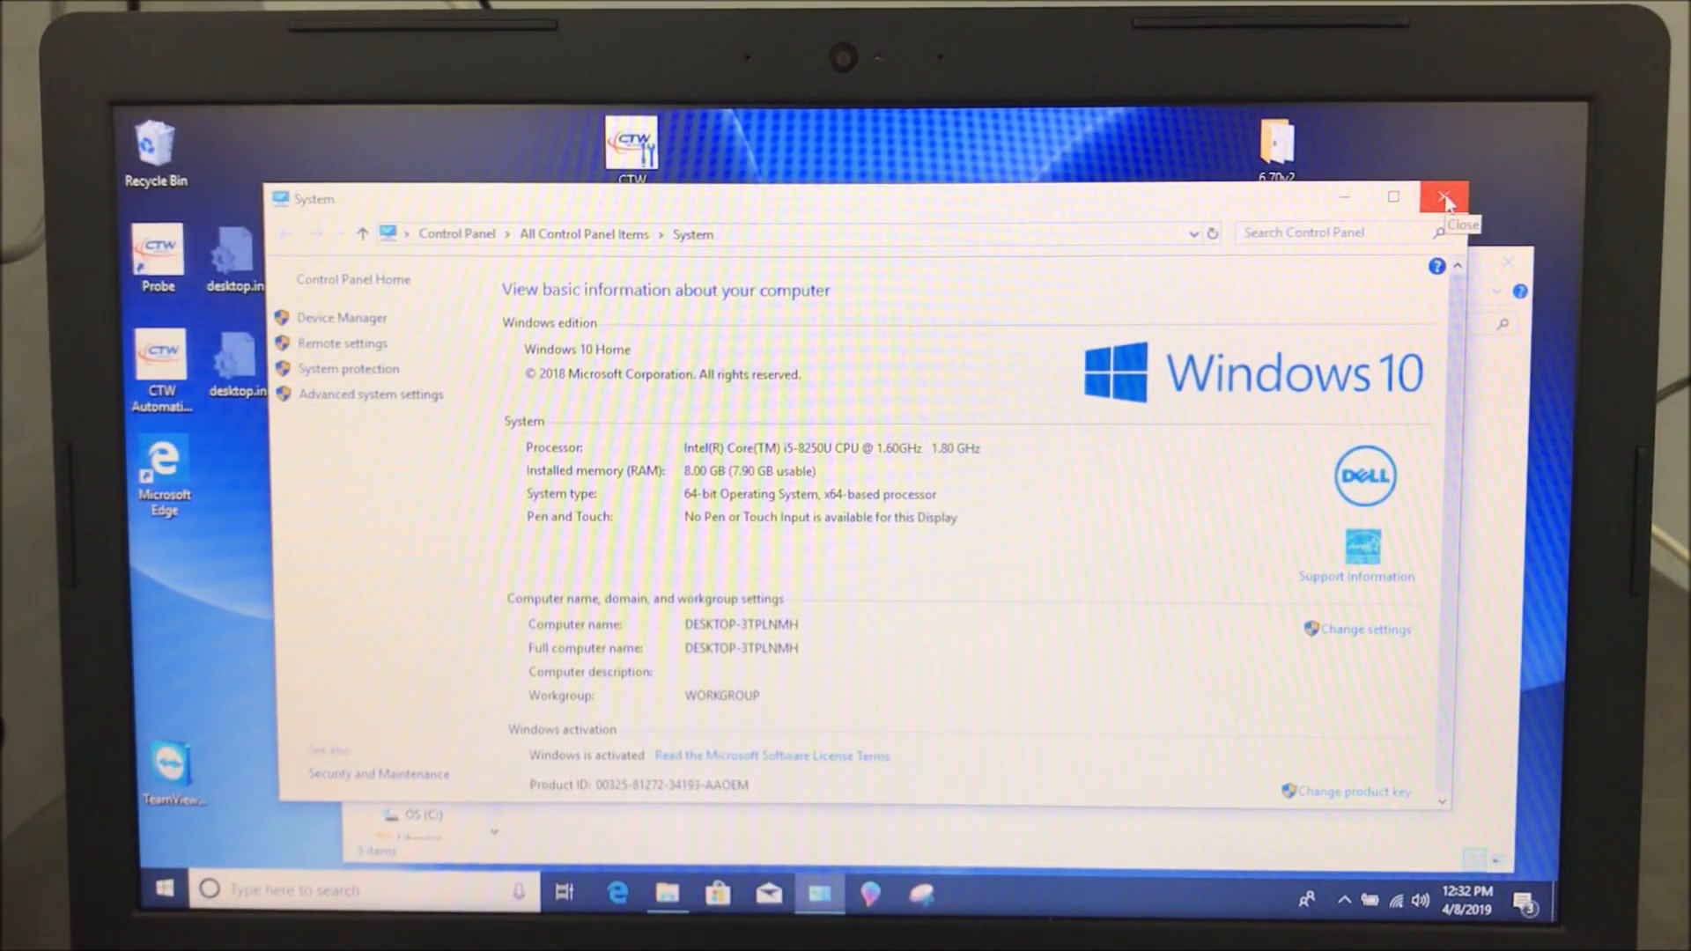
Close the System information window and the Documents File Explorer window
left_click(1446, 198)
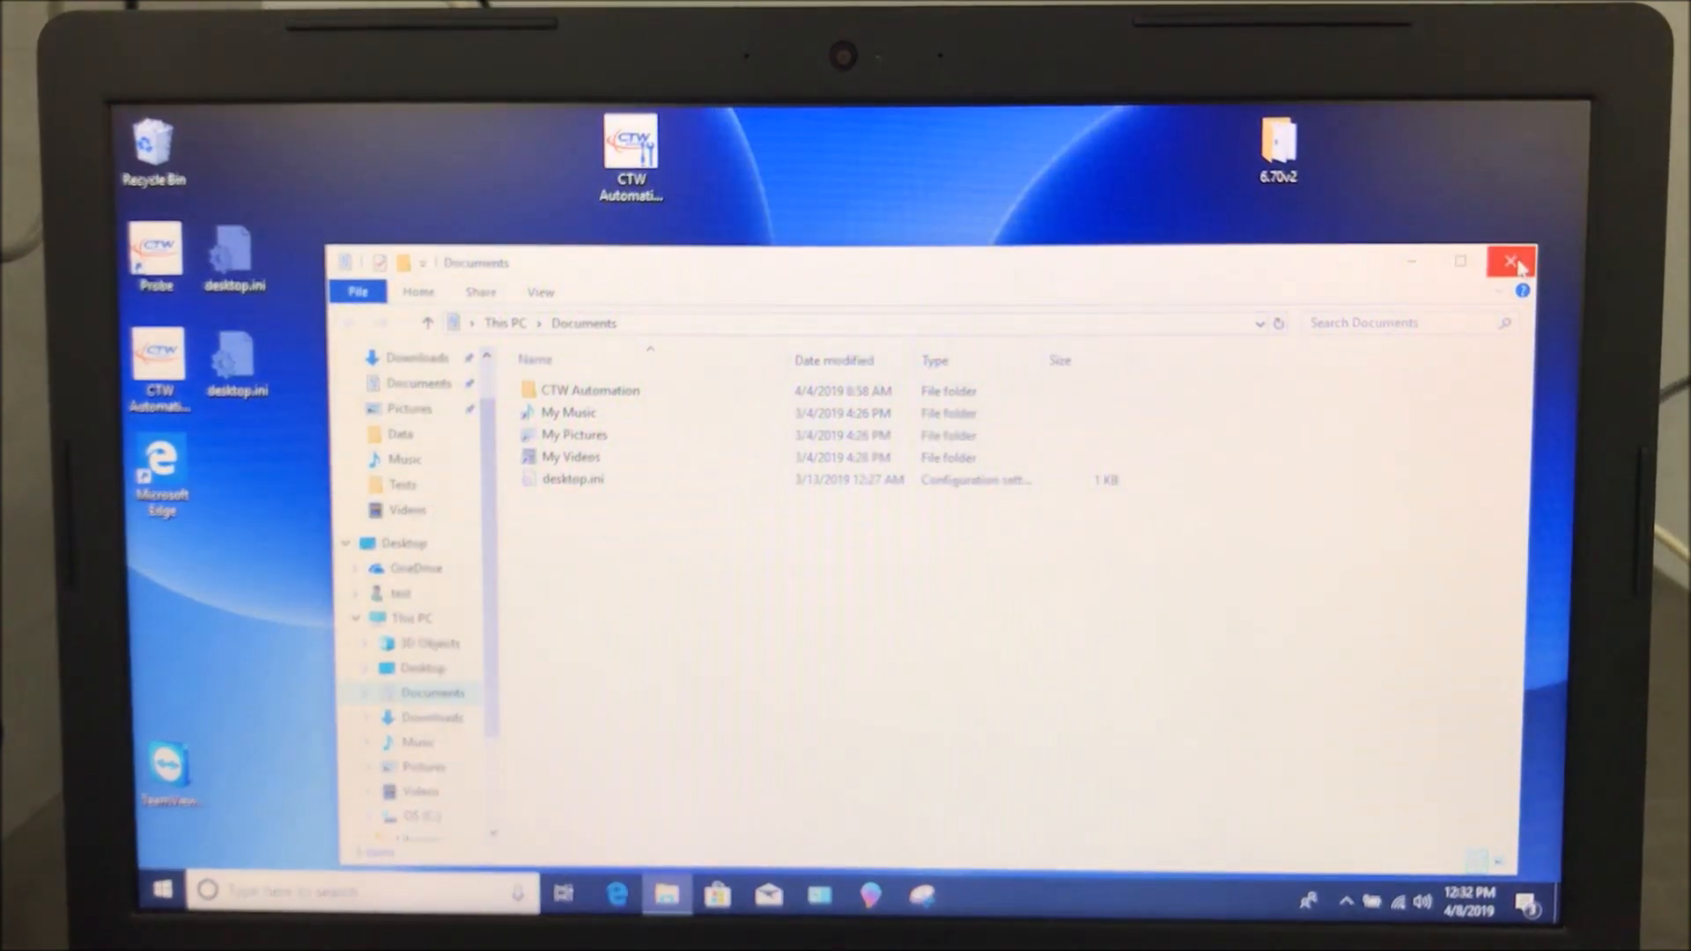
left_click(1512, 262)
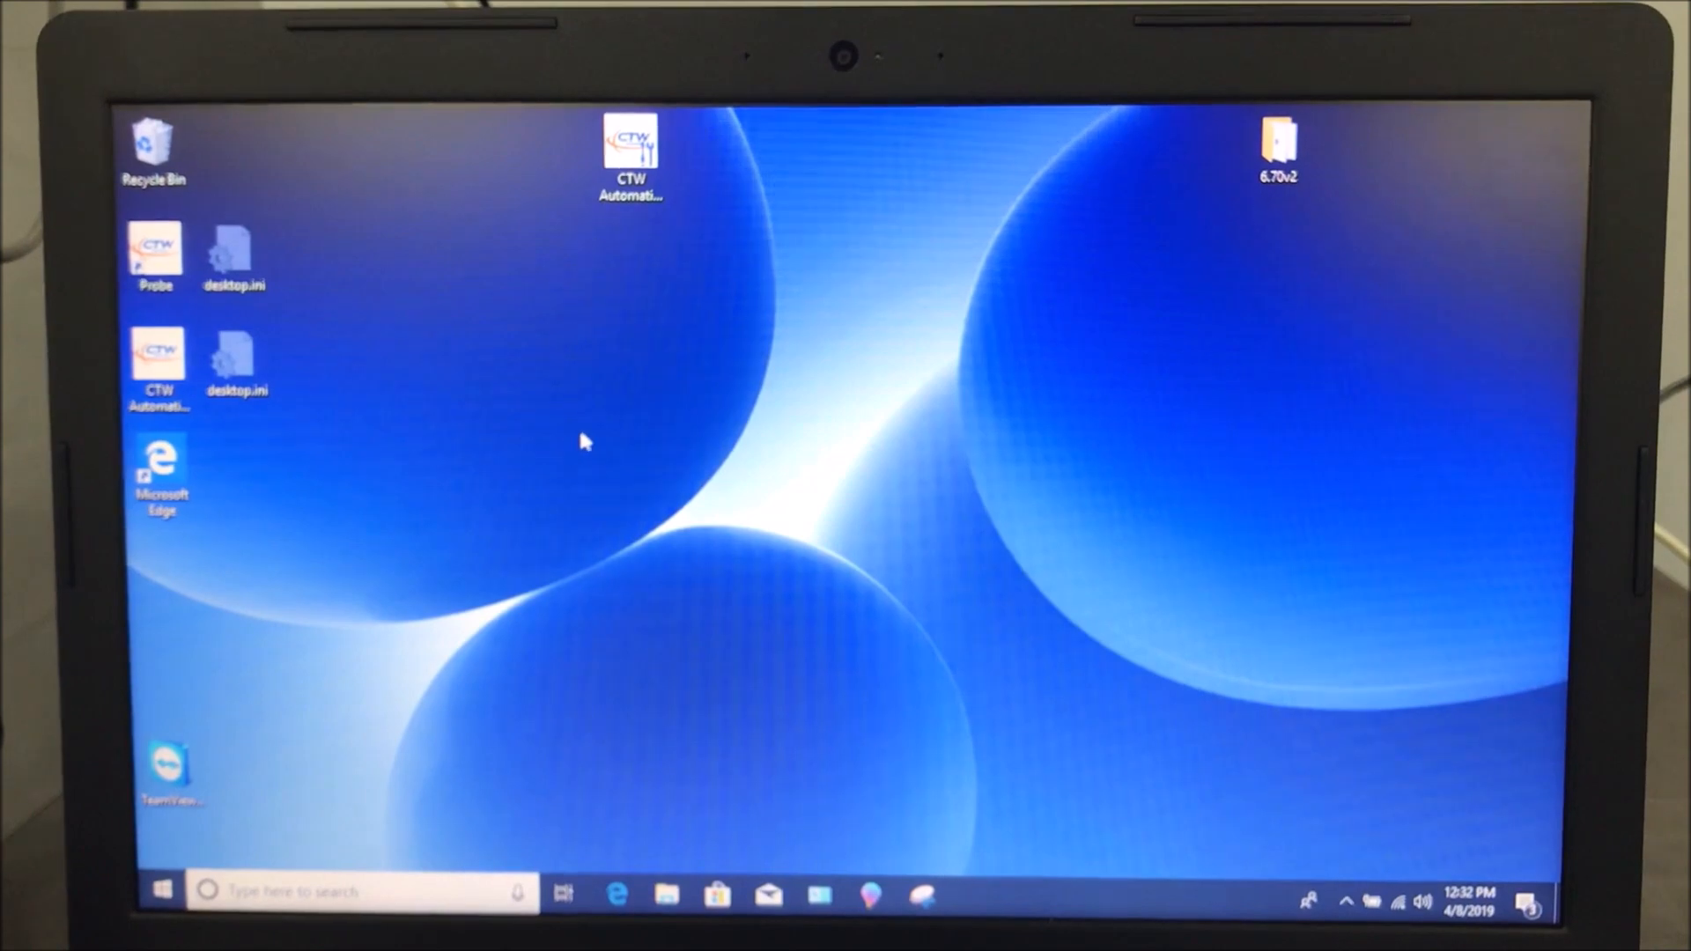
mouse_move(521, 349)
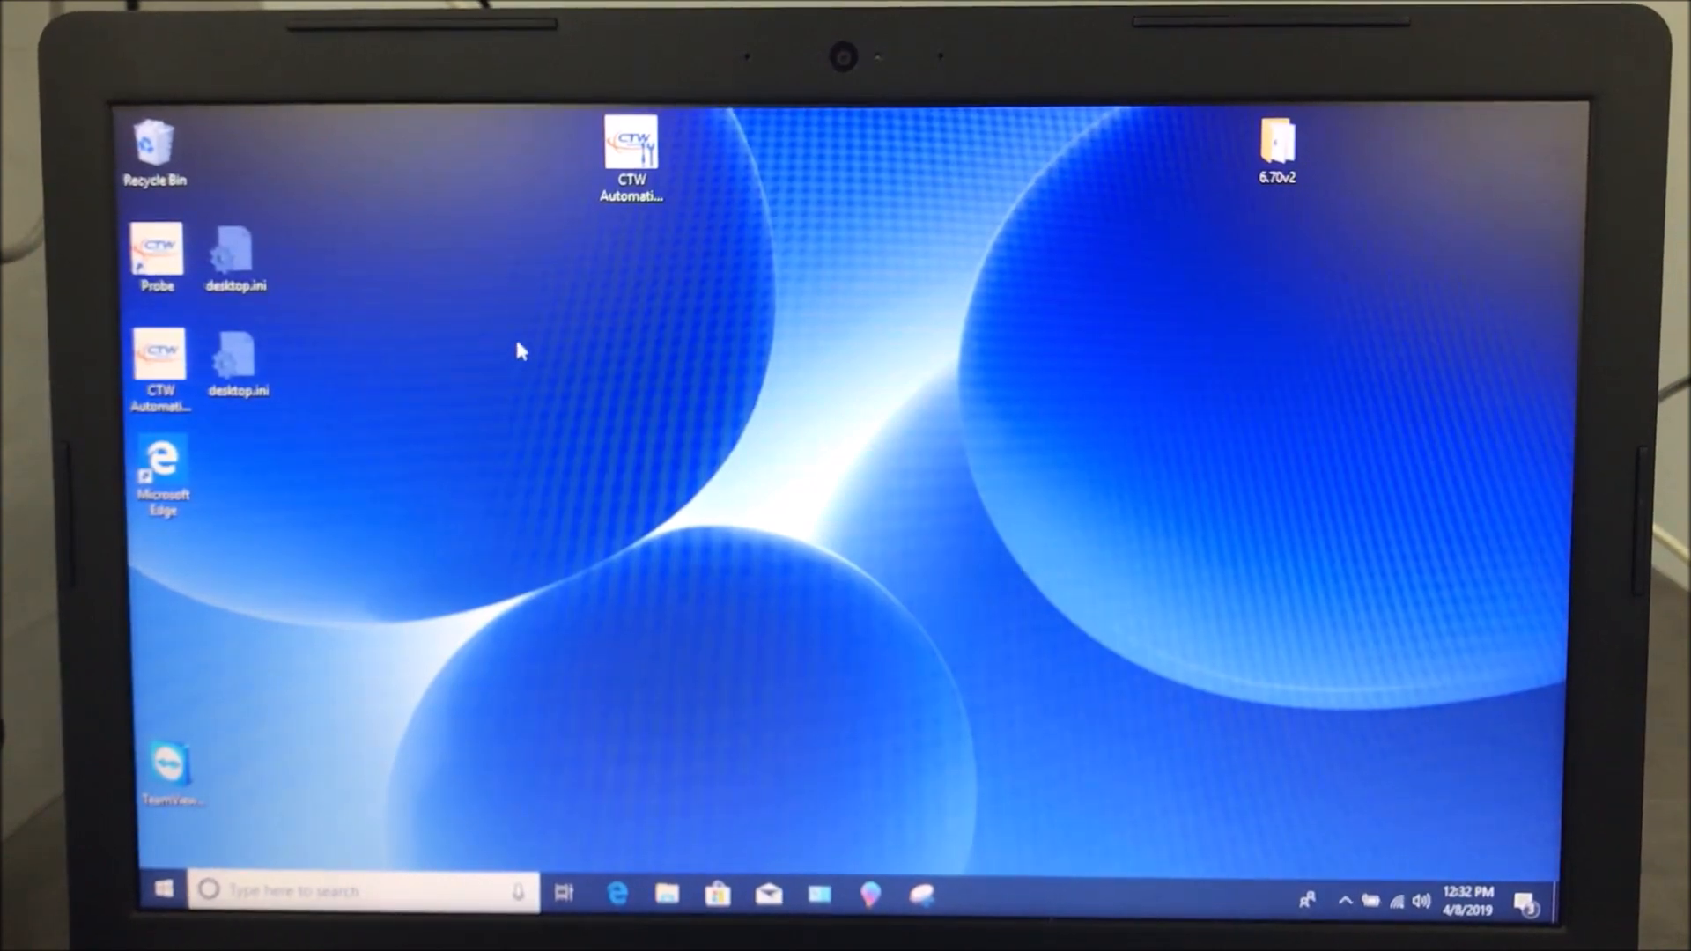
mouse_move(570, 357)
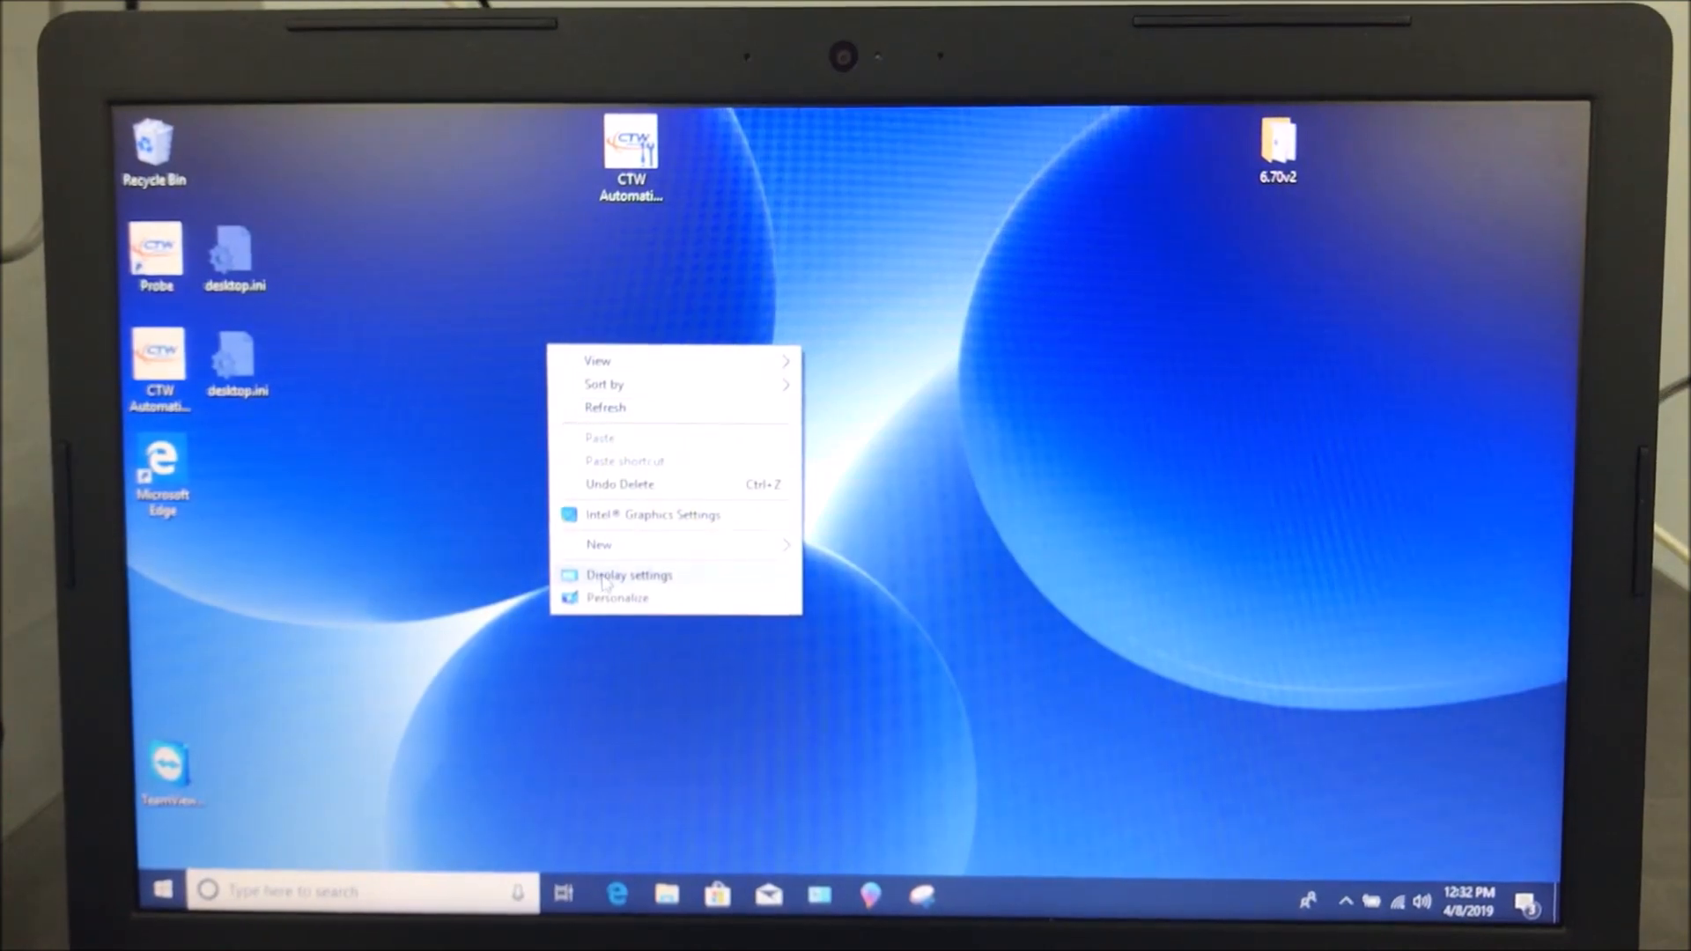
Open Display settings and switch to the Power & sleep page
left_click(628, 574)
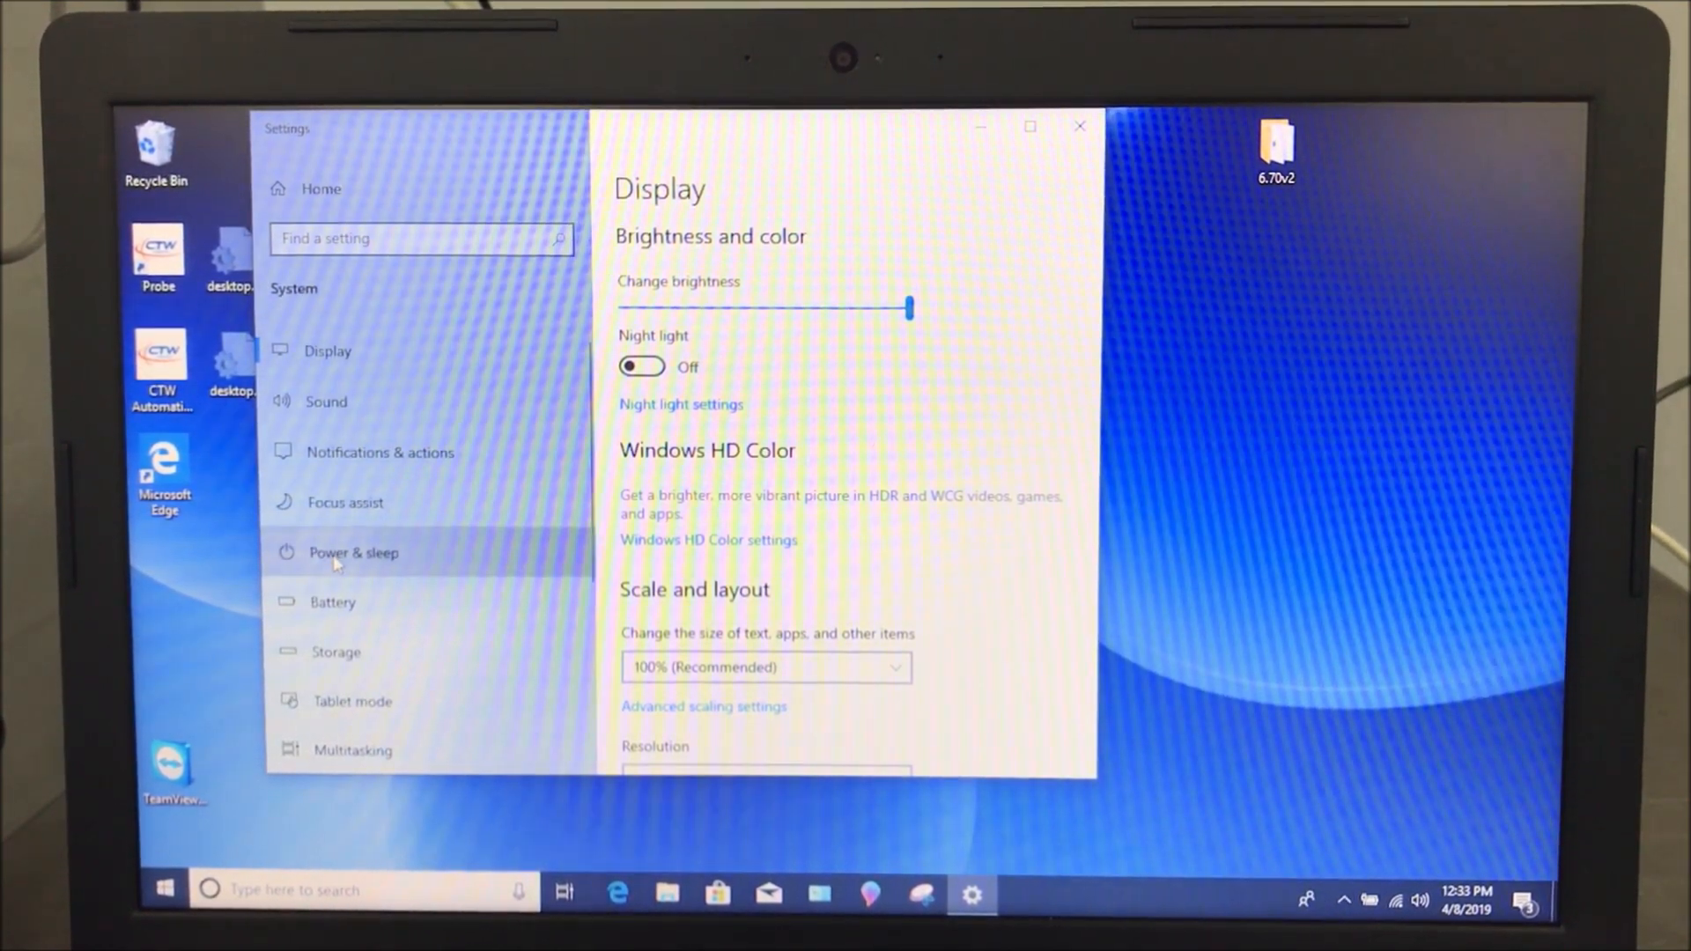
left_click(352, 552)
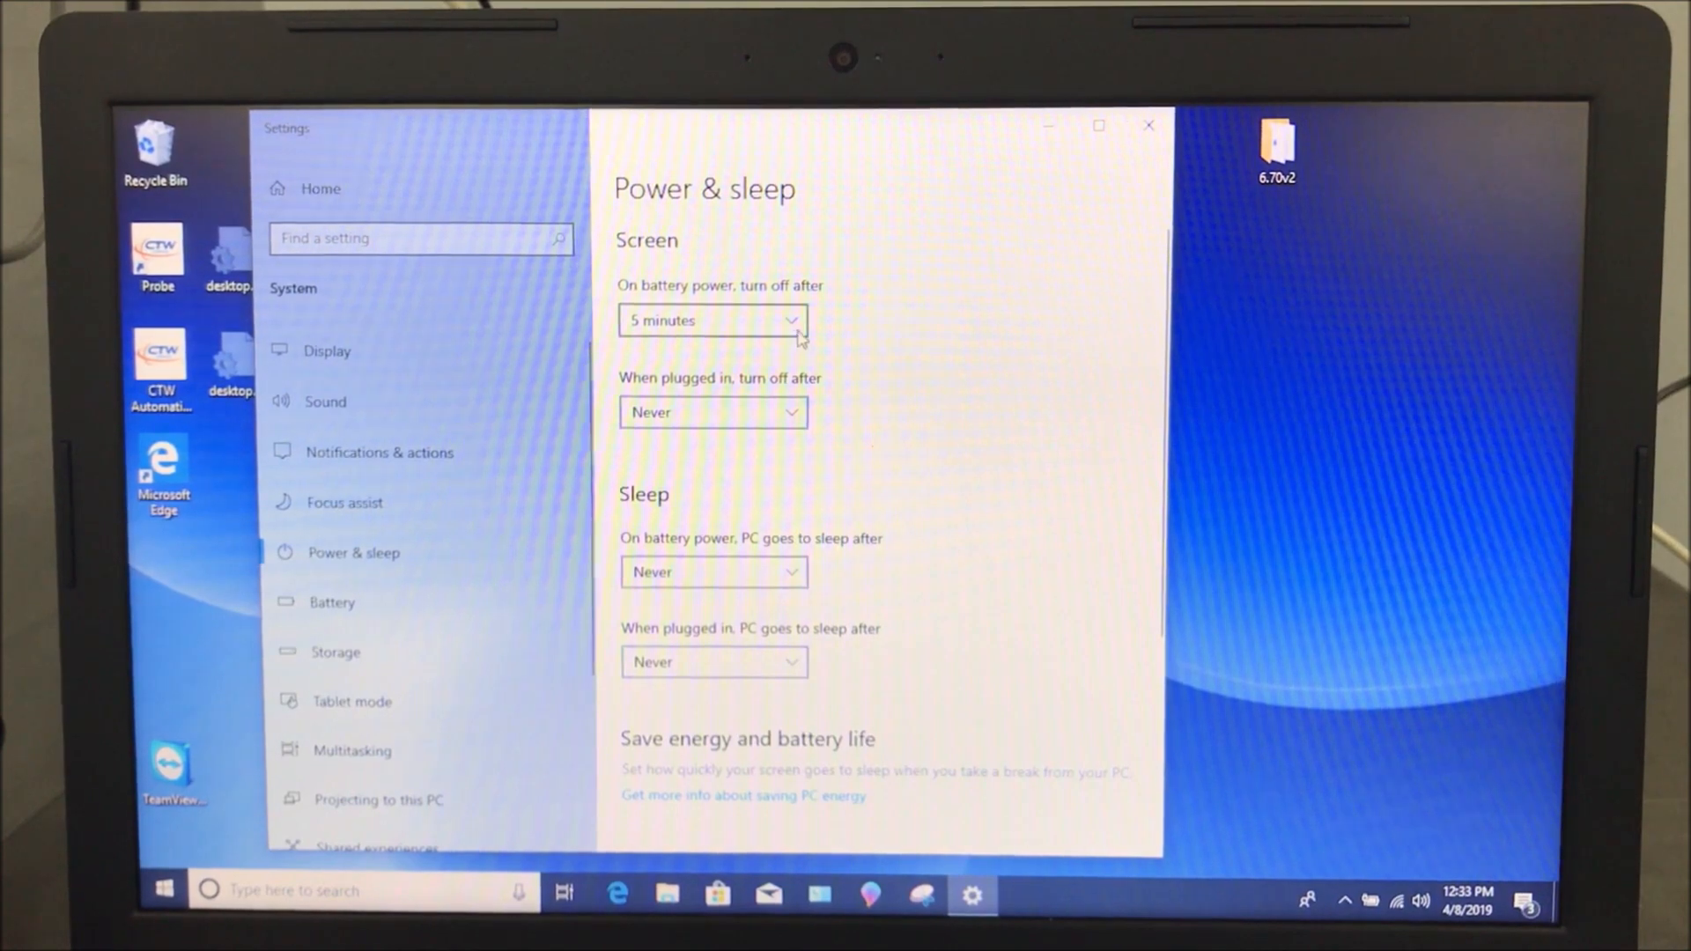
Set the on-battery screen timeout to Never, check sleep timeouts, and scroll to Related settings
left_click(711, 321)
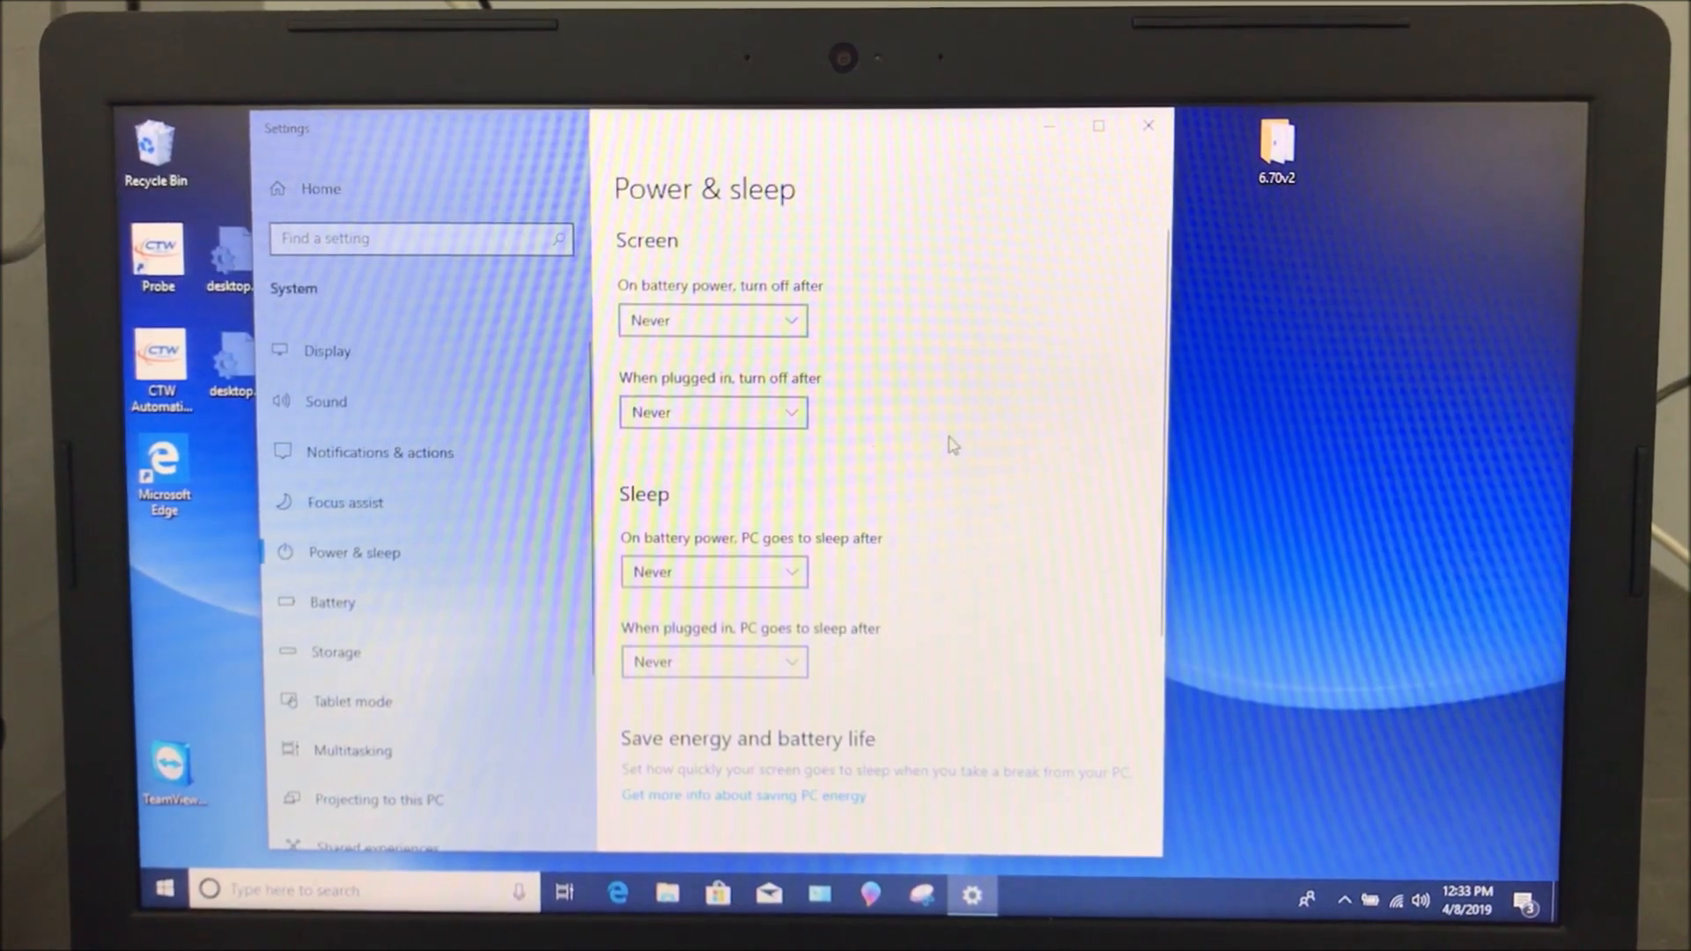
mouse_move(965, 399)
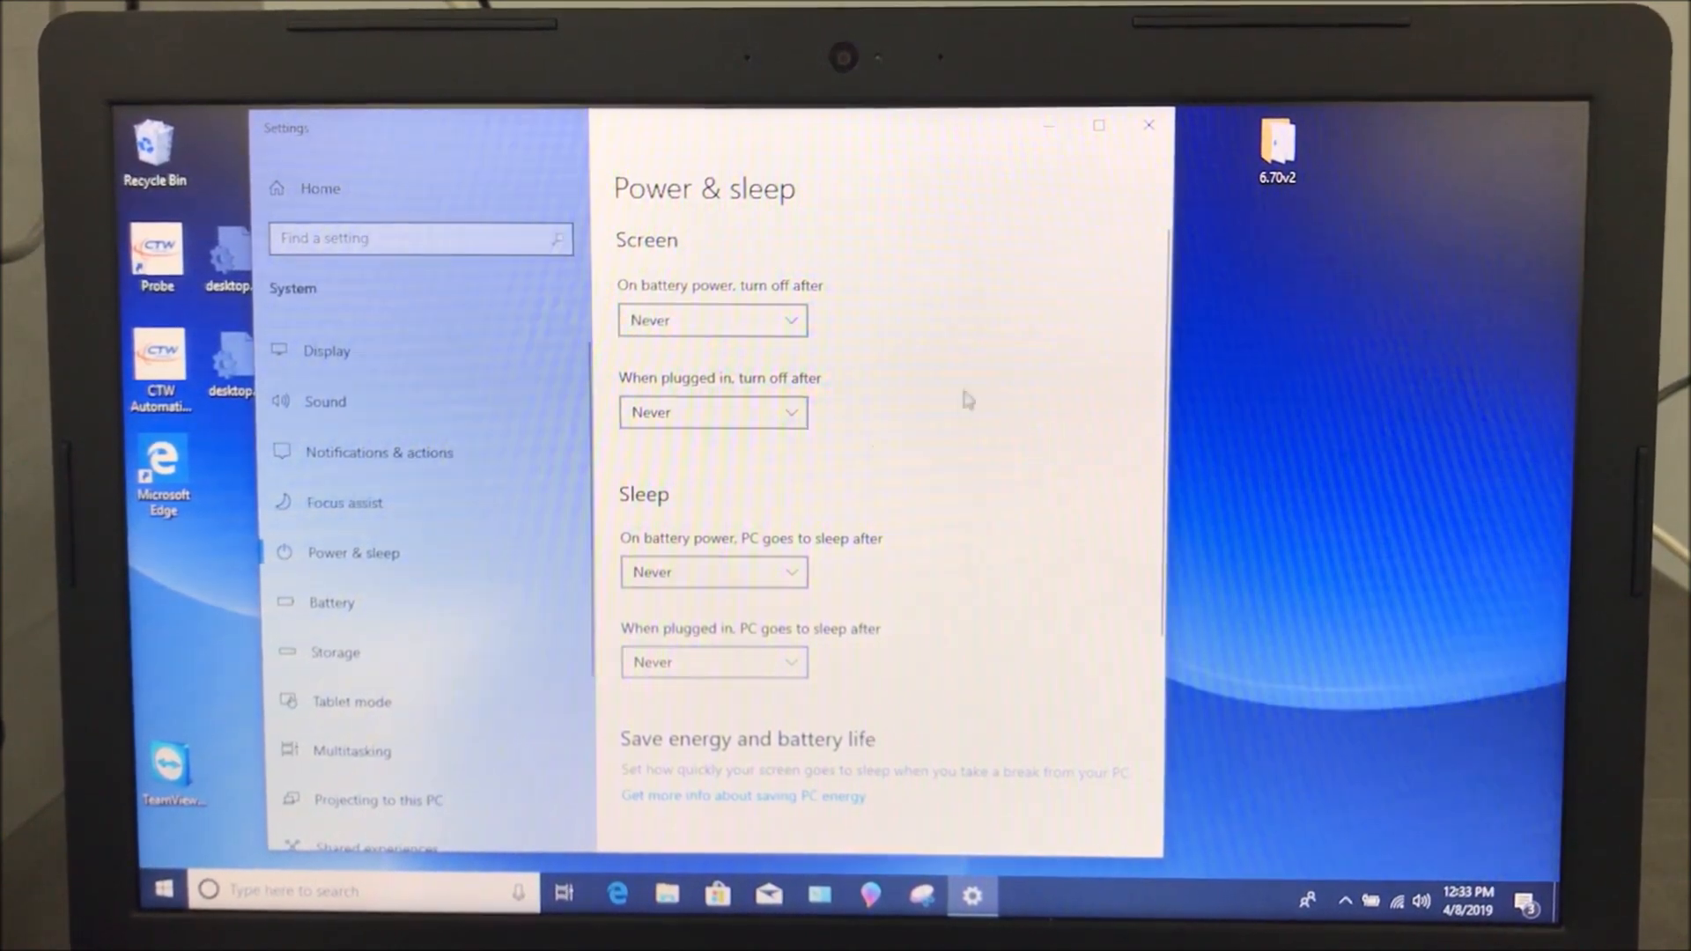
left_click(712, 571)
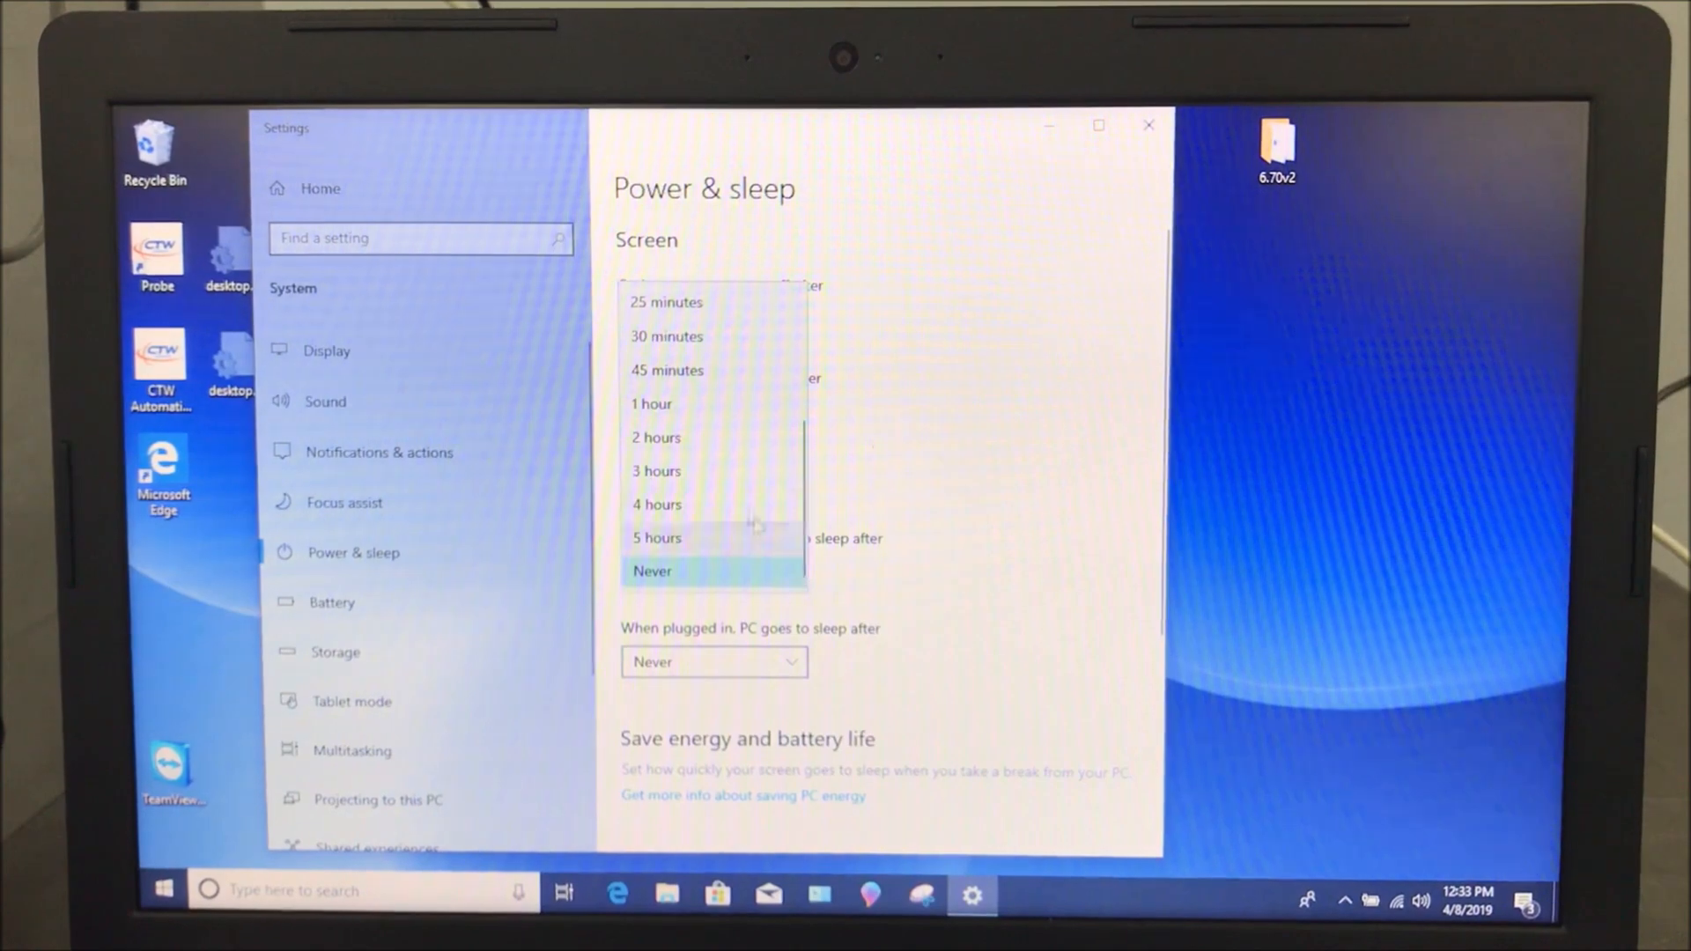
mouse_move(712, 336)
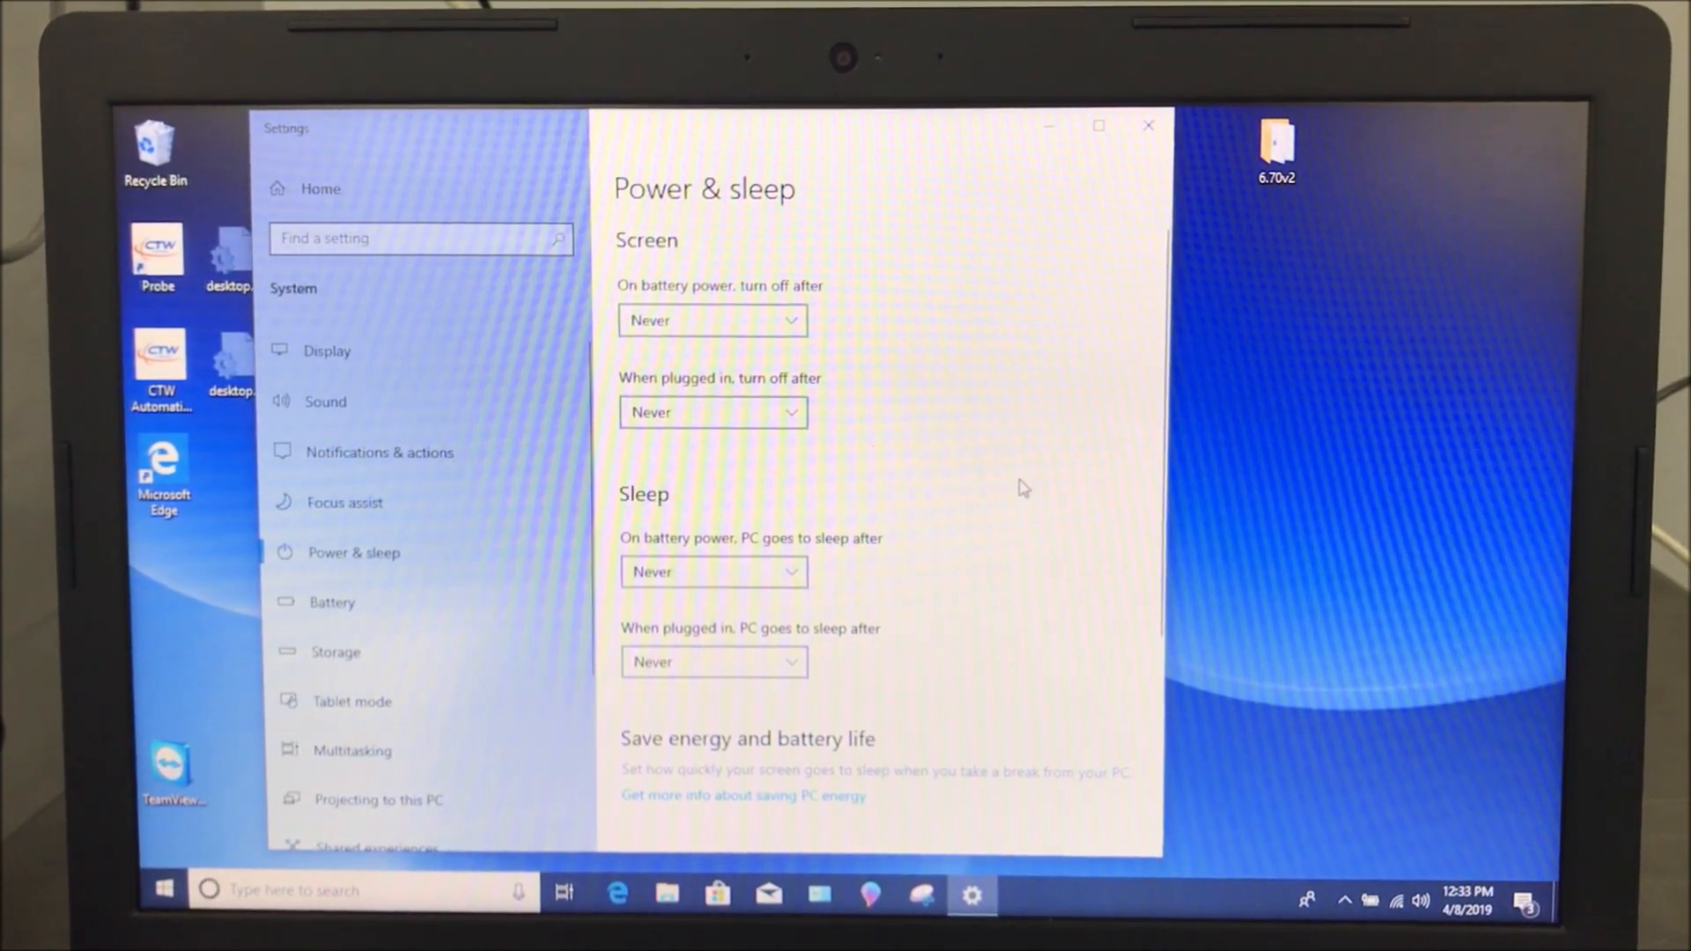
mouse_move(1030, 462)
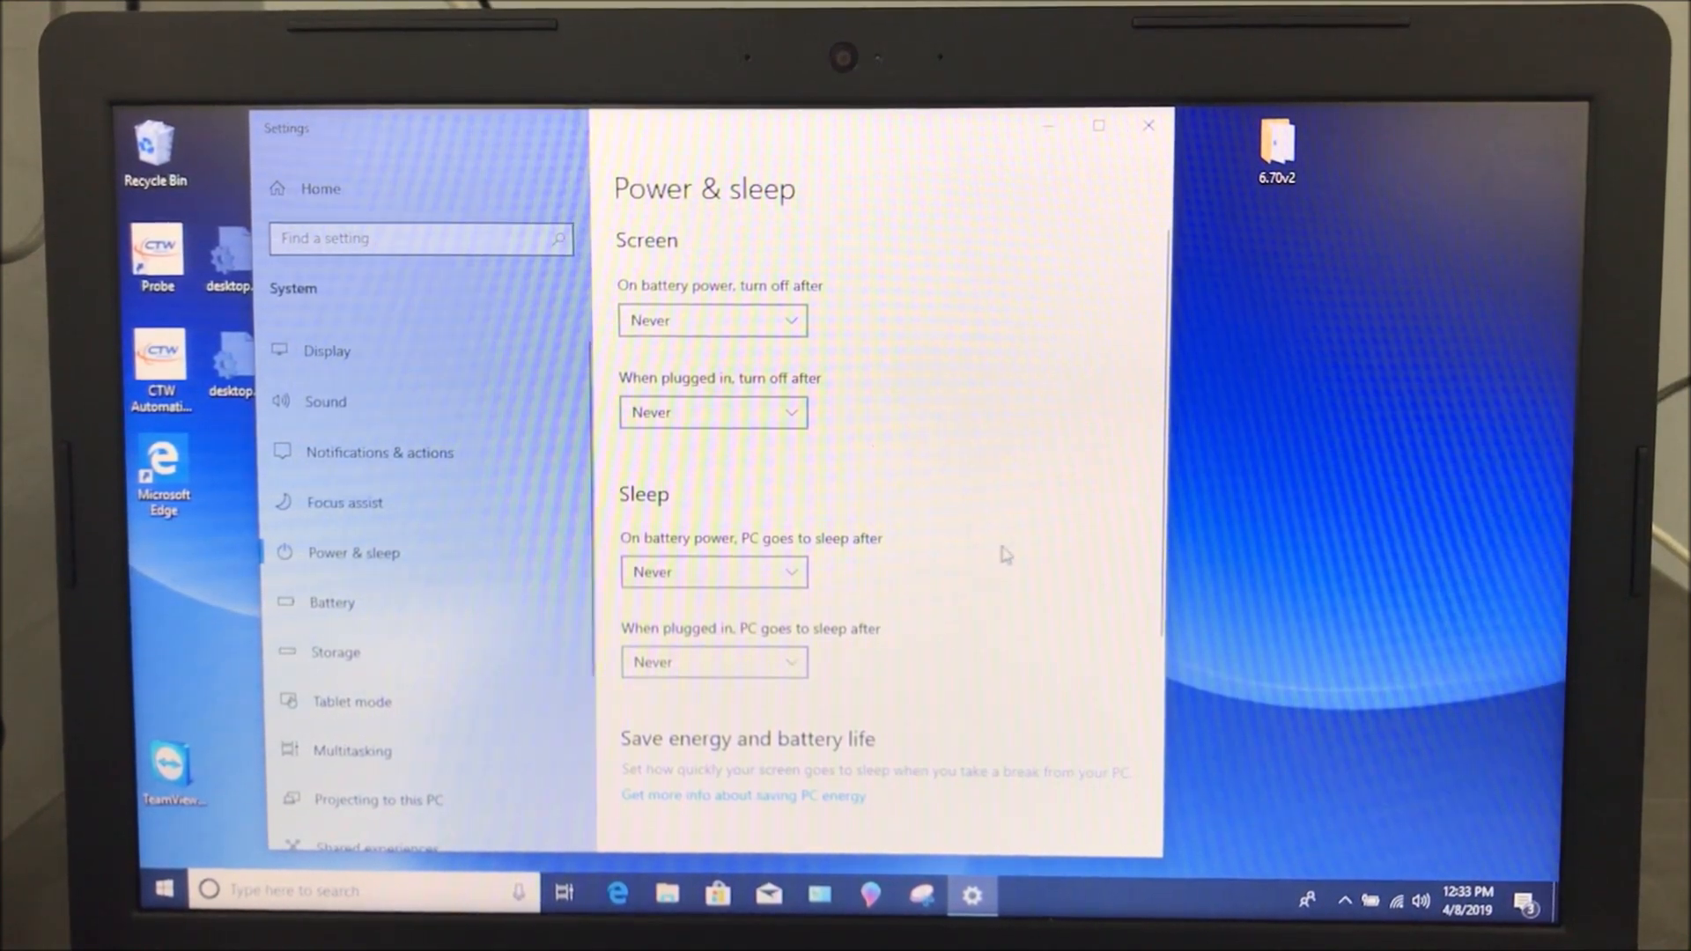
scroll("down", 3)
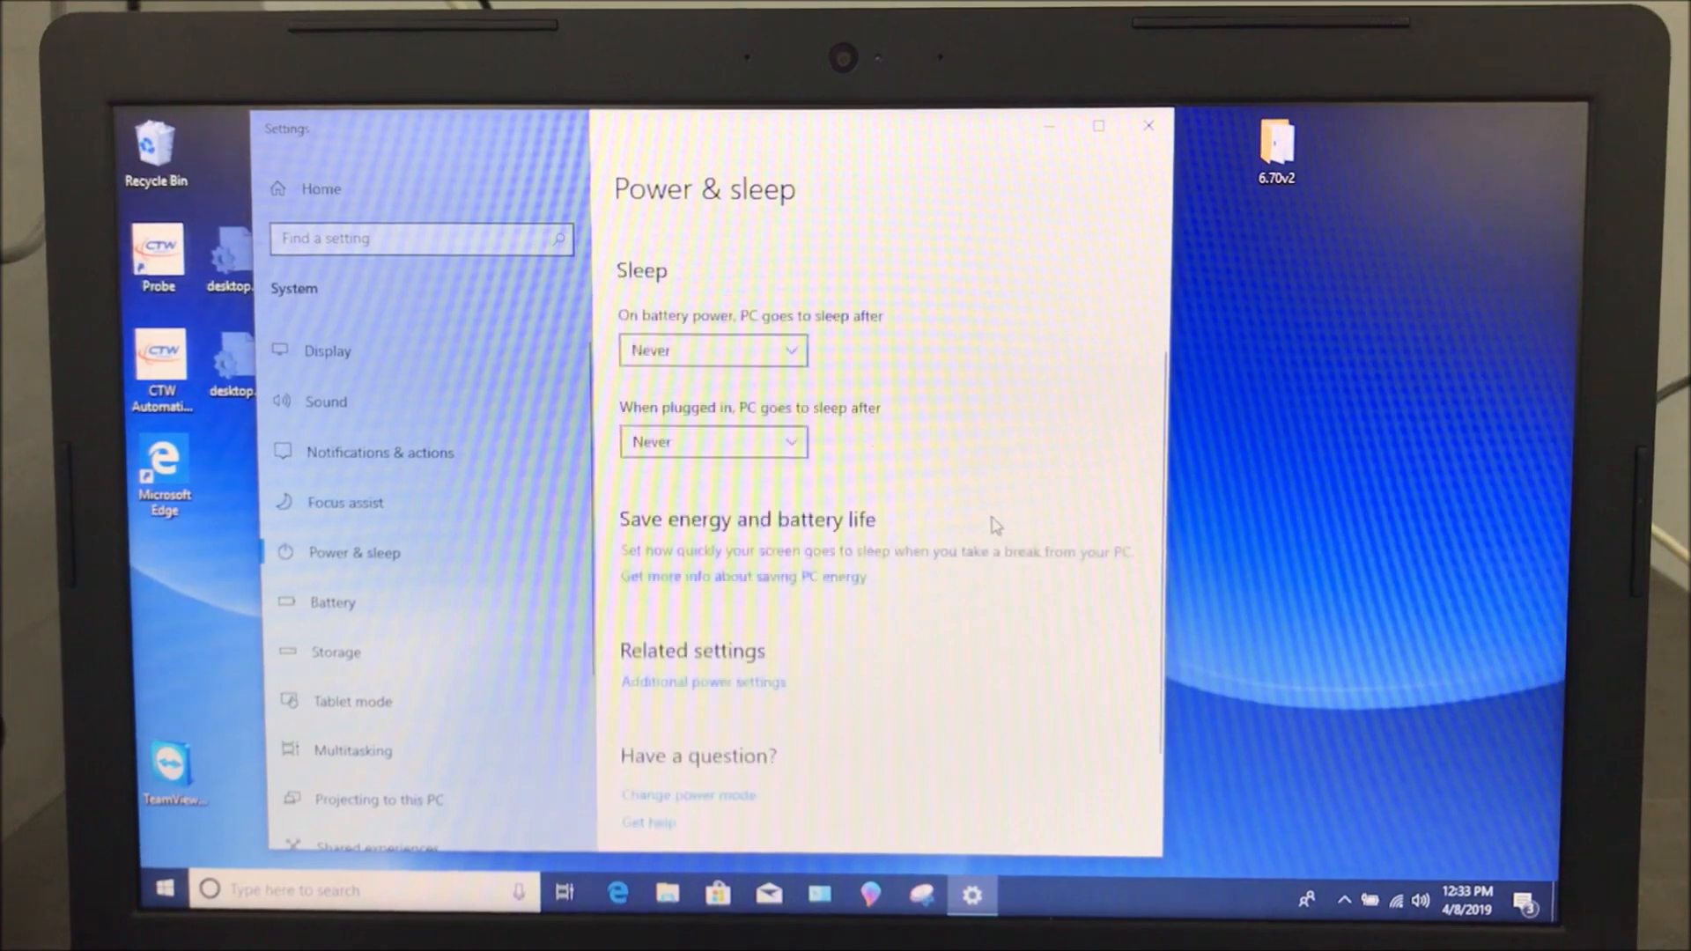
scroll("down", 3)
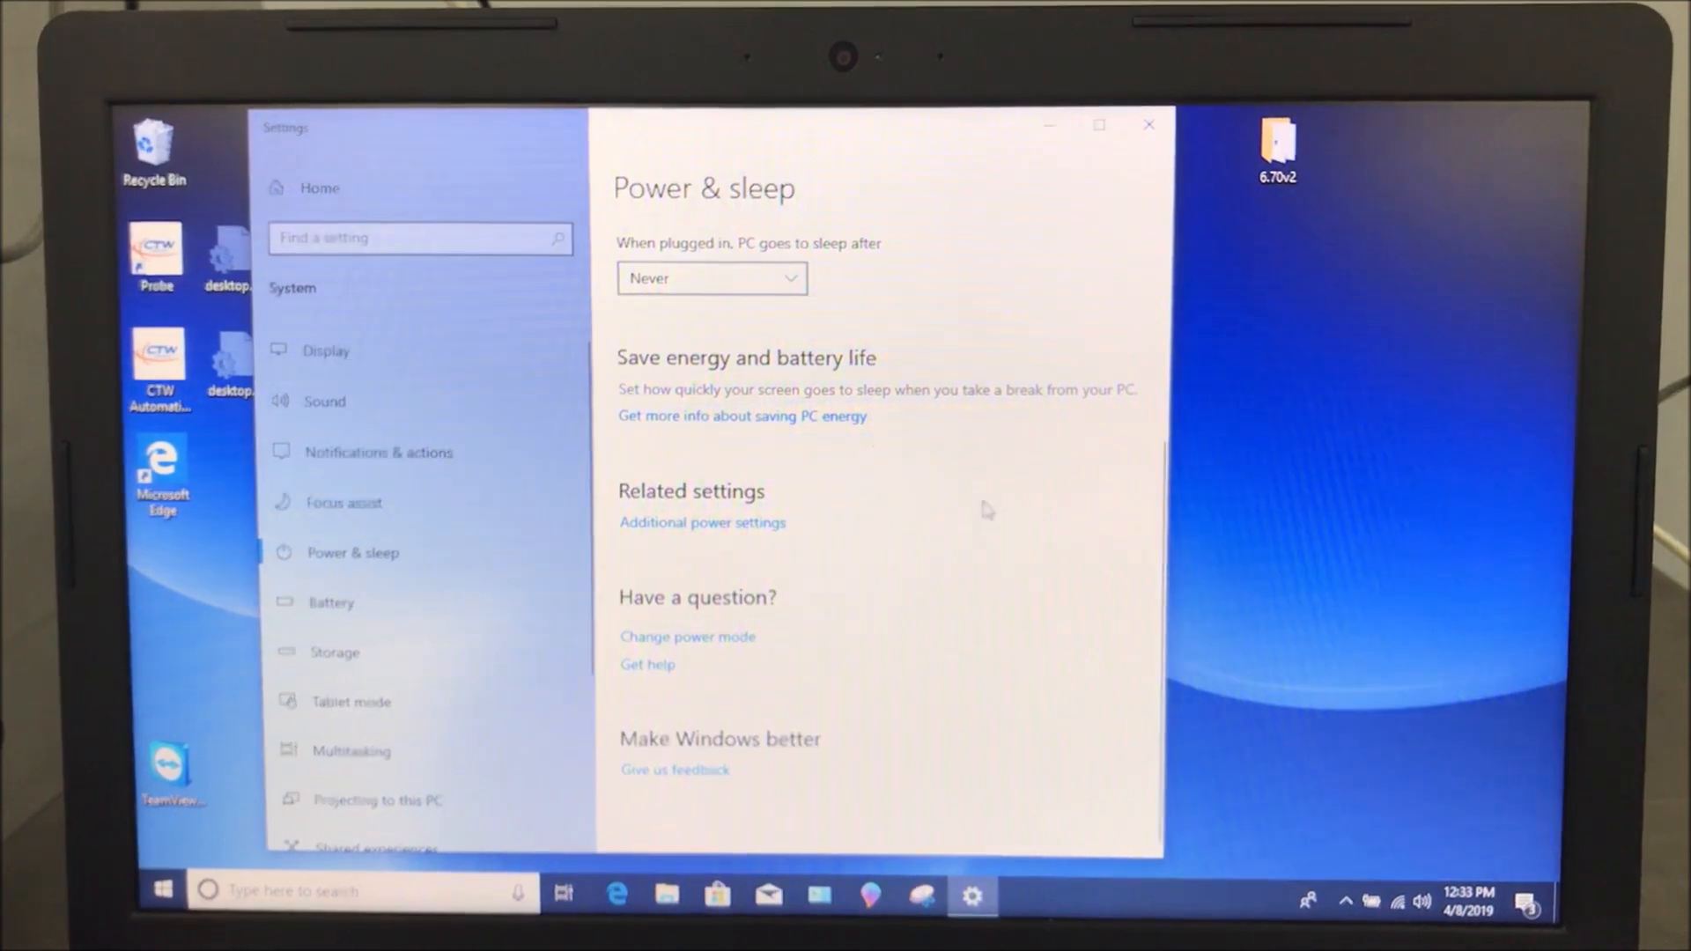
mouse_move(708, 552)
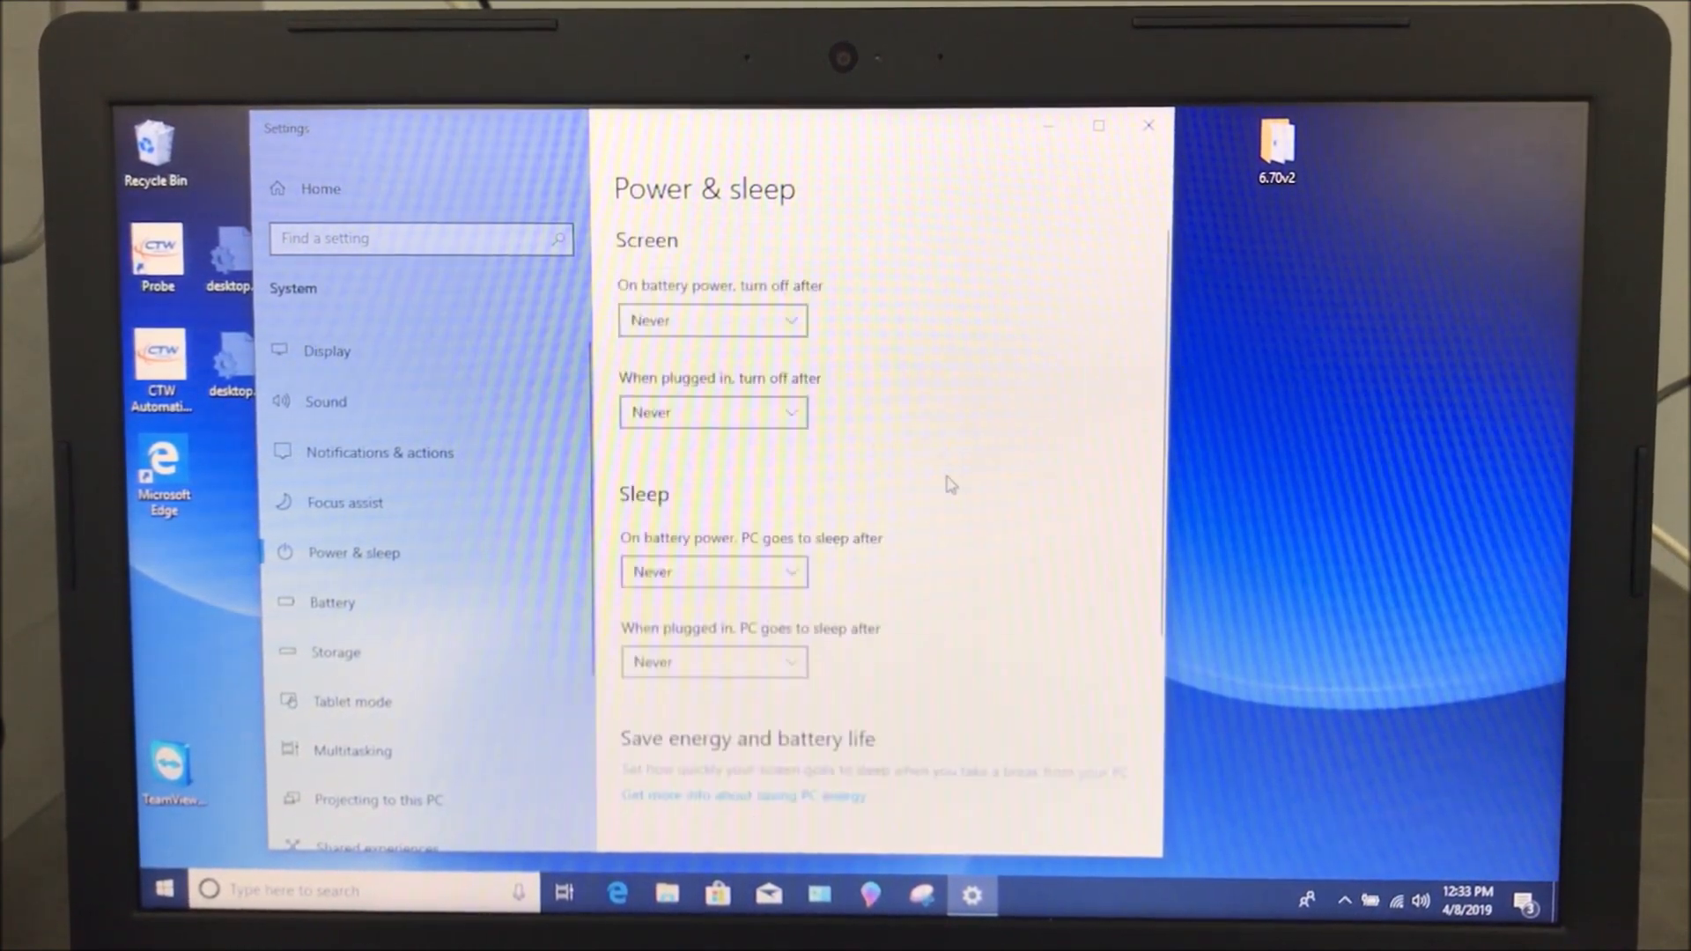
scroll("down", 3)
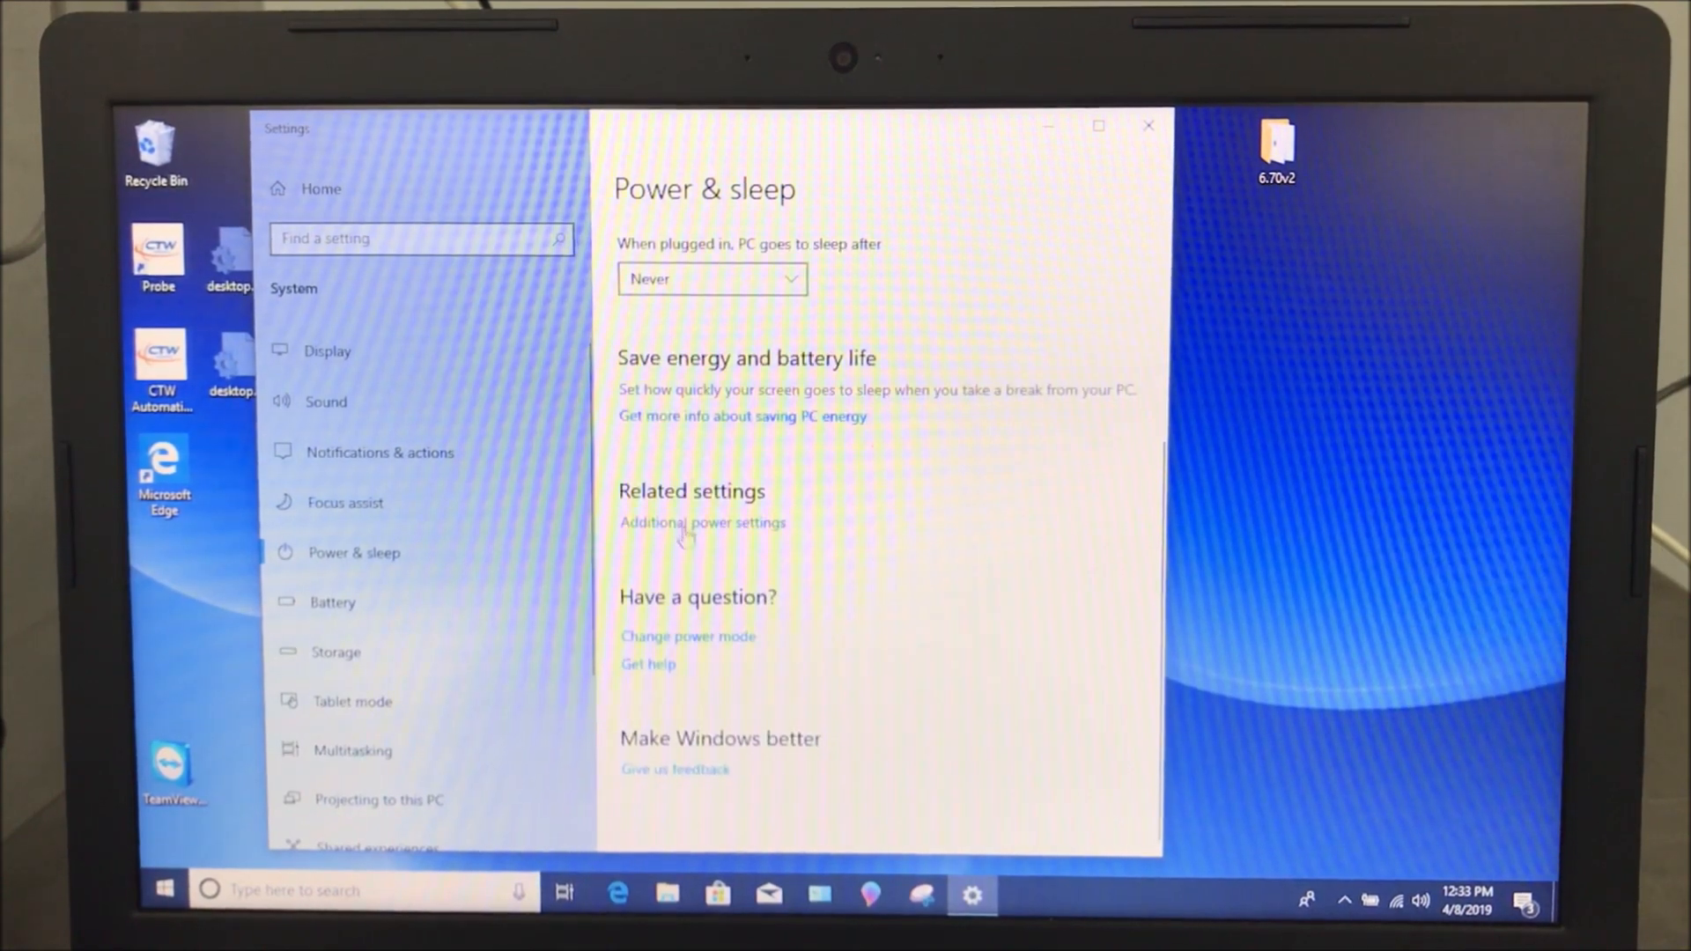
Open Additional power settings and edit the Dell power plan's settings
left_click(702, 522)
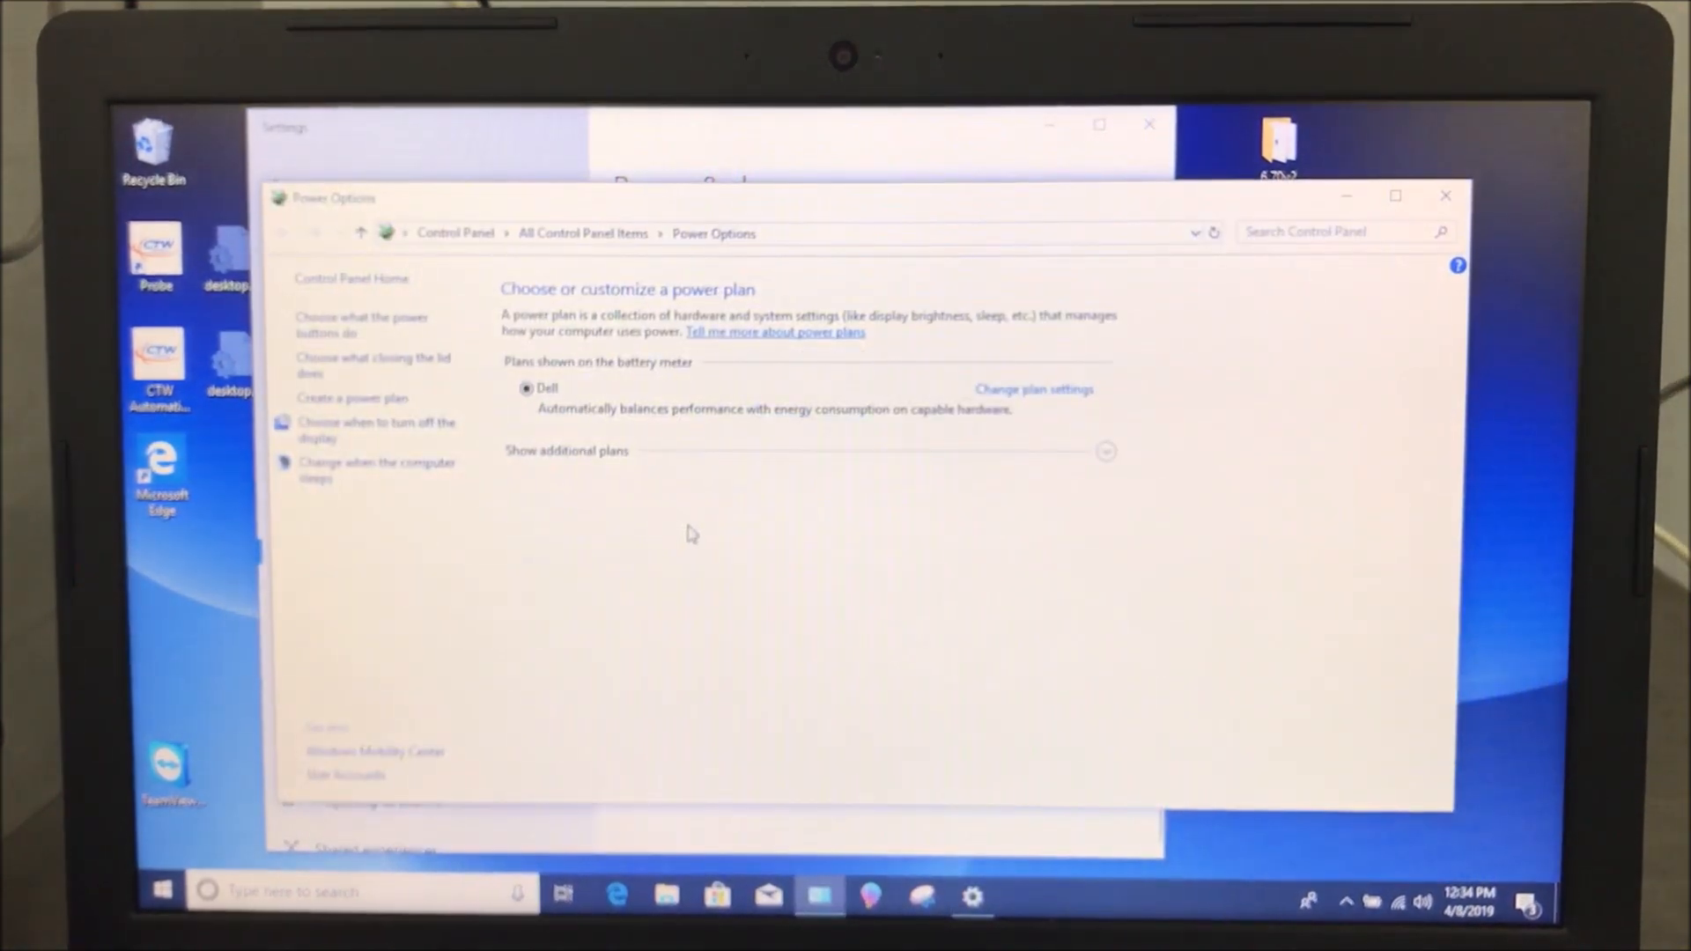
mouse_move(760, 591)
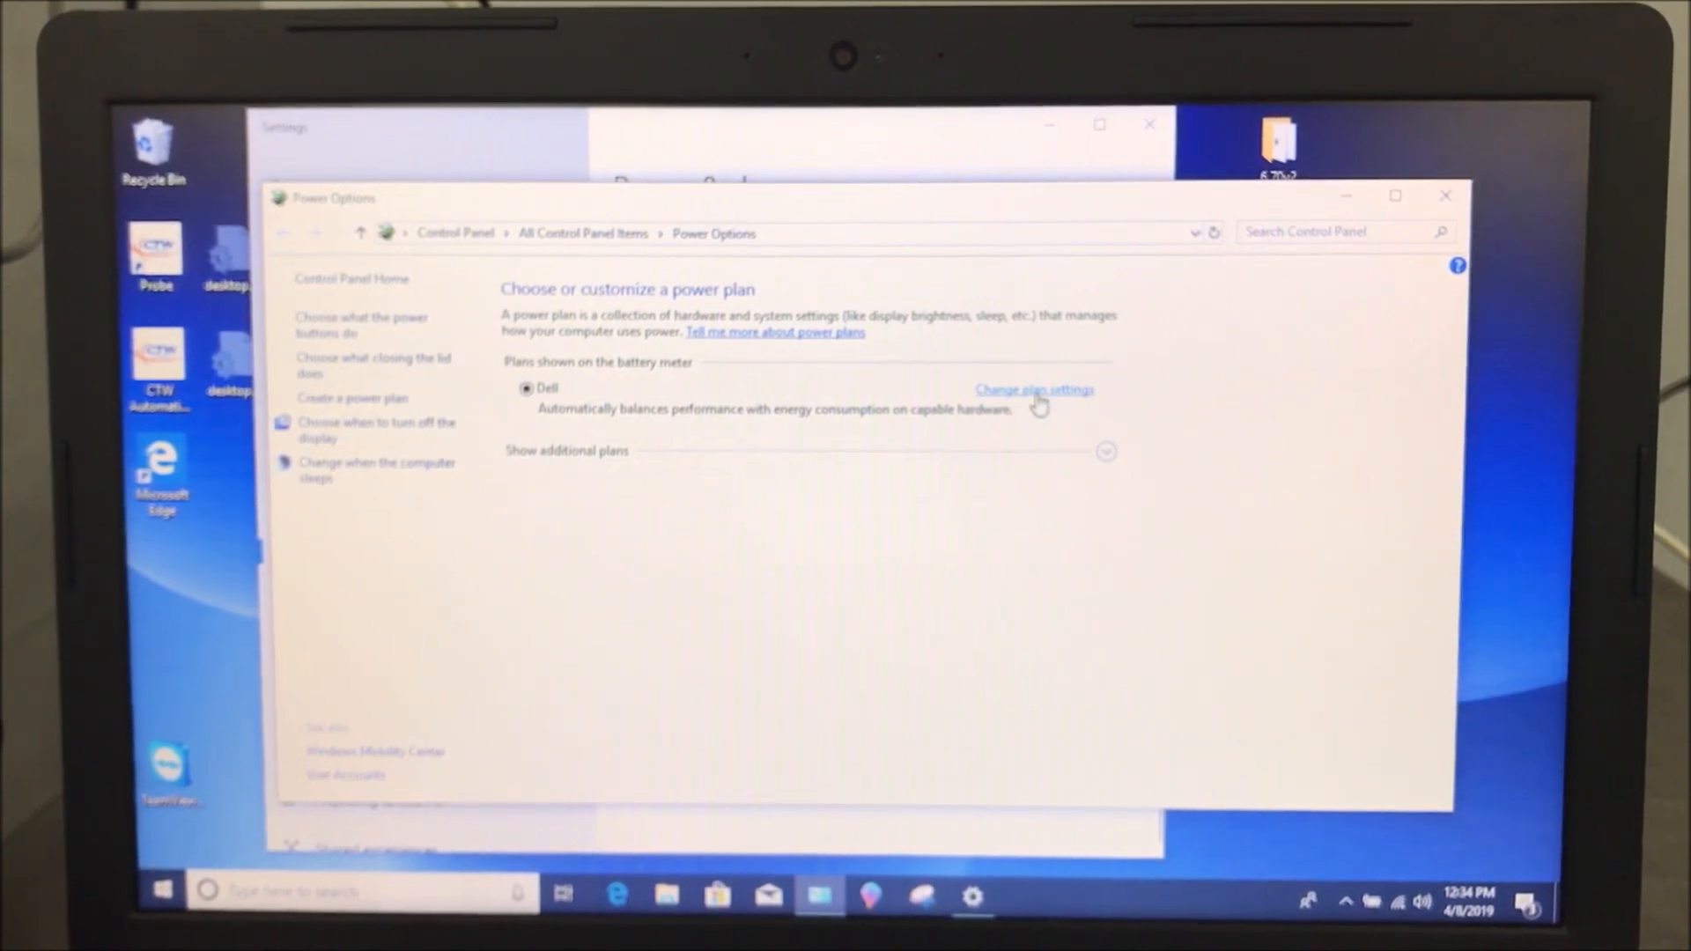
left_click(1032, 389)
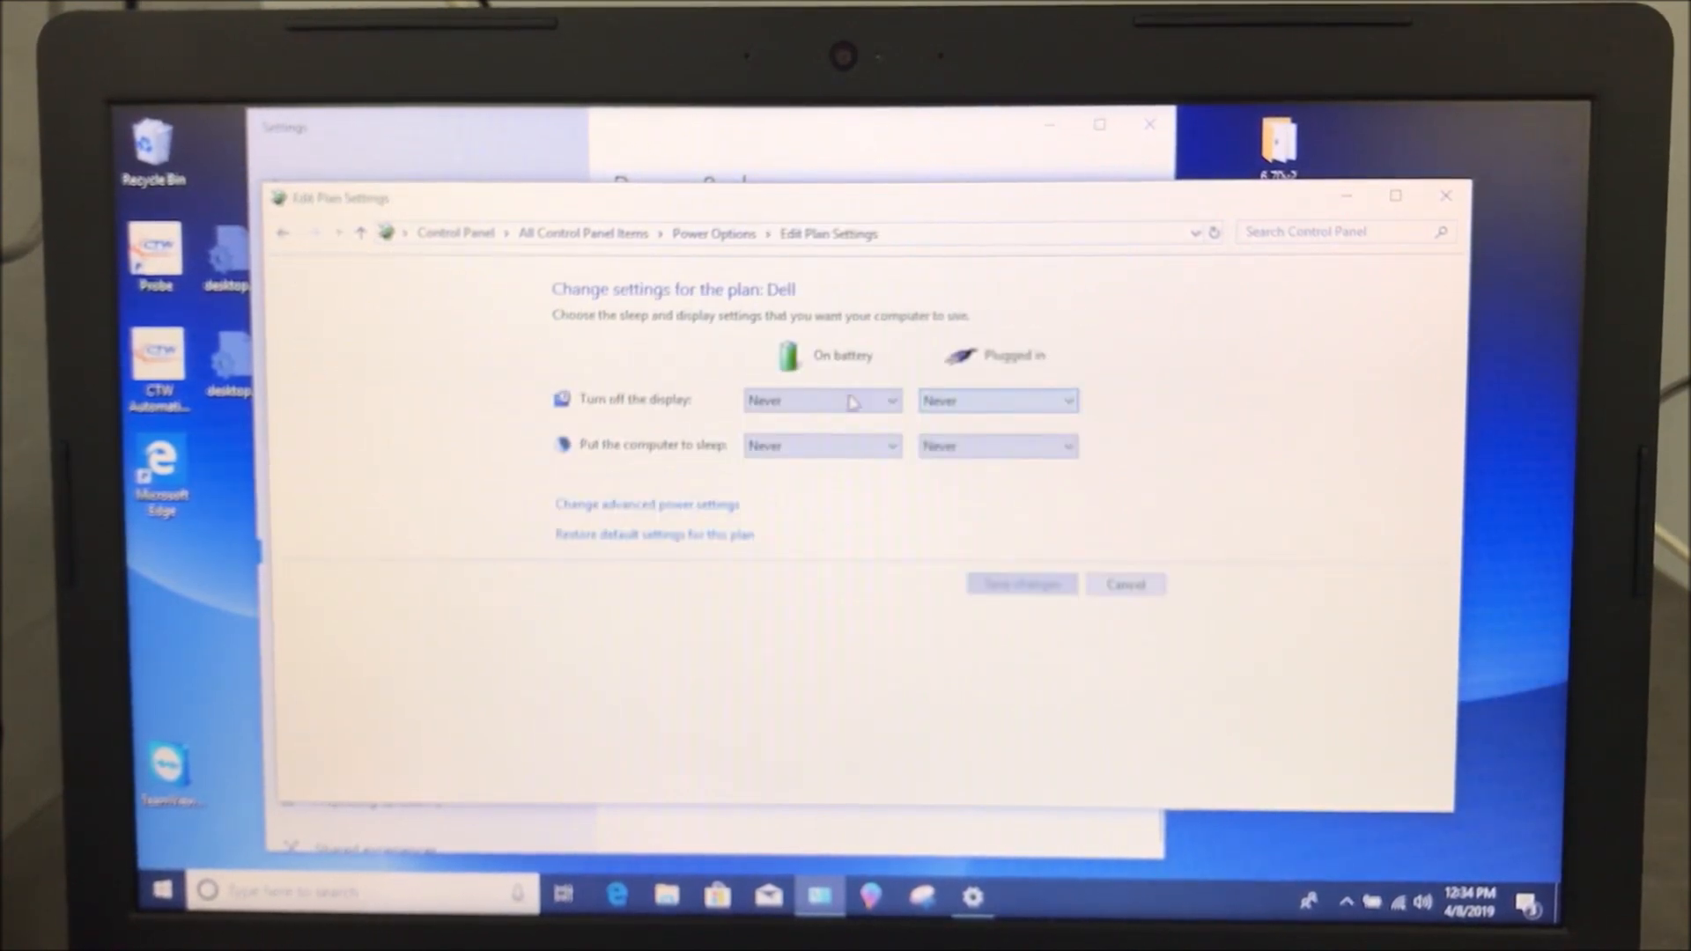
mouse_move(830, 566)
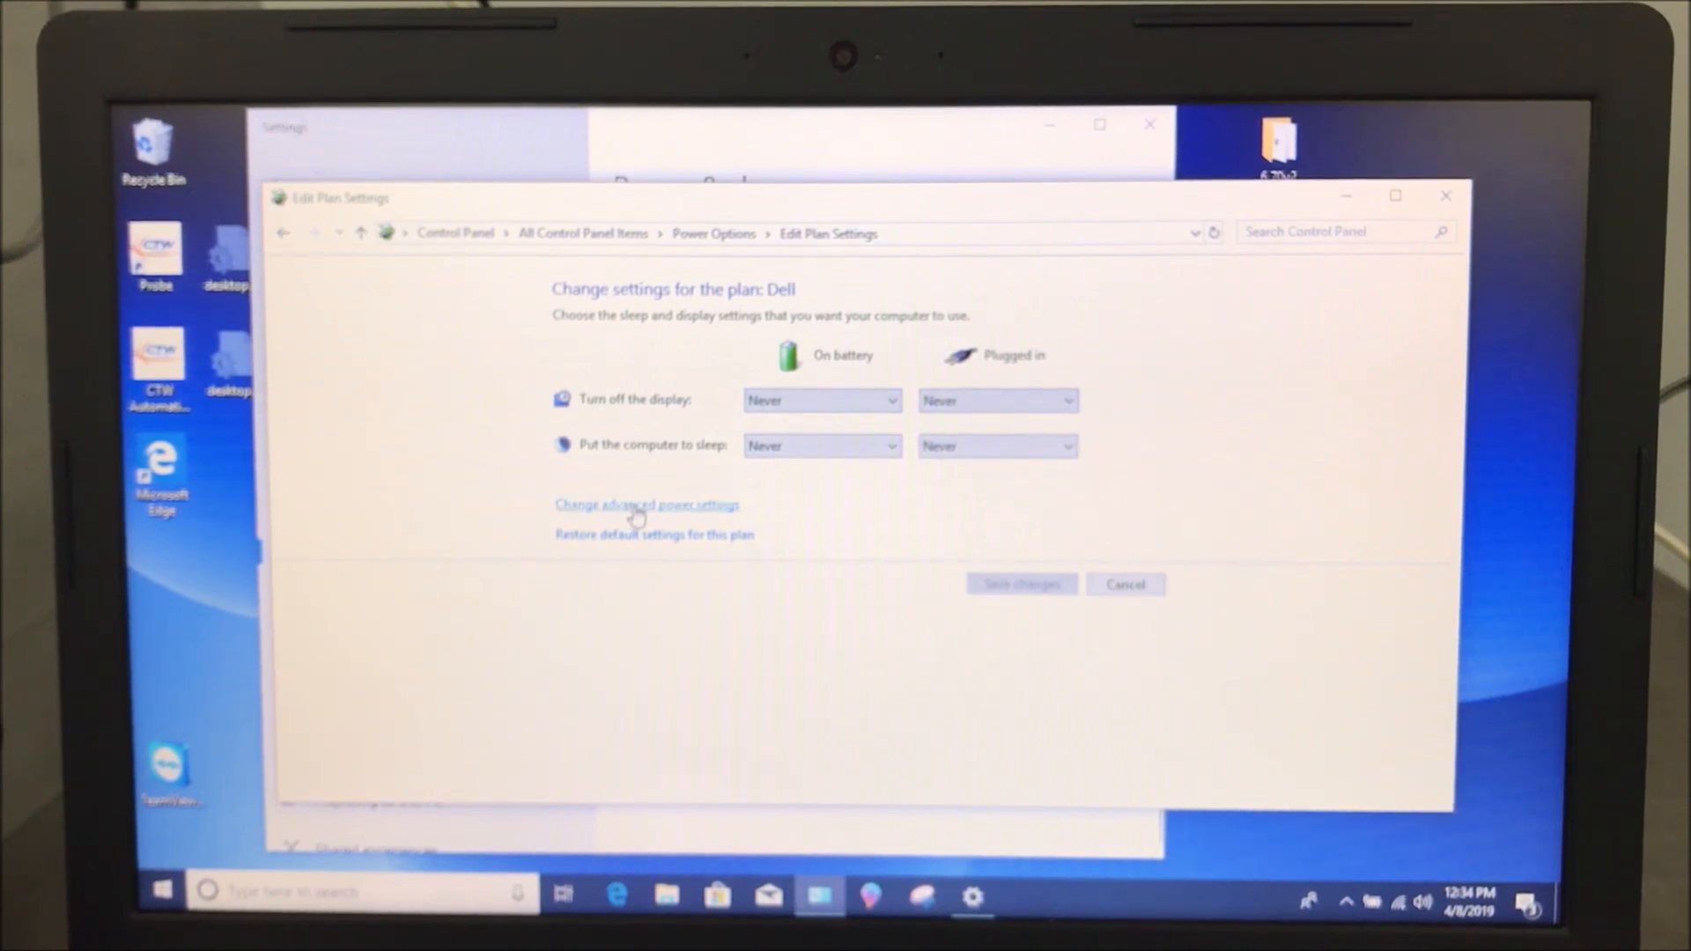
In the Dell plan's advanced settings, set hard disk turn-off to Never on battery and plugged in
left_click(646, 504)
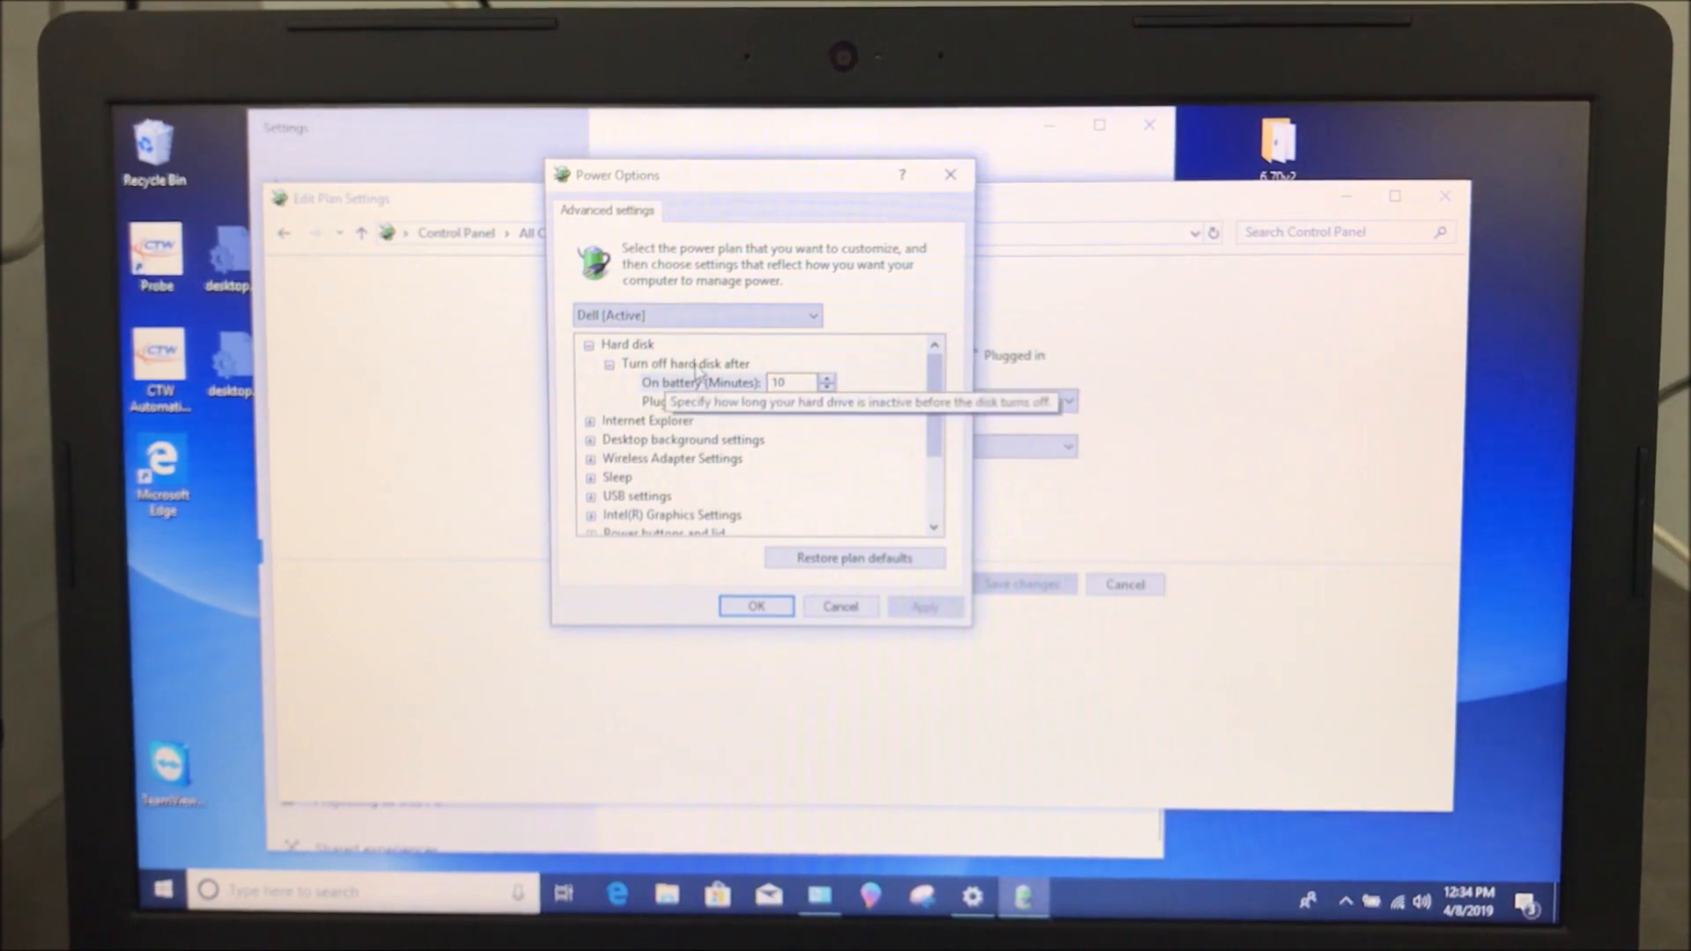
scroll("down", 3)
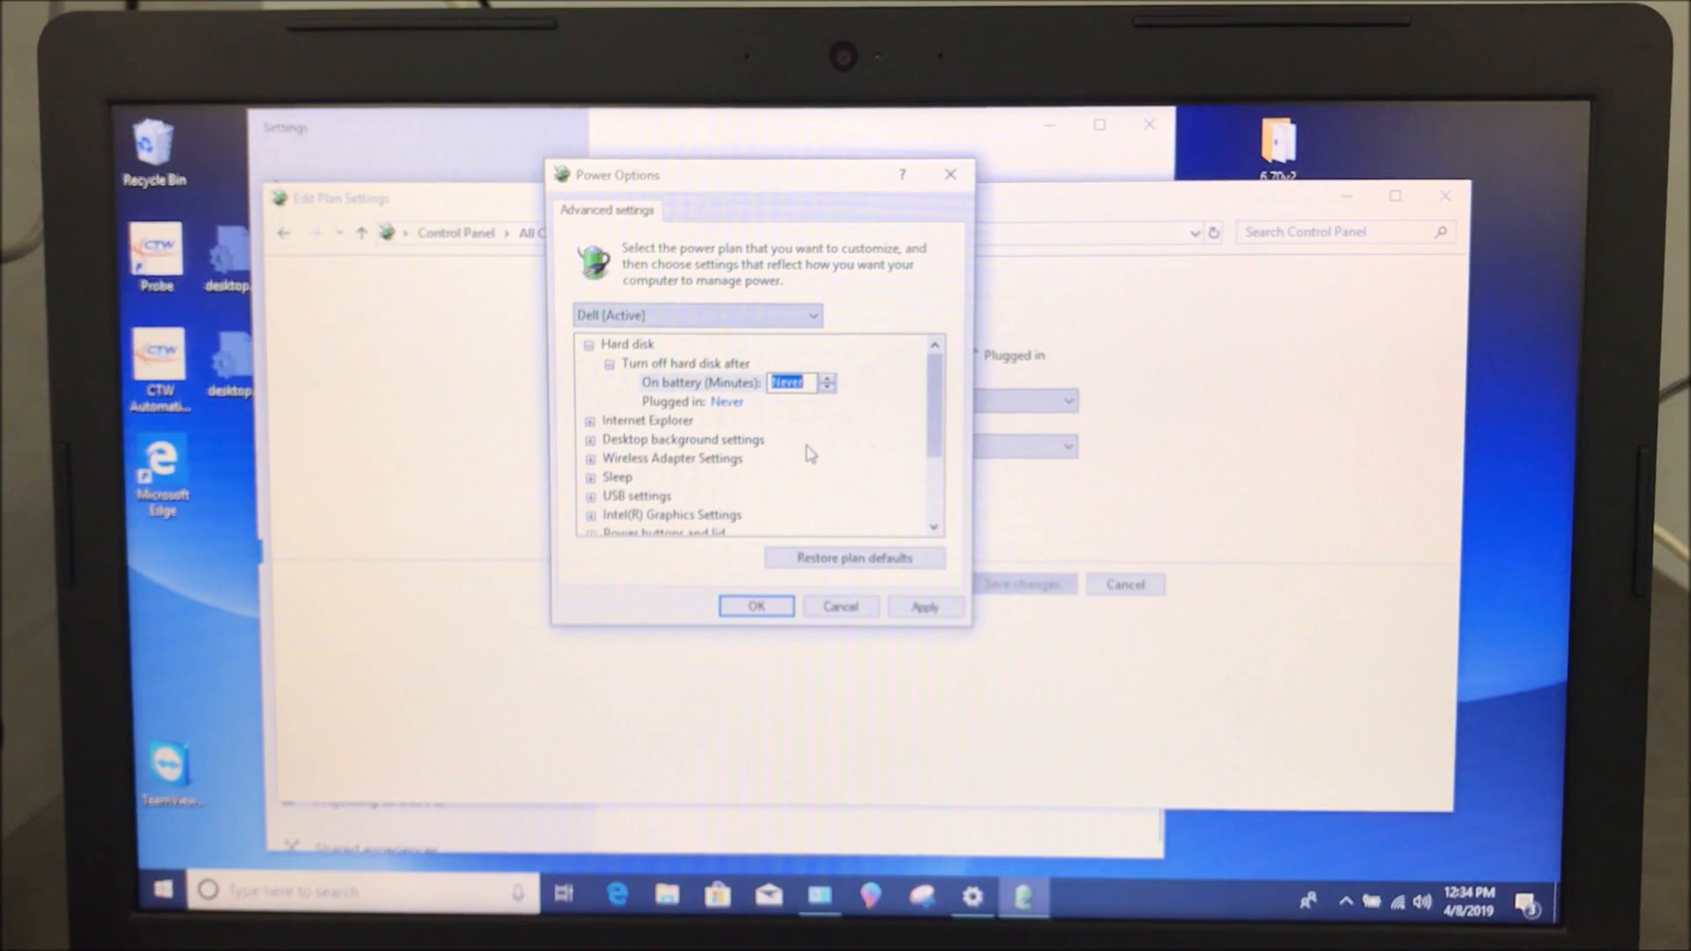
left_click(690, 402)
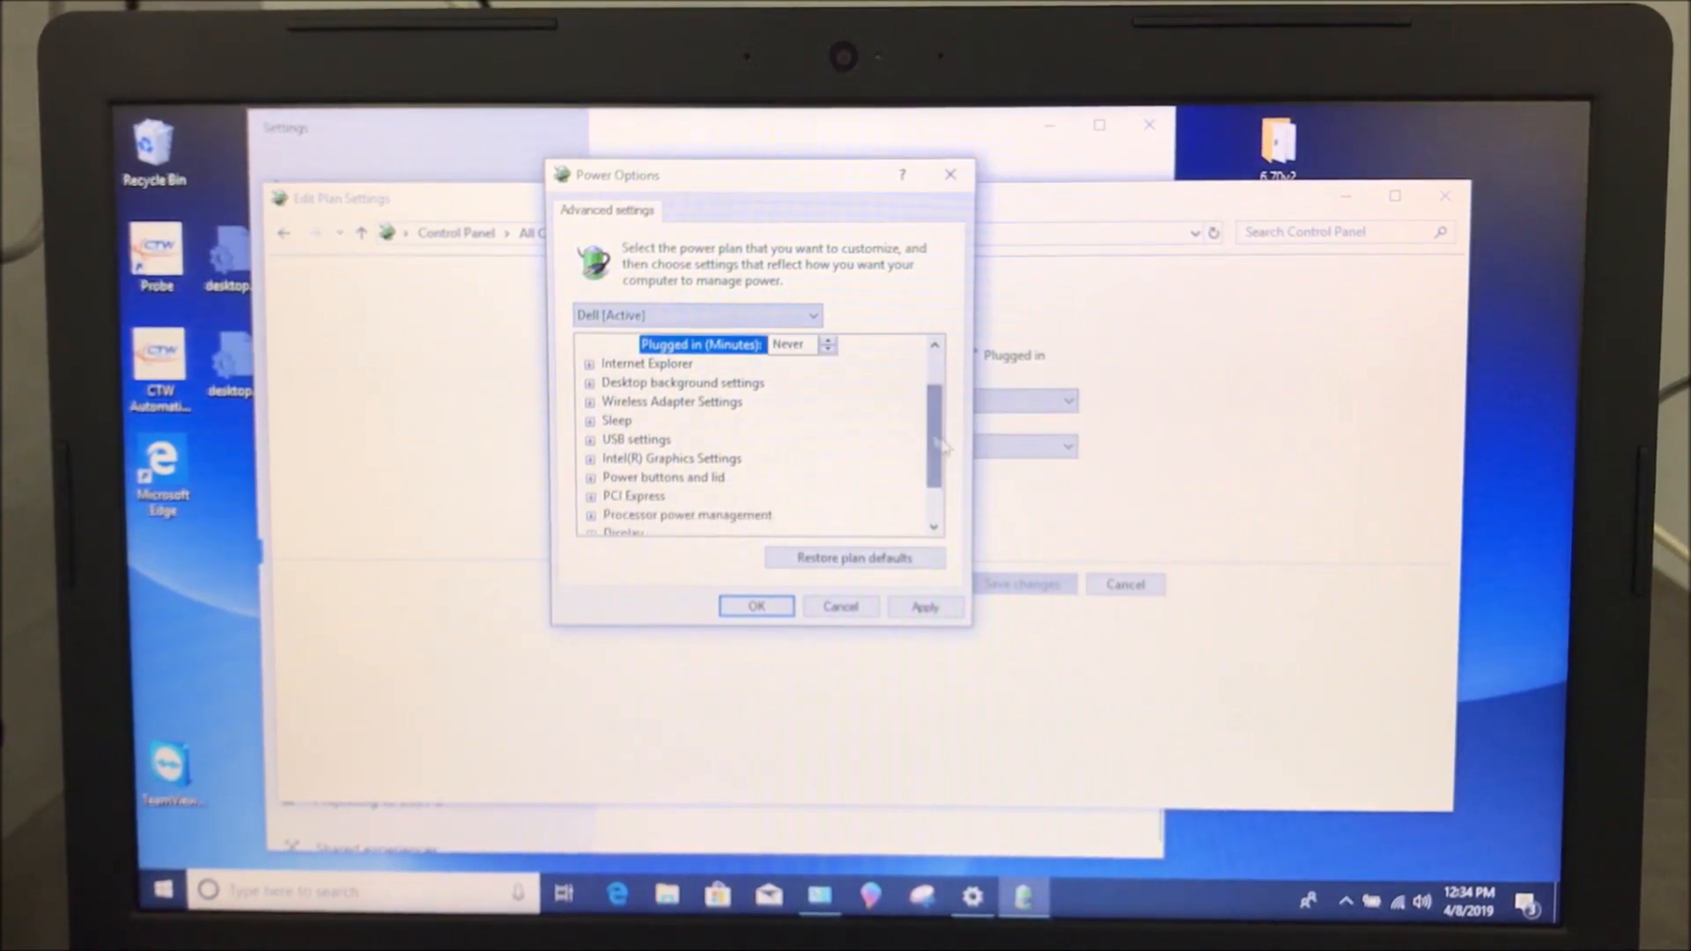
Set USB selective suspend to Disabled for both On battery and Plugged in
left_click(590, 439)
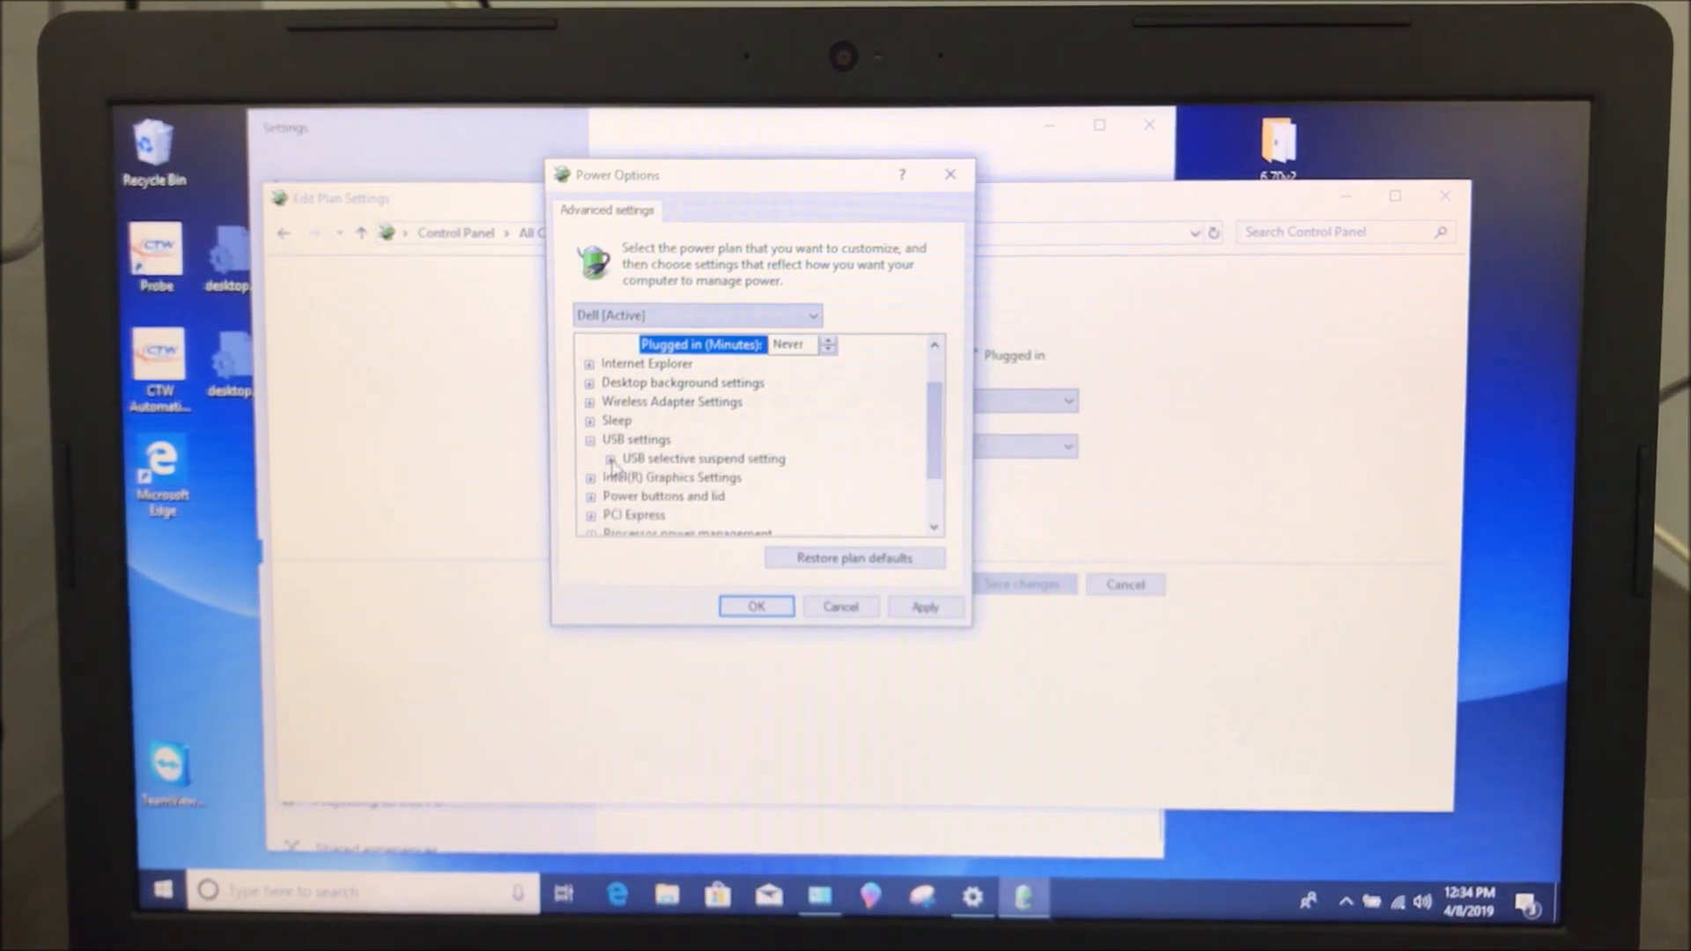
left_click(609, 457)
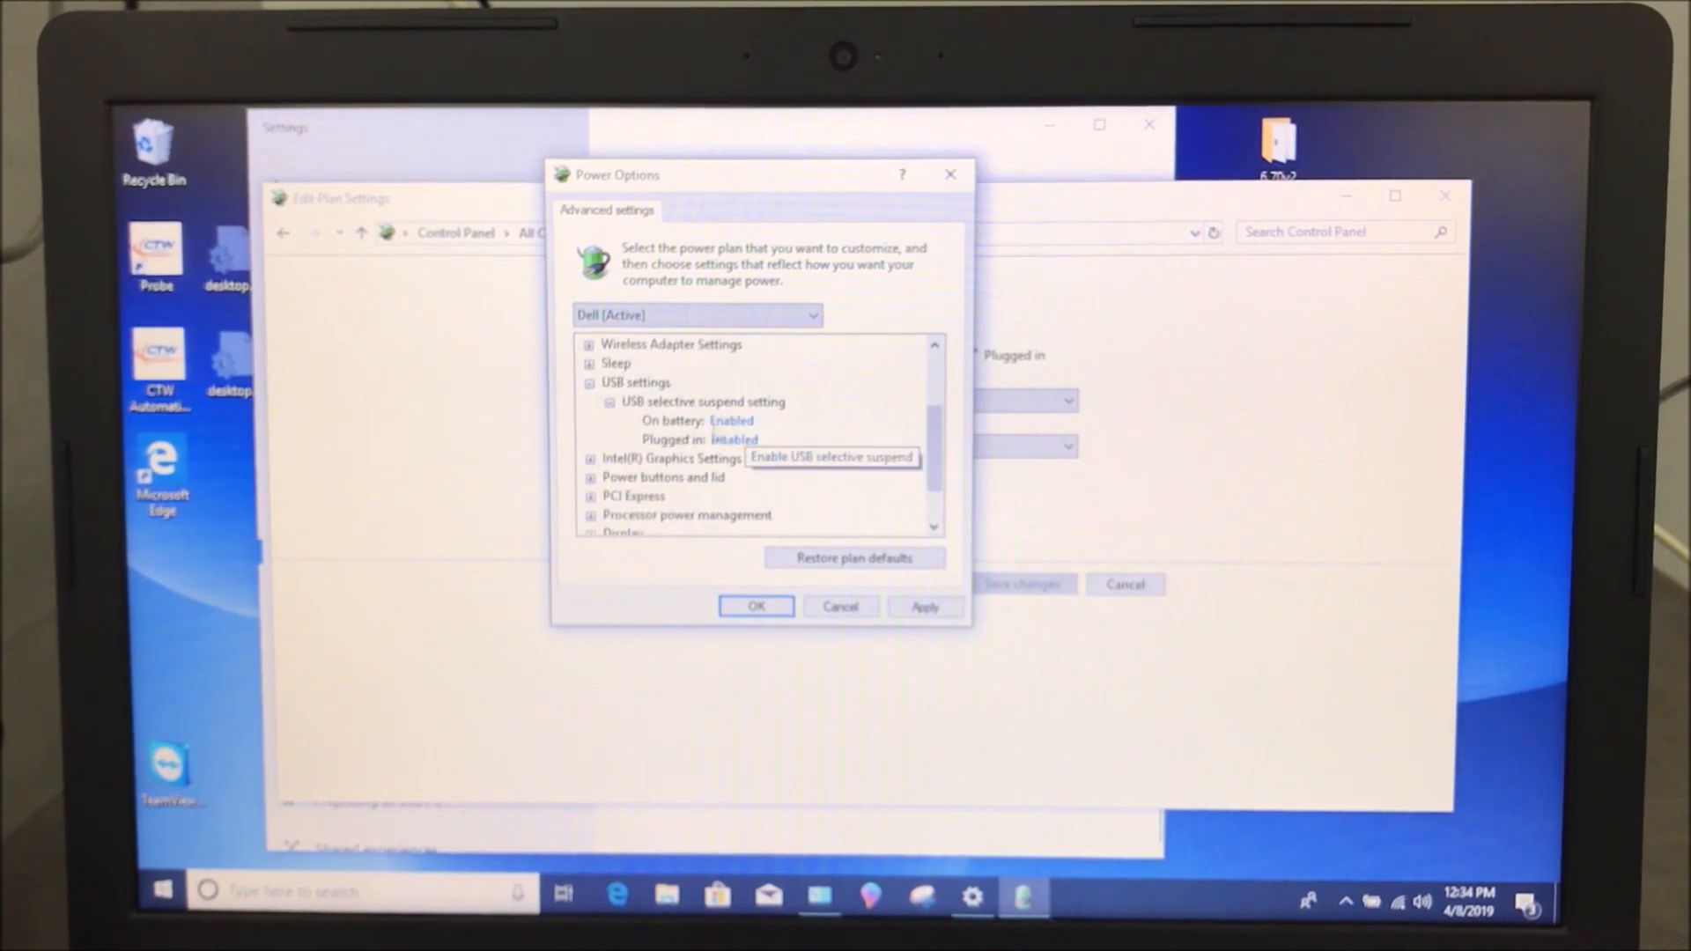
left_click(734, 438)
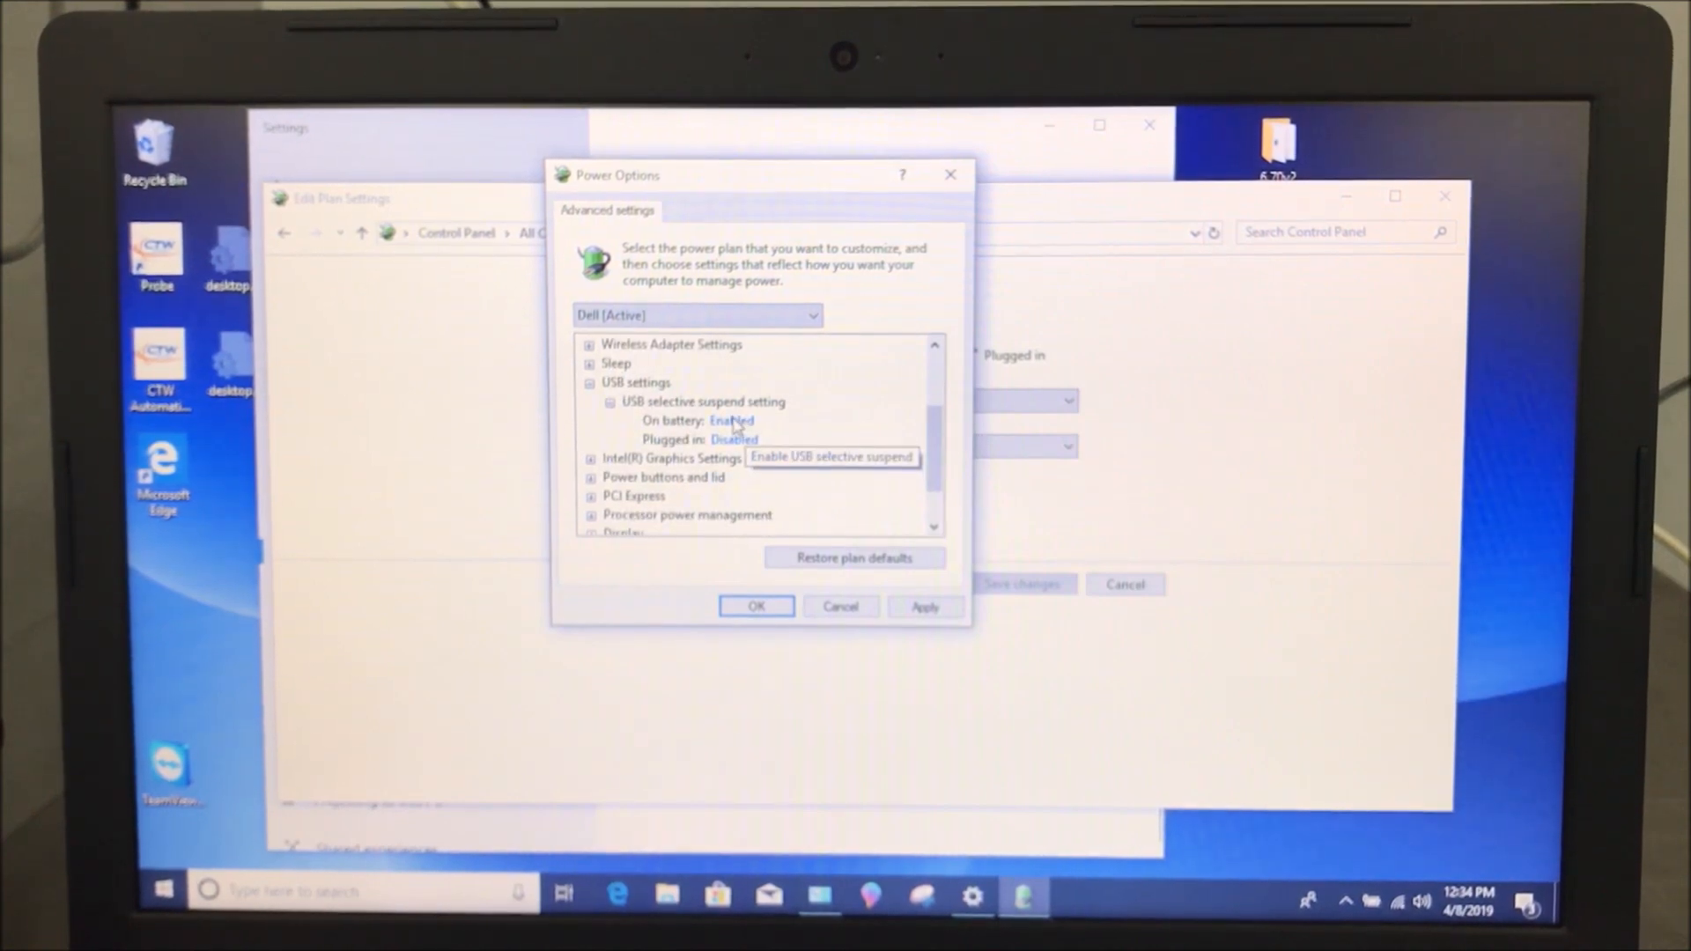
left_click(731, 421)
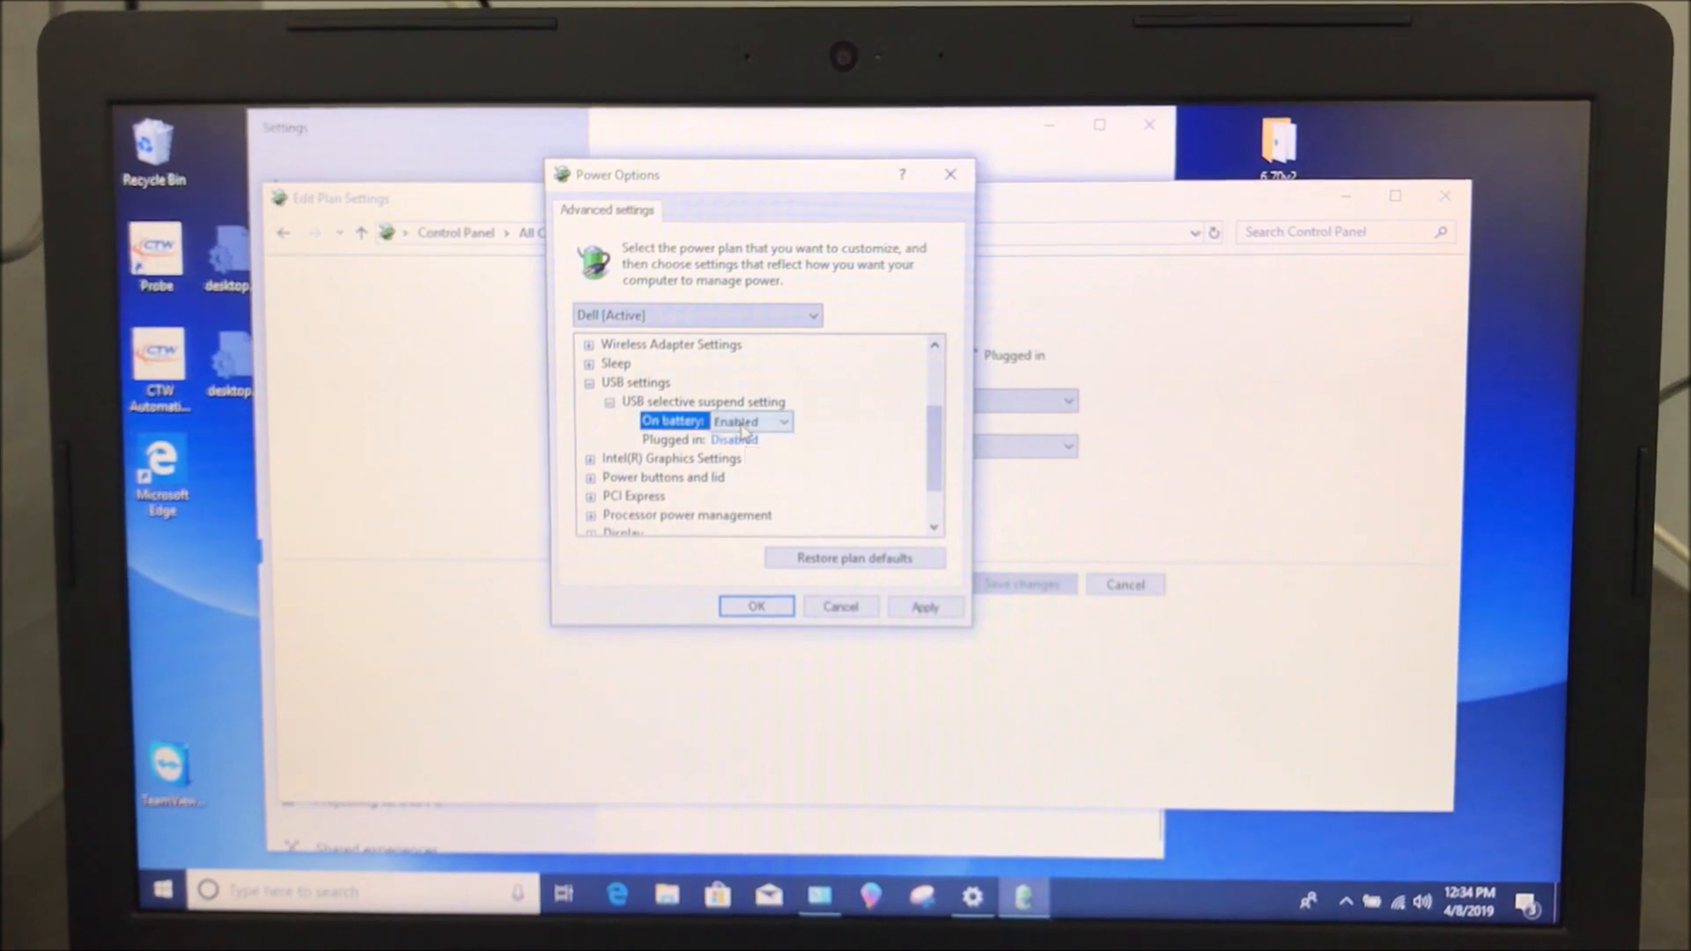
left_click(783, 421)
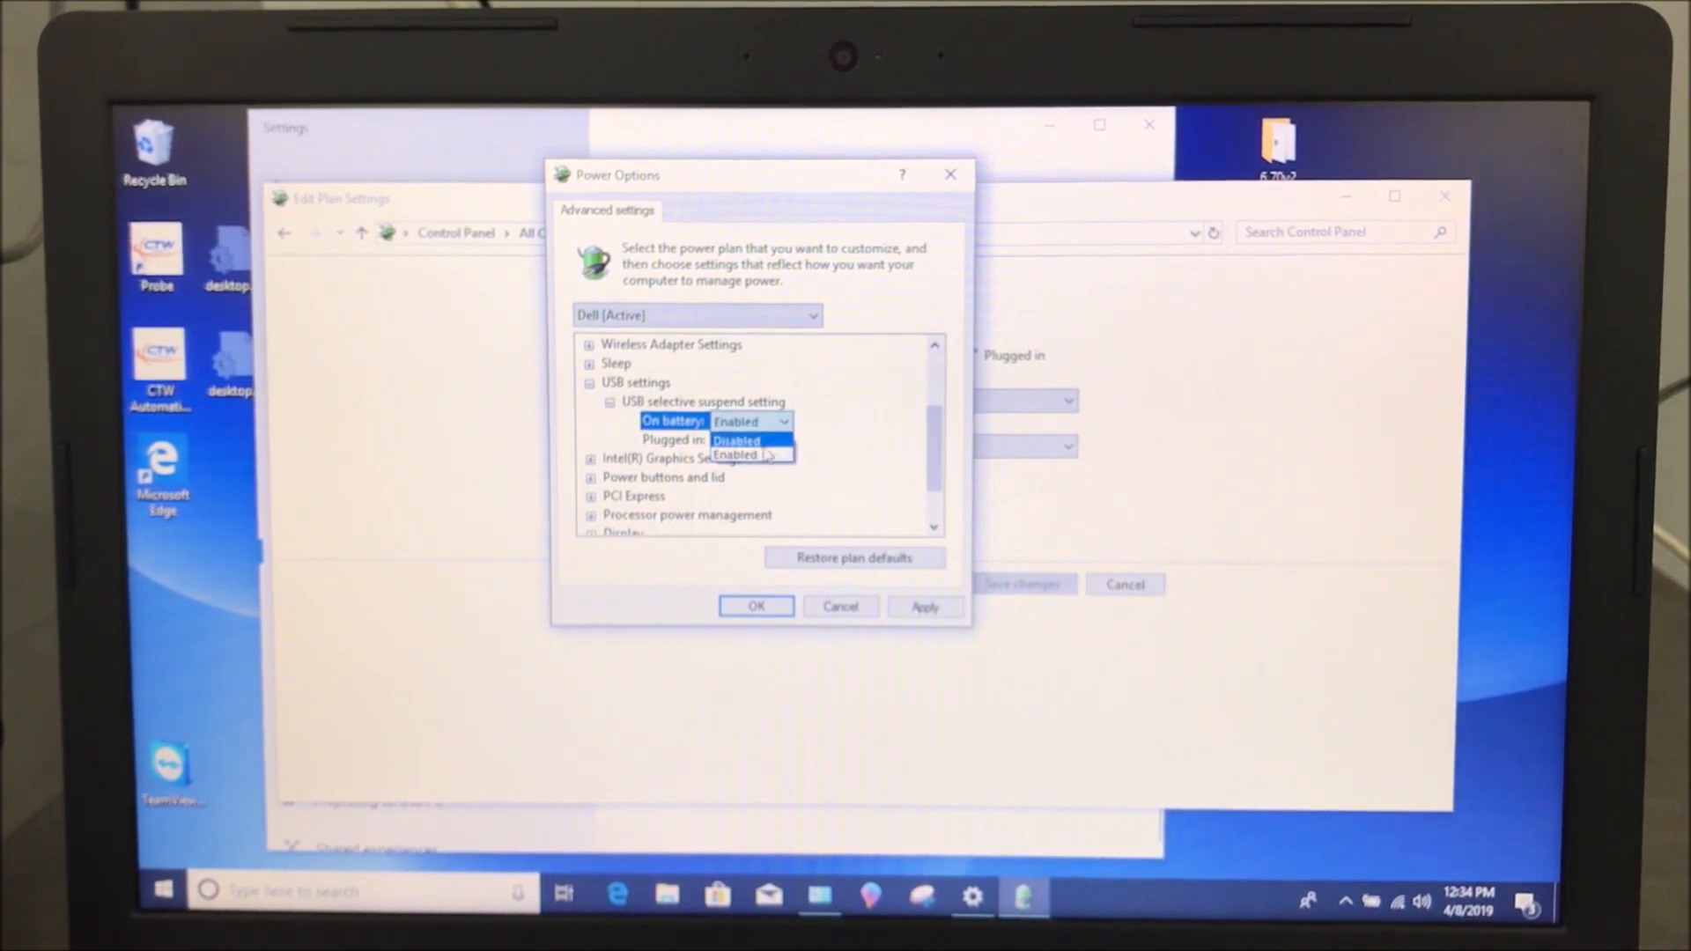
left_click(736, 440)
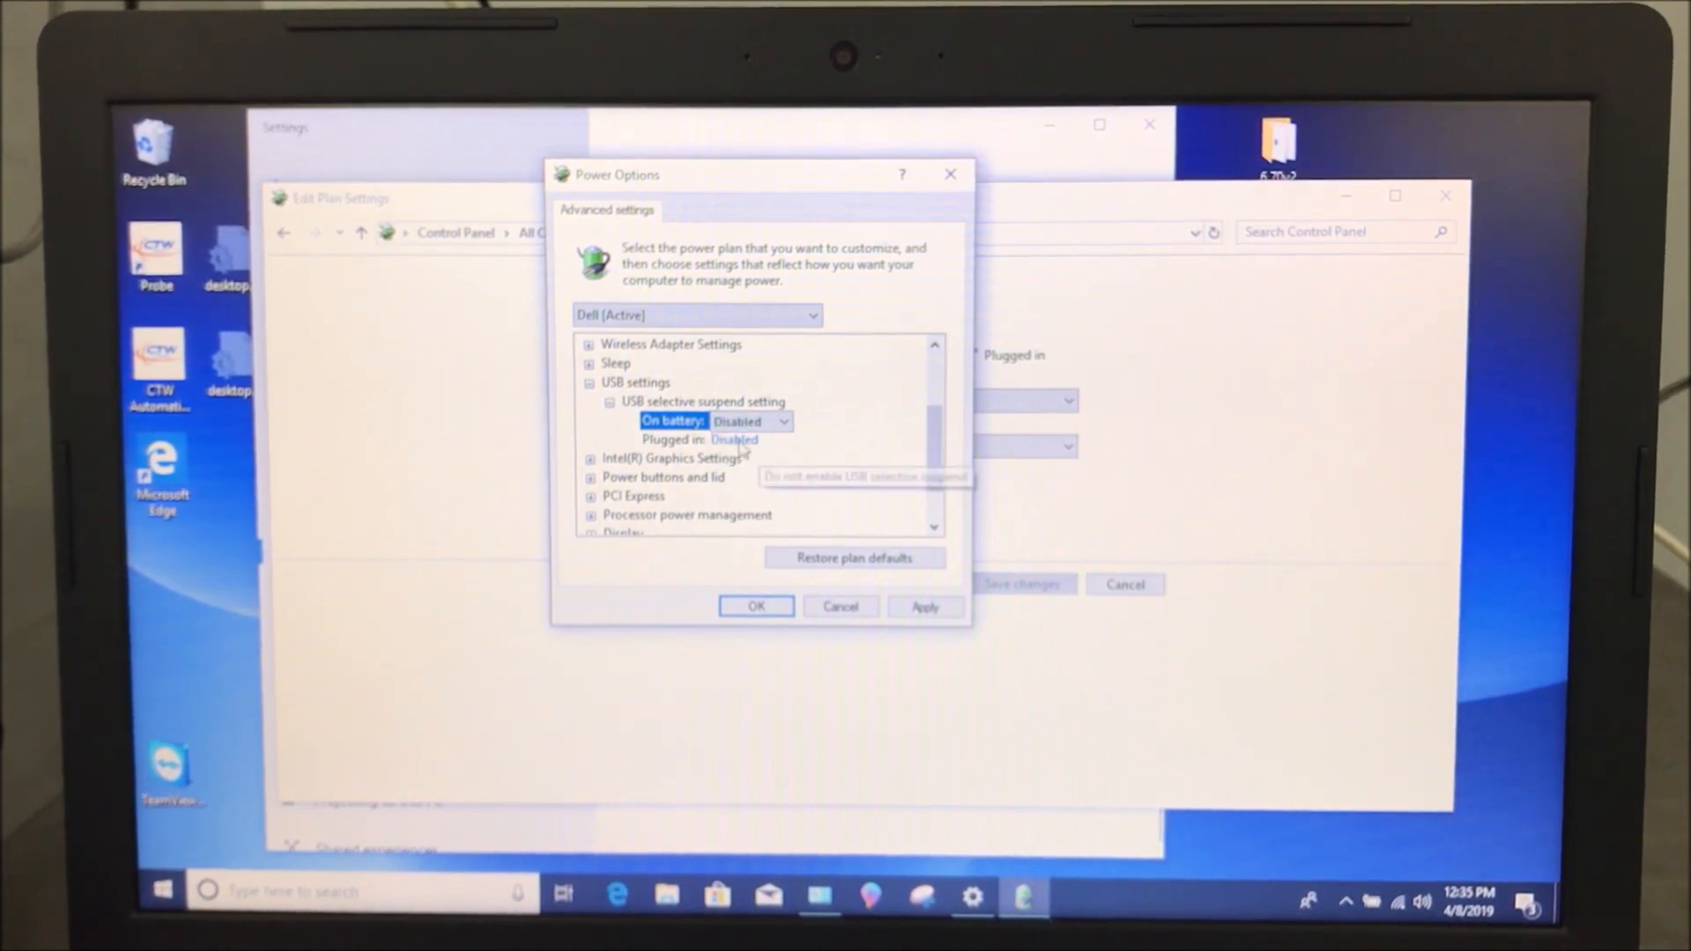
left_click(783, 440)
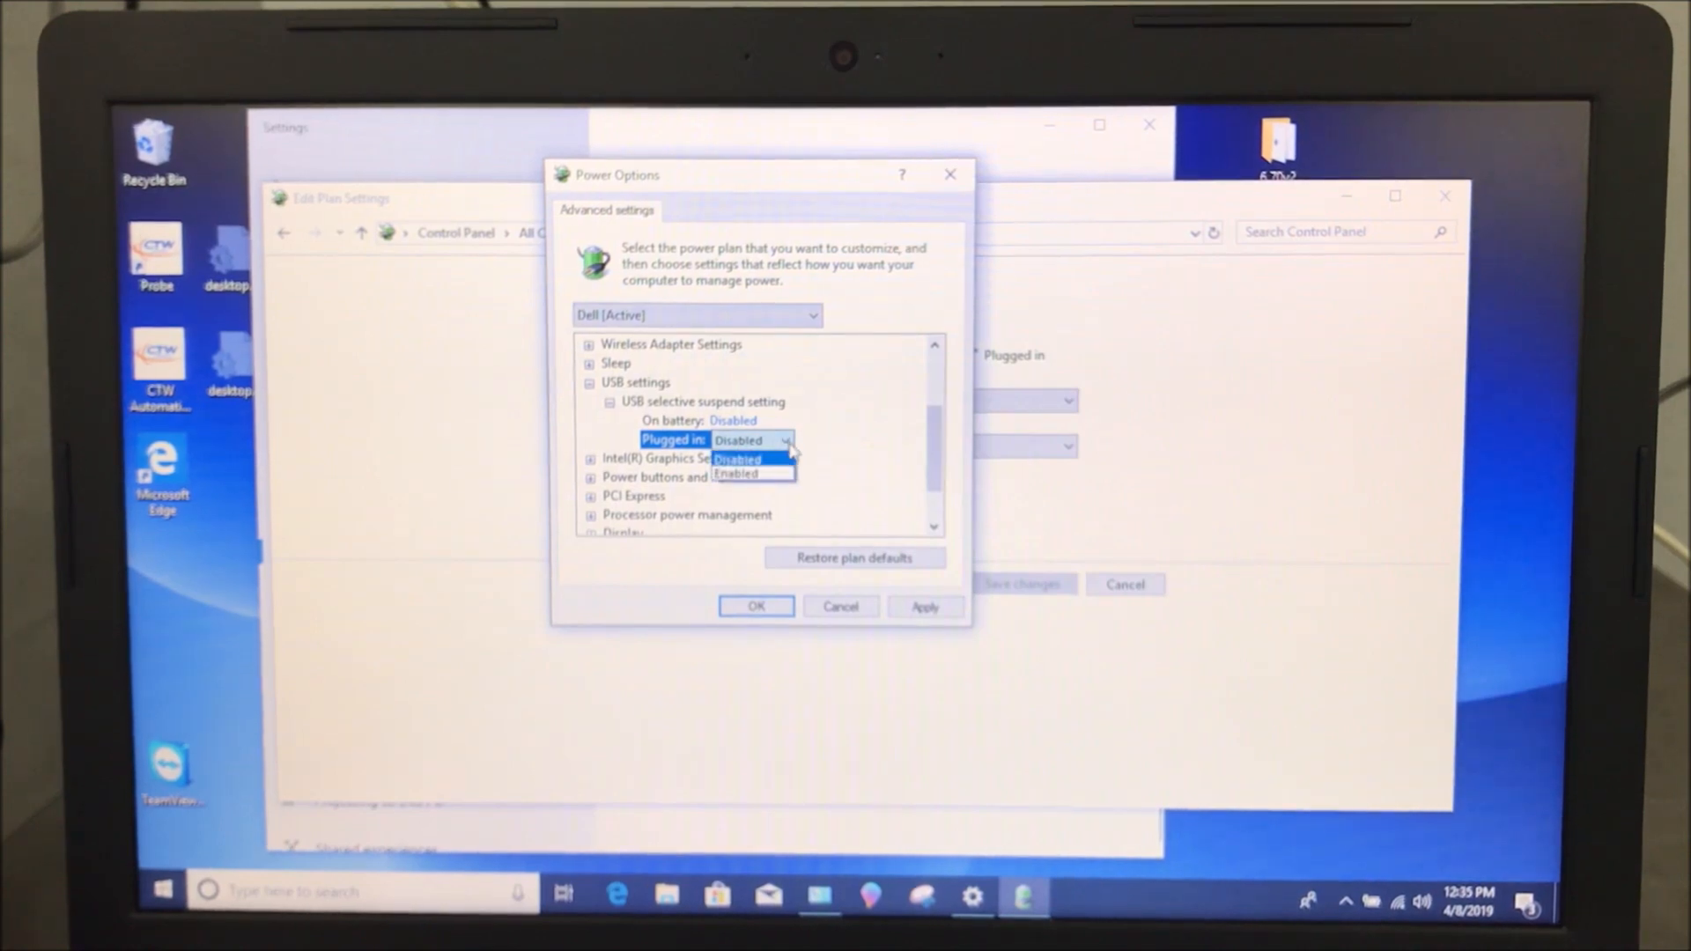
left_click(739, 458)
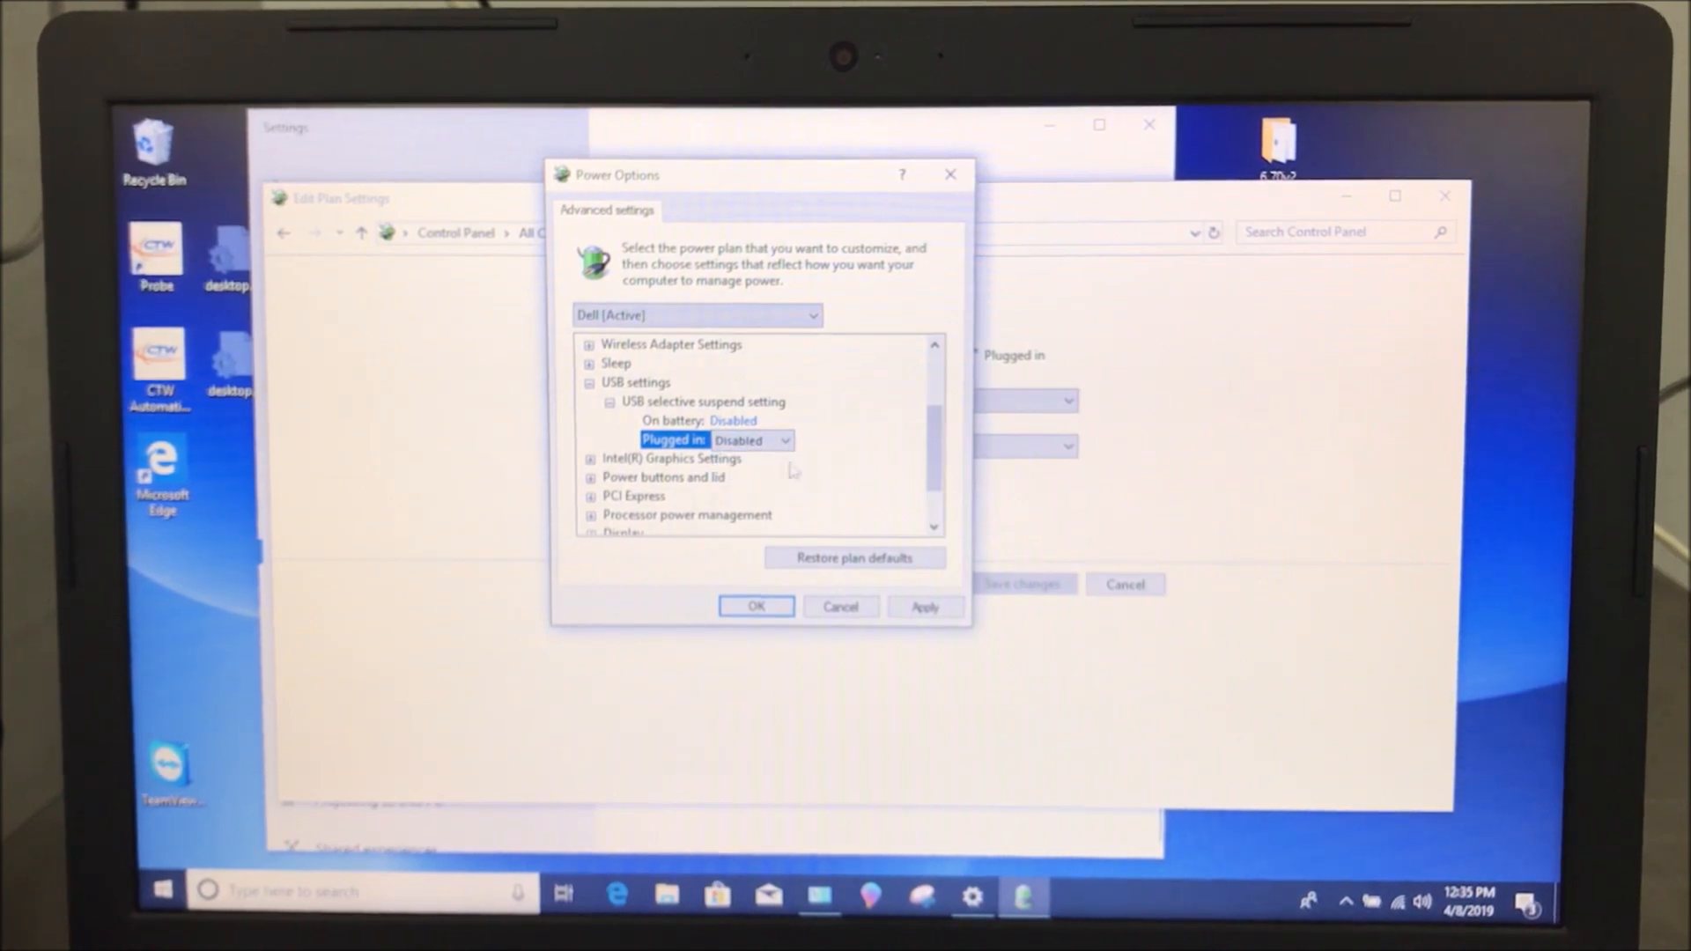
scroll("down", 3)
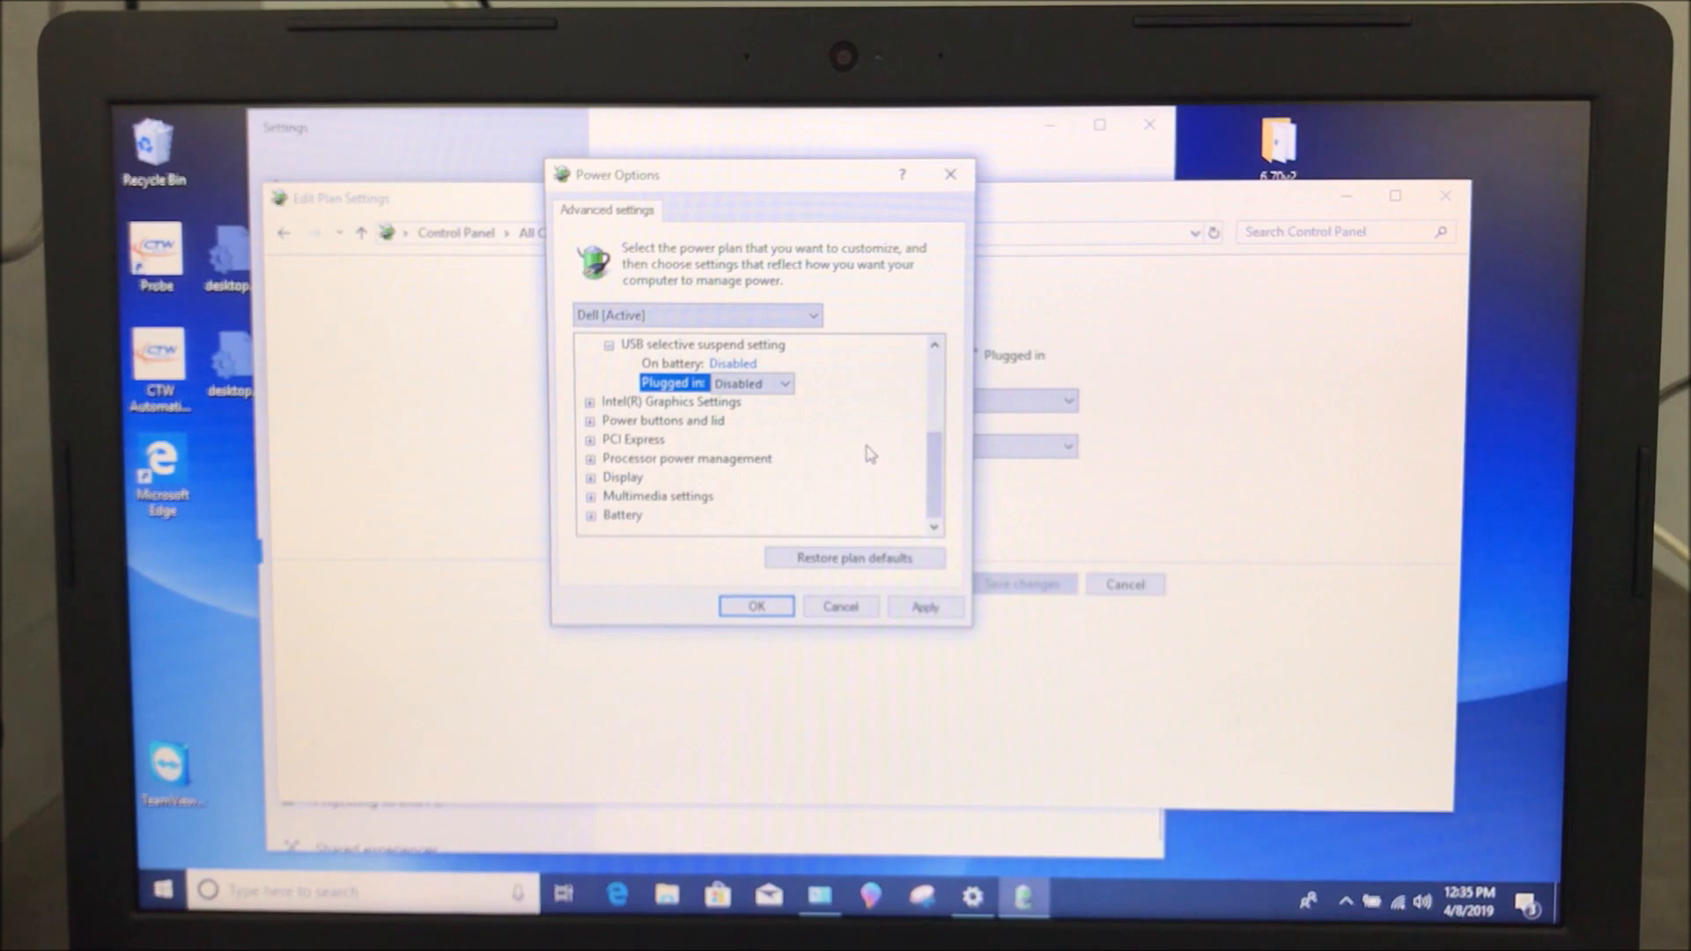
mouse_move(863, 461)
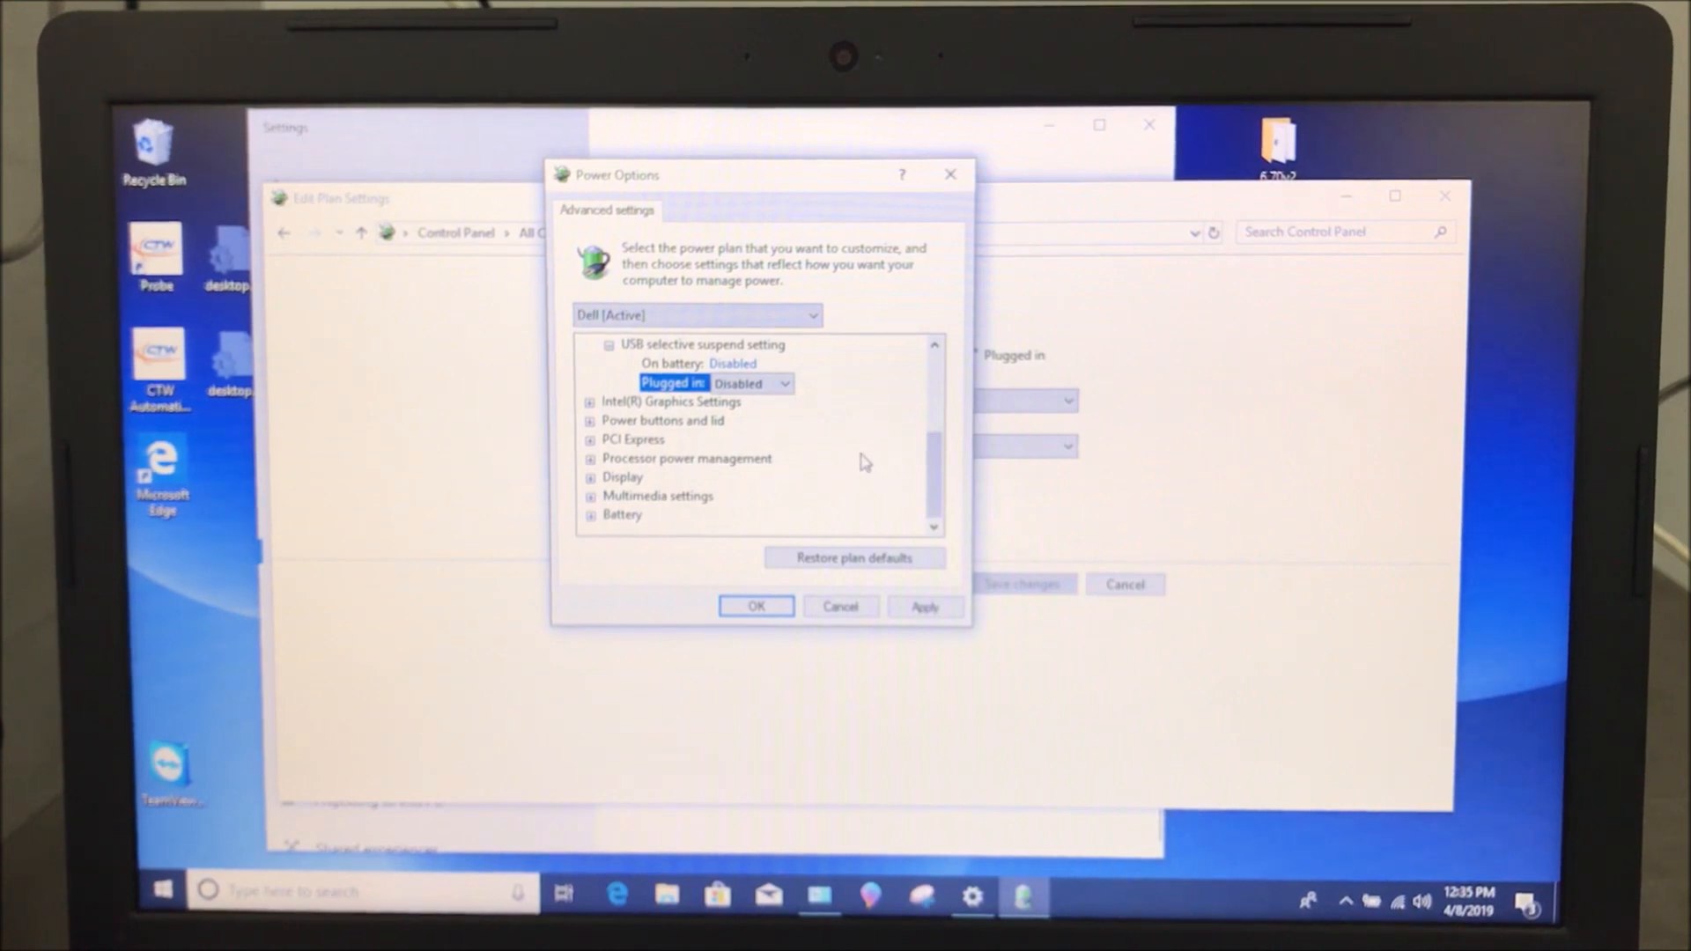
mouse_move(877, 455)
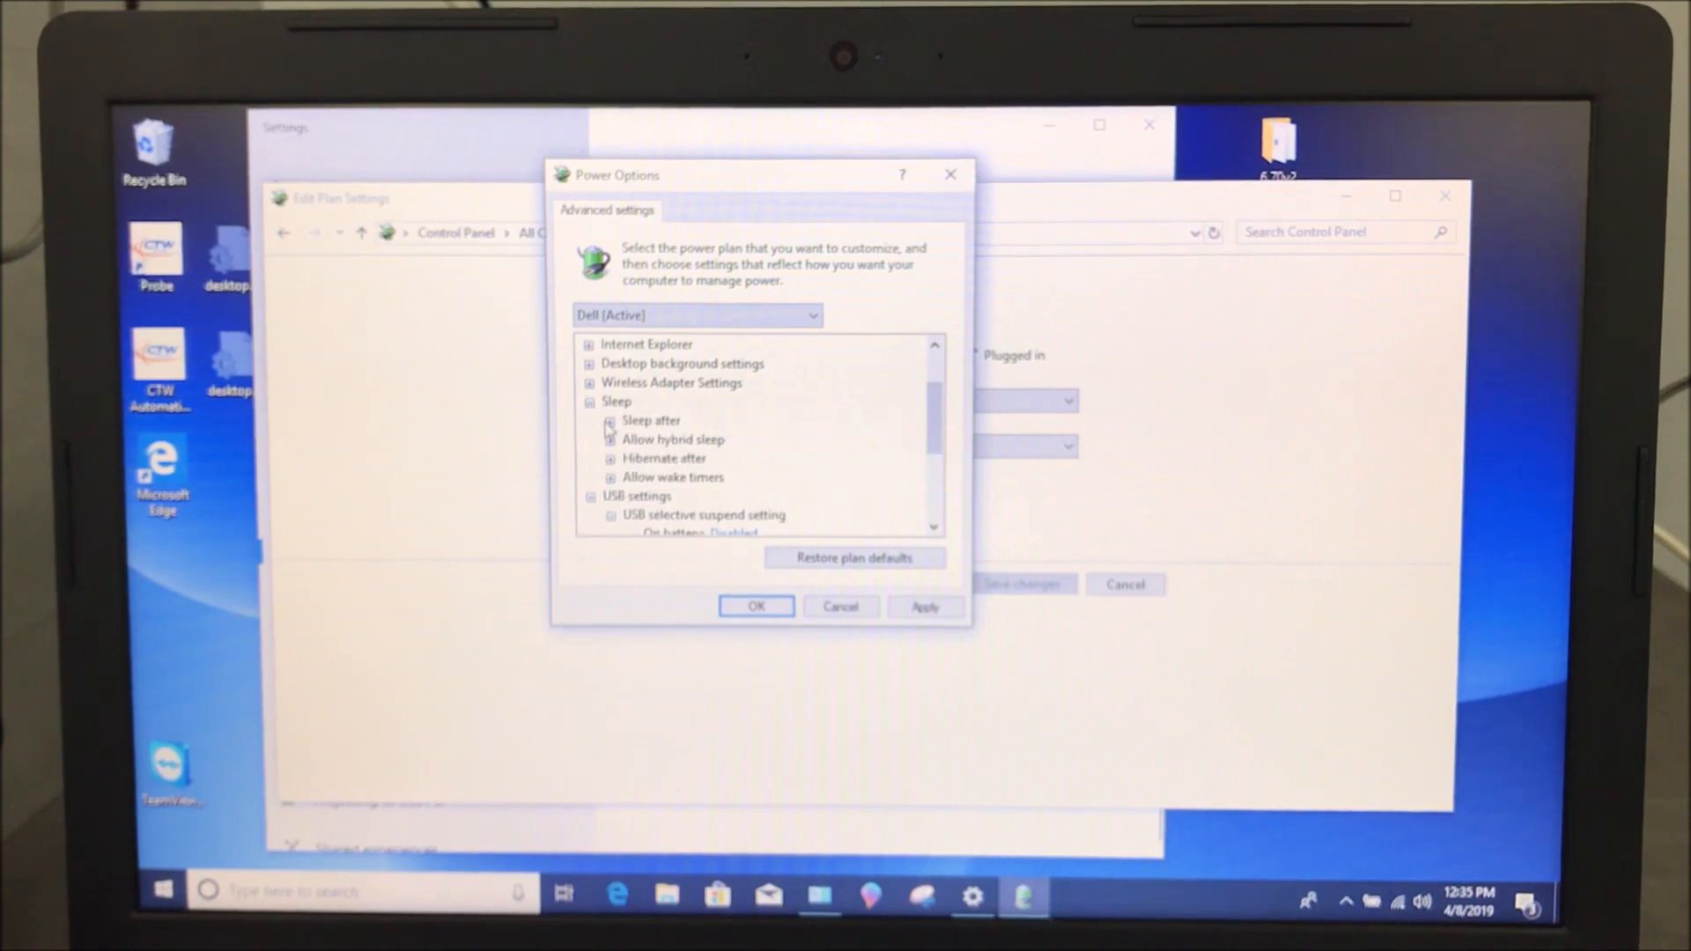
Confirm Hibernate after is Never under Sleep, then apply the advanced power changes
left_click(610, 421)
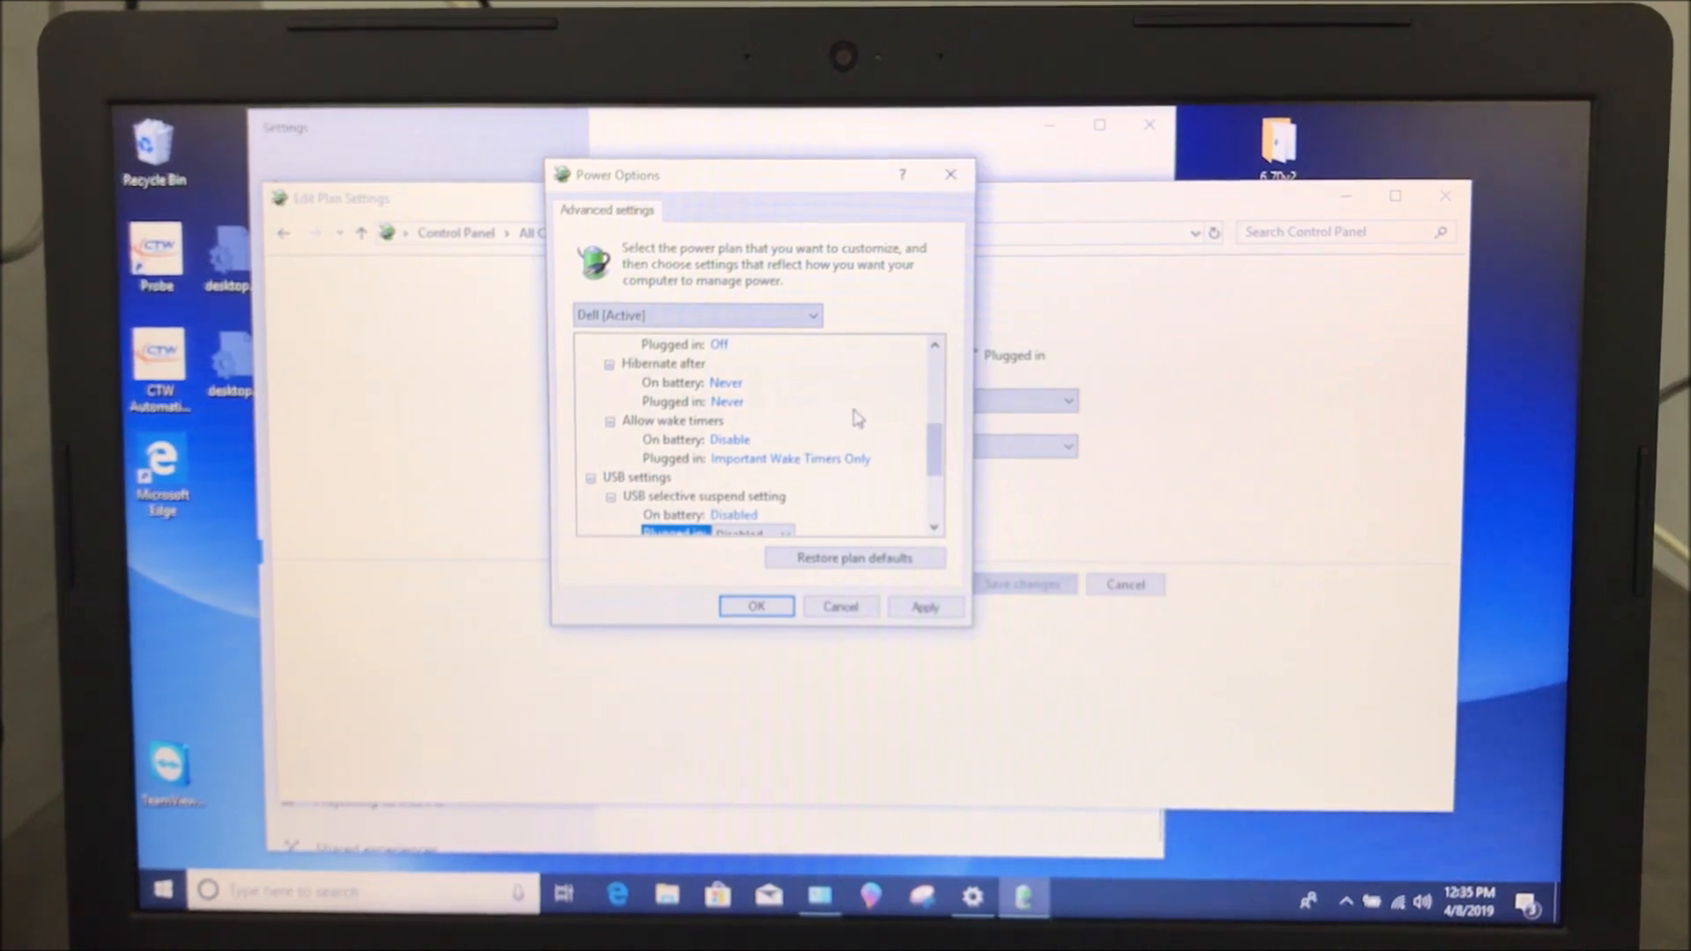
mouse_move(834, 412)
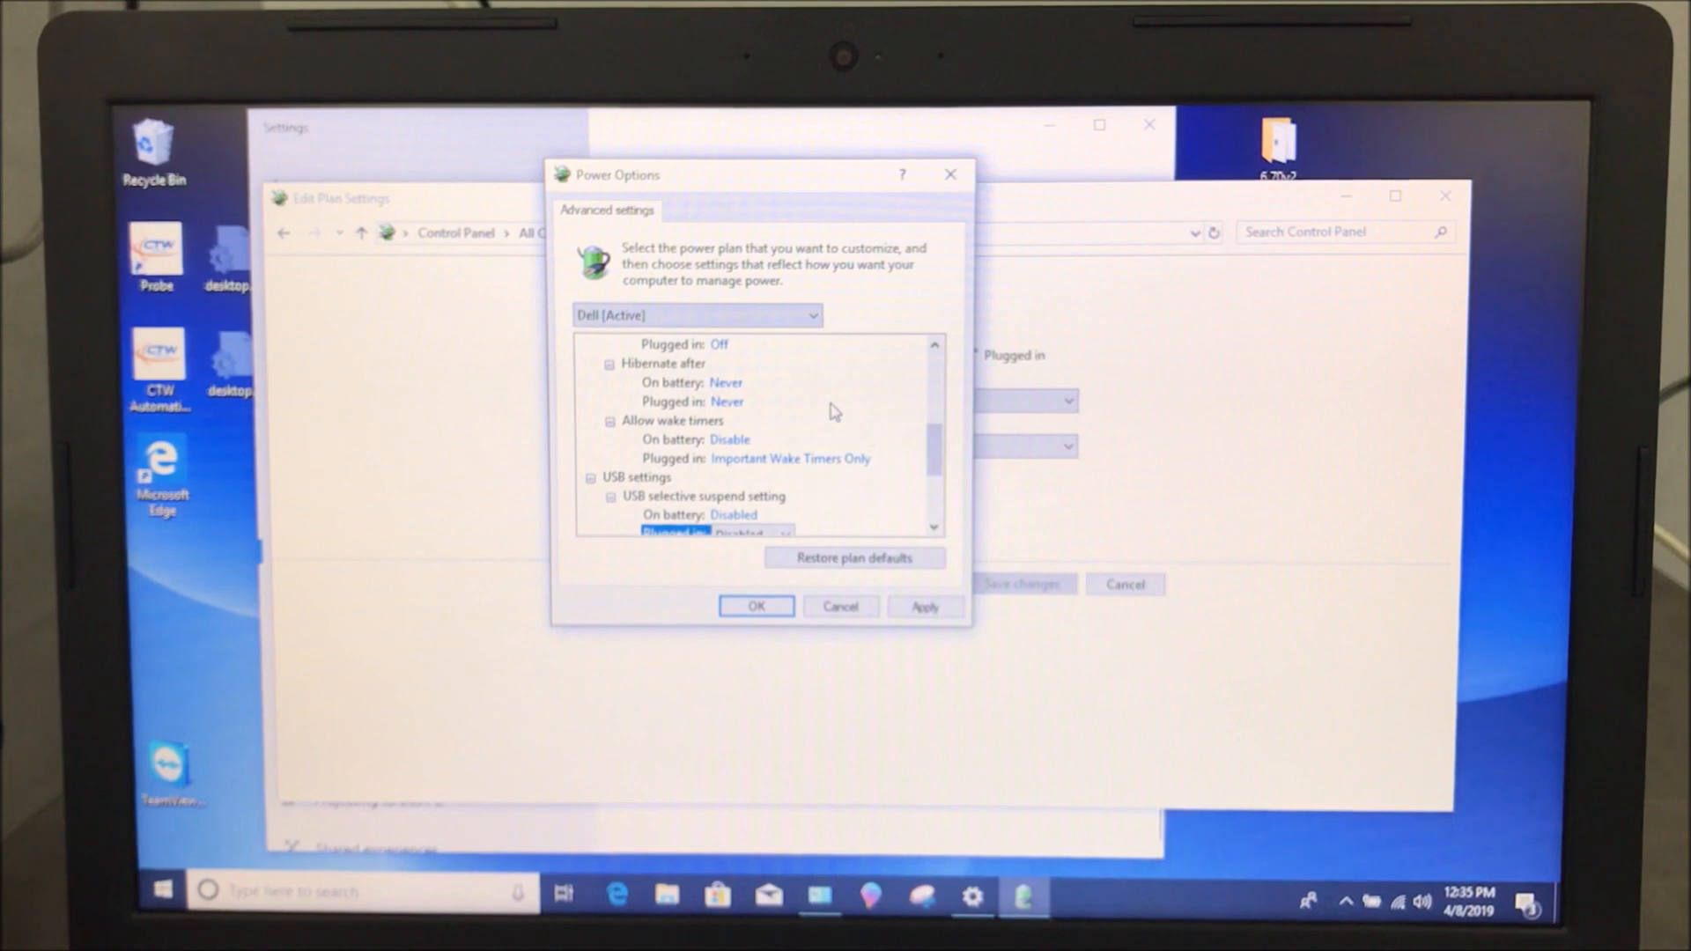
left_click(924, 606)
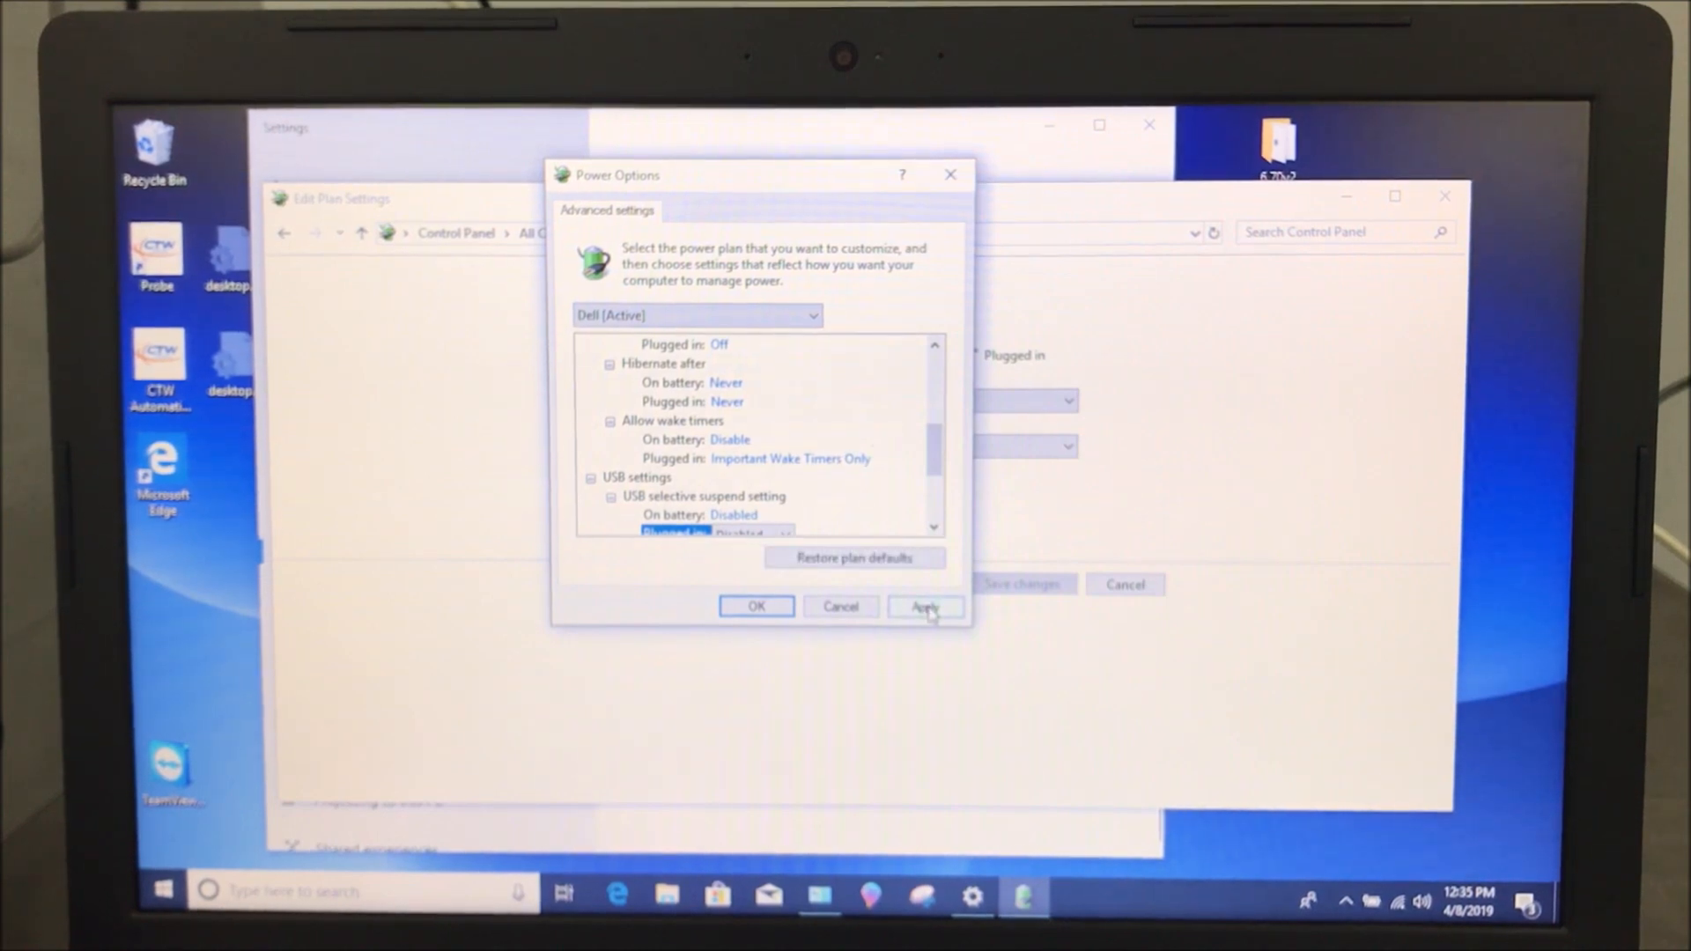
left_click(923, 606)
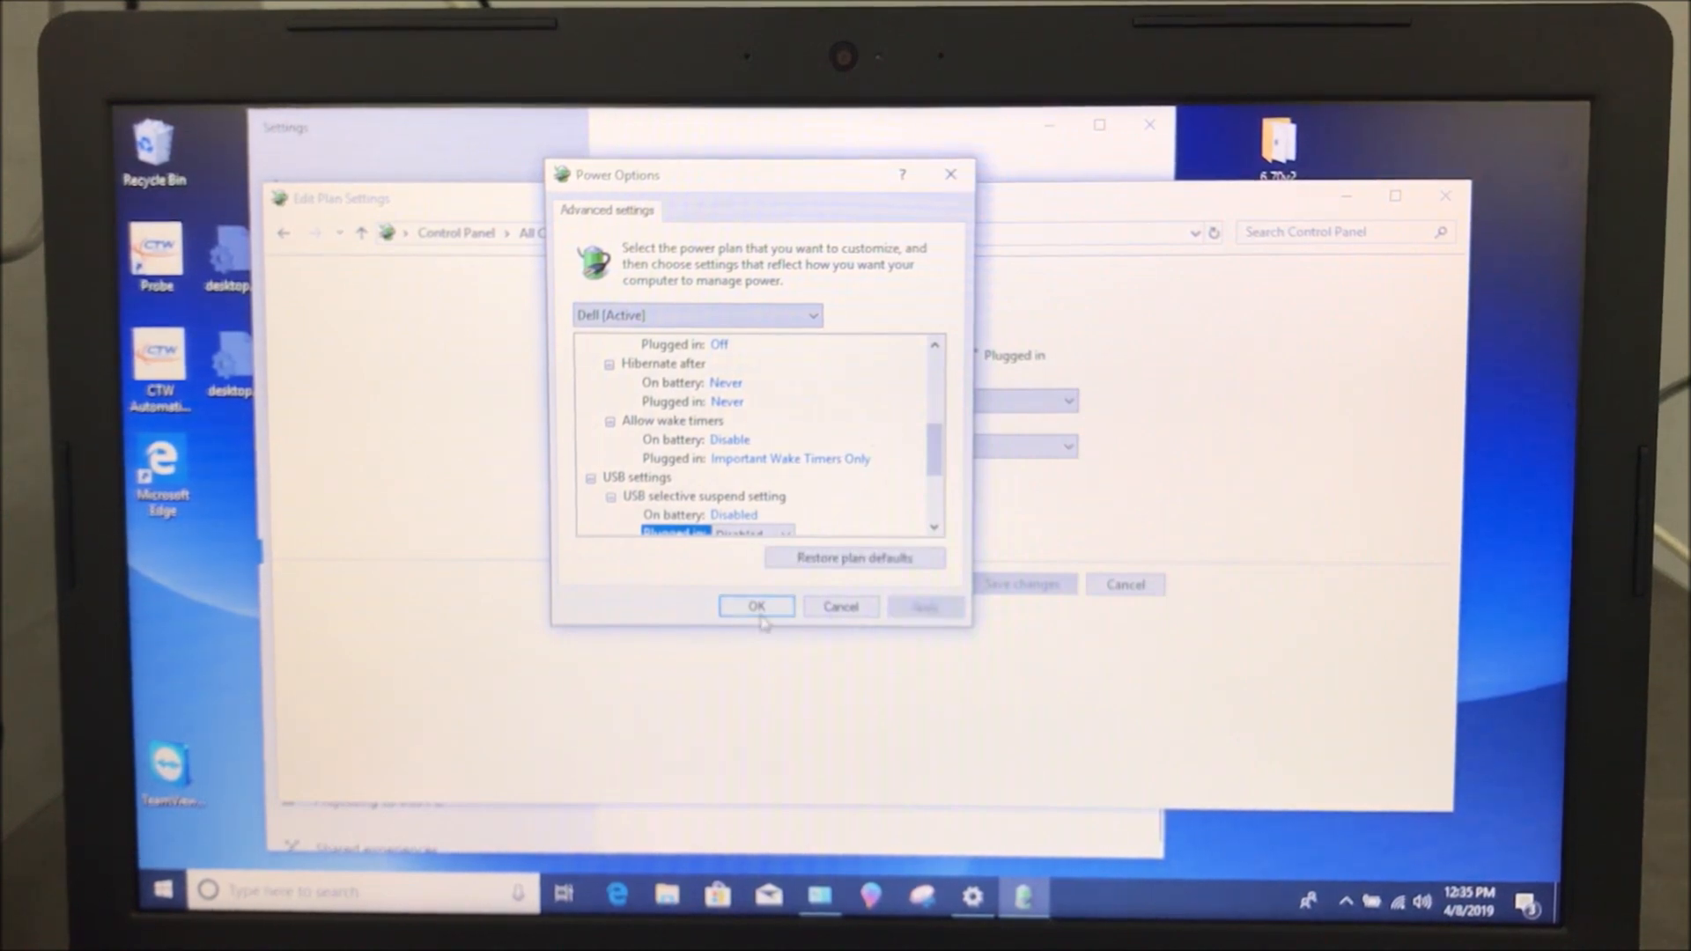
Confirm the Power Options dialog with OK to return to Power & sleep settings
left_click(754, 606)
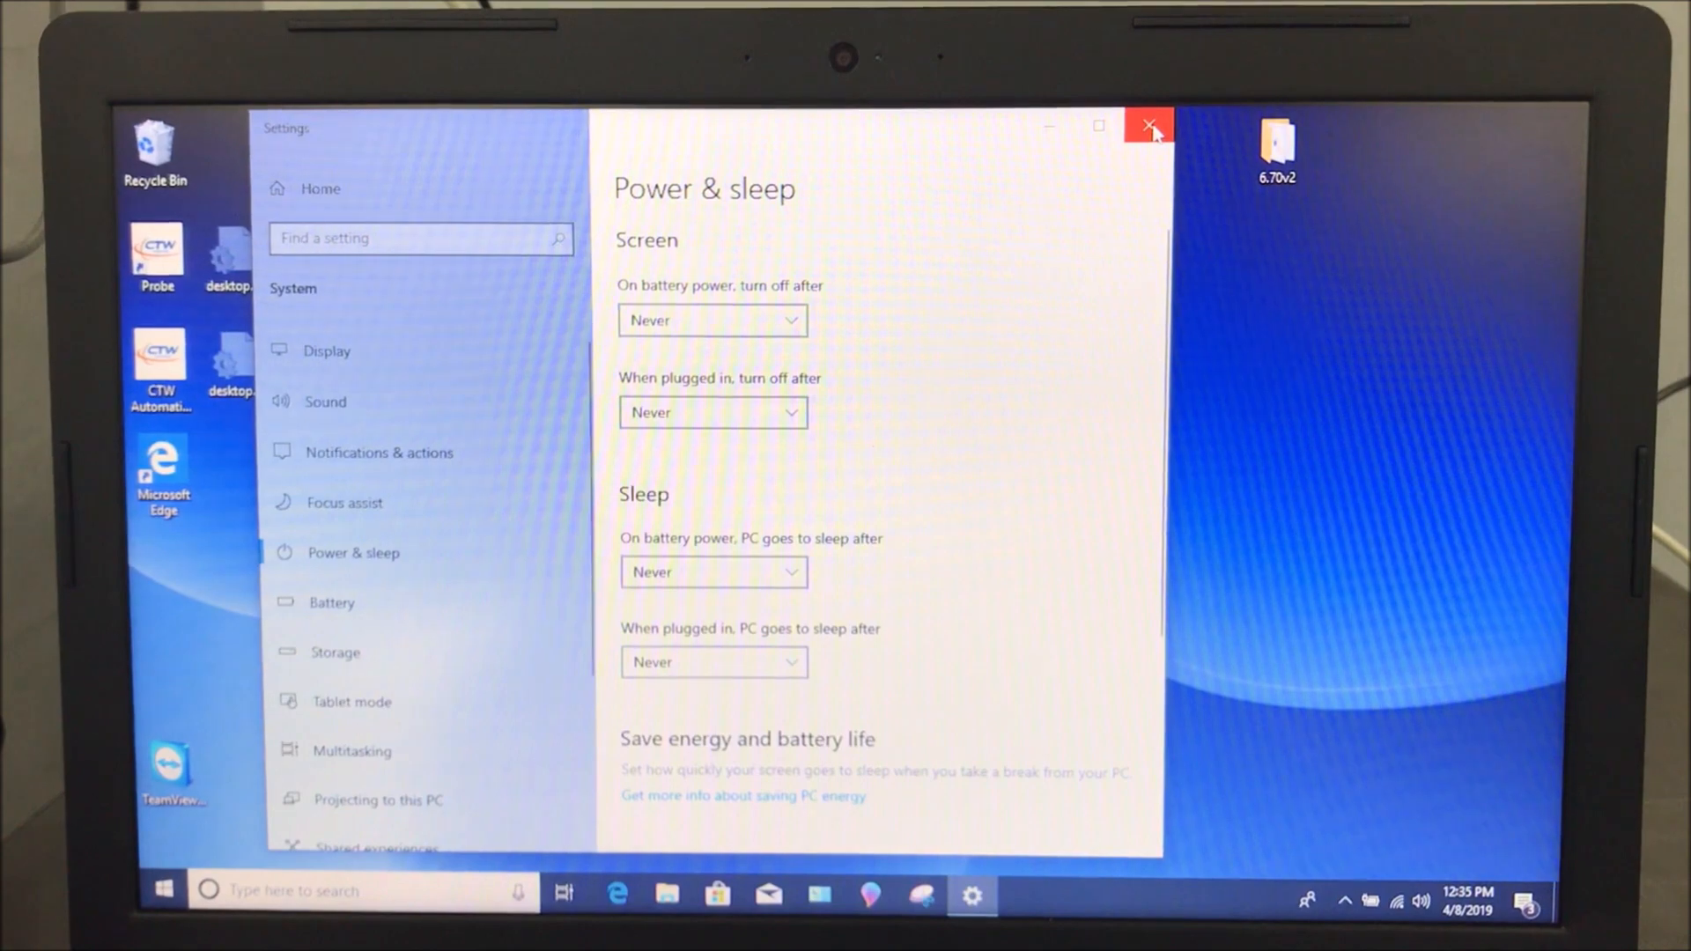
mouse_move(1148, 126)
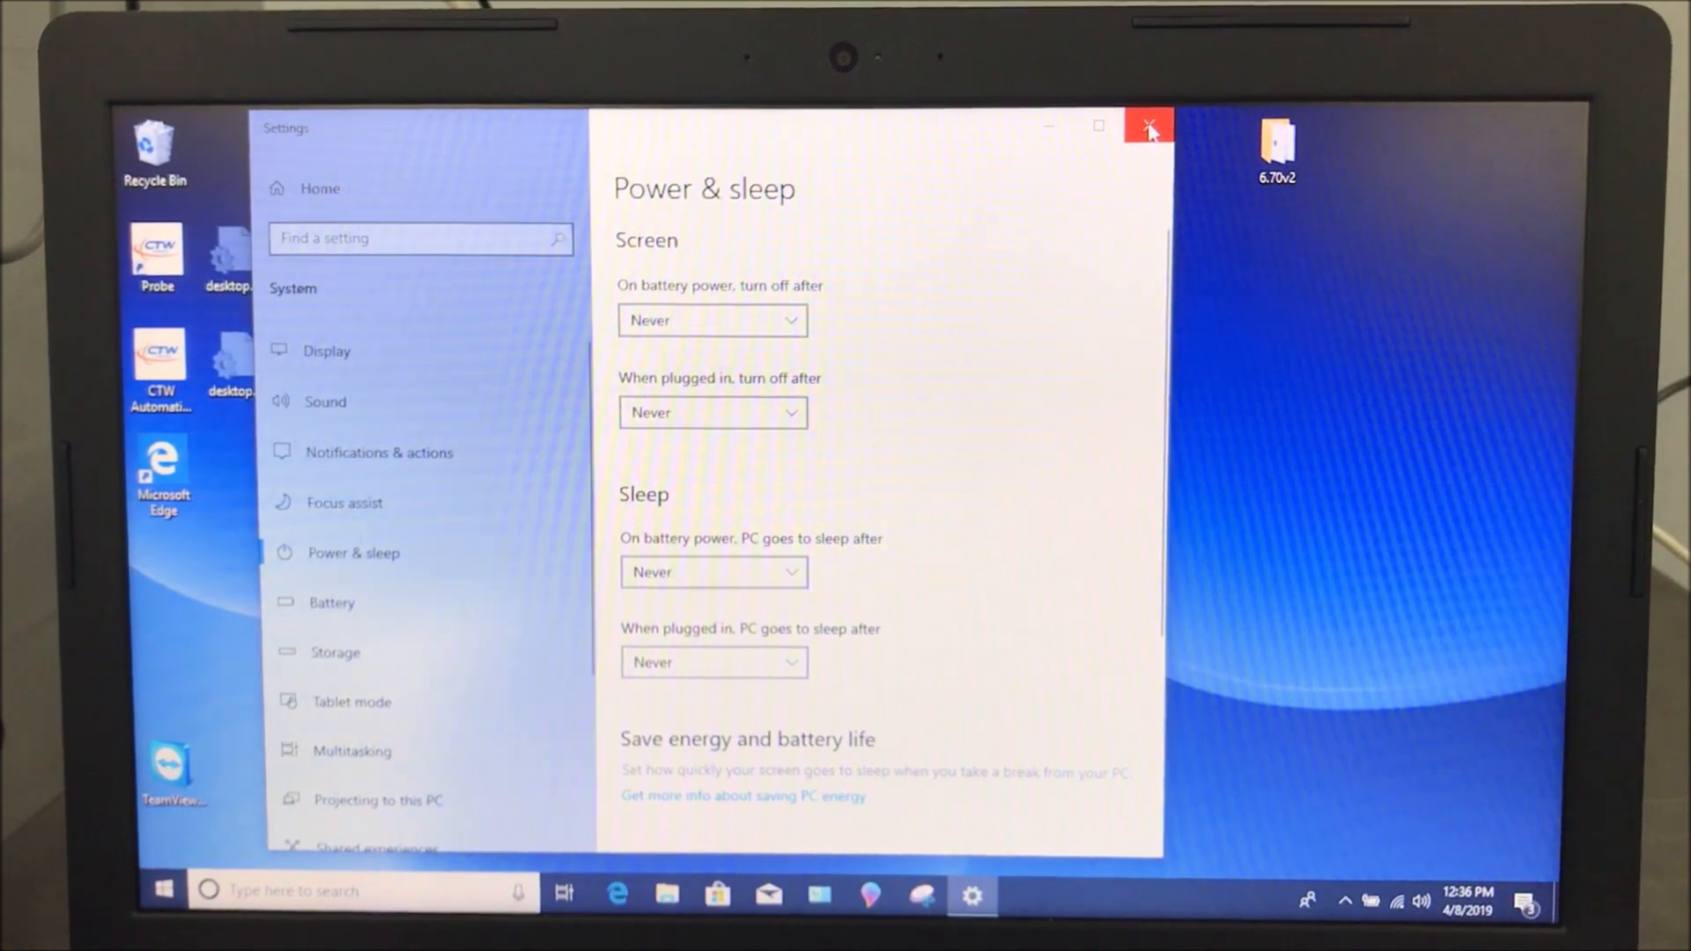
Close the Power & sleep Settings window, leaving an empty desktop
left_click(1148, 126)
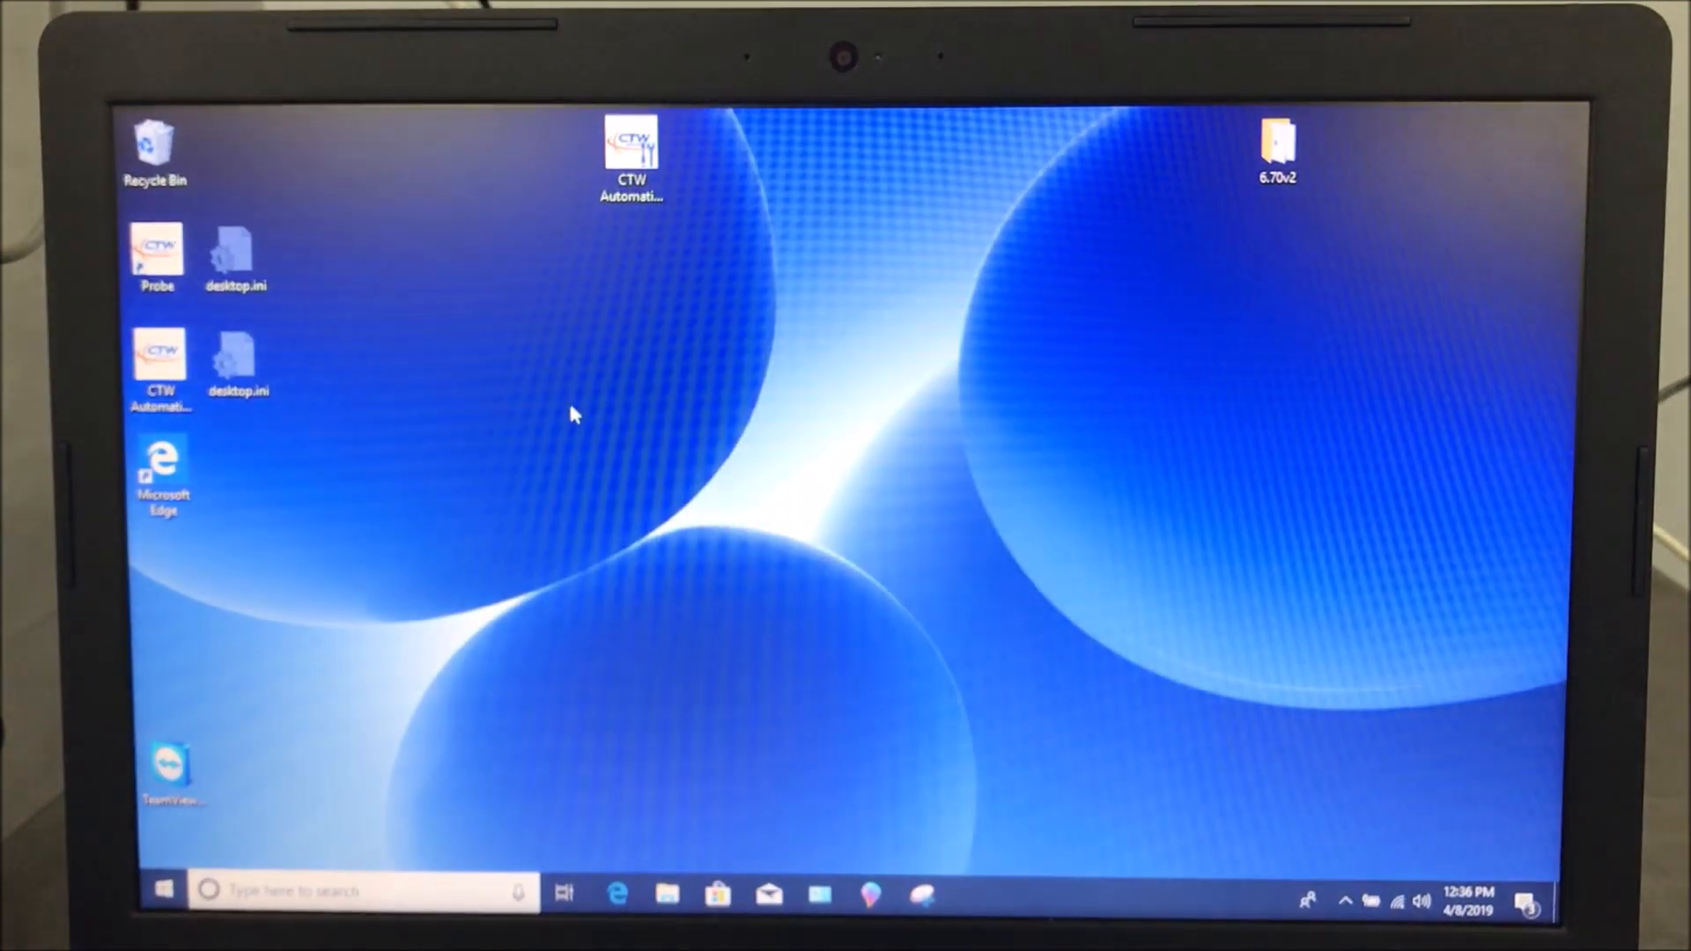
mouse_move(558, 446)
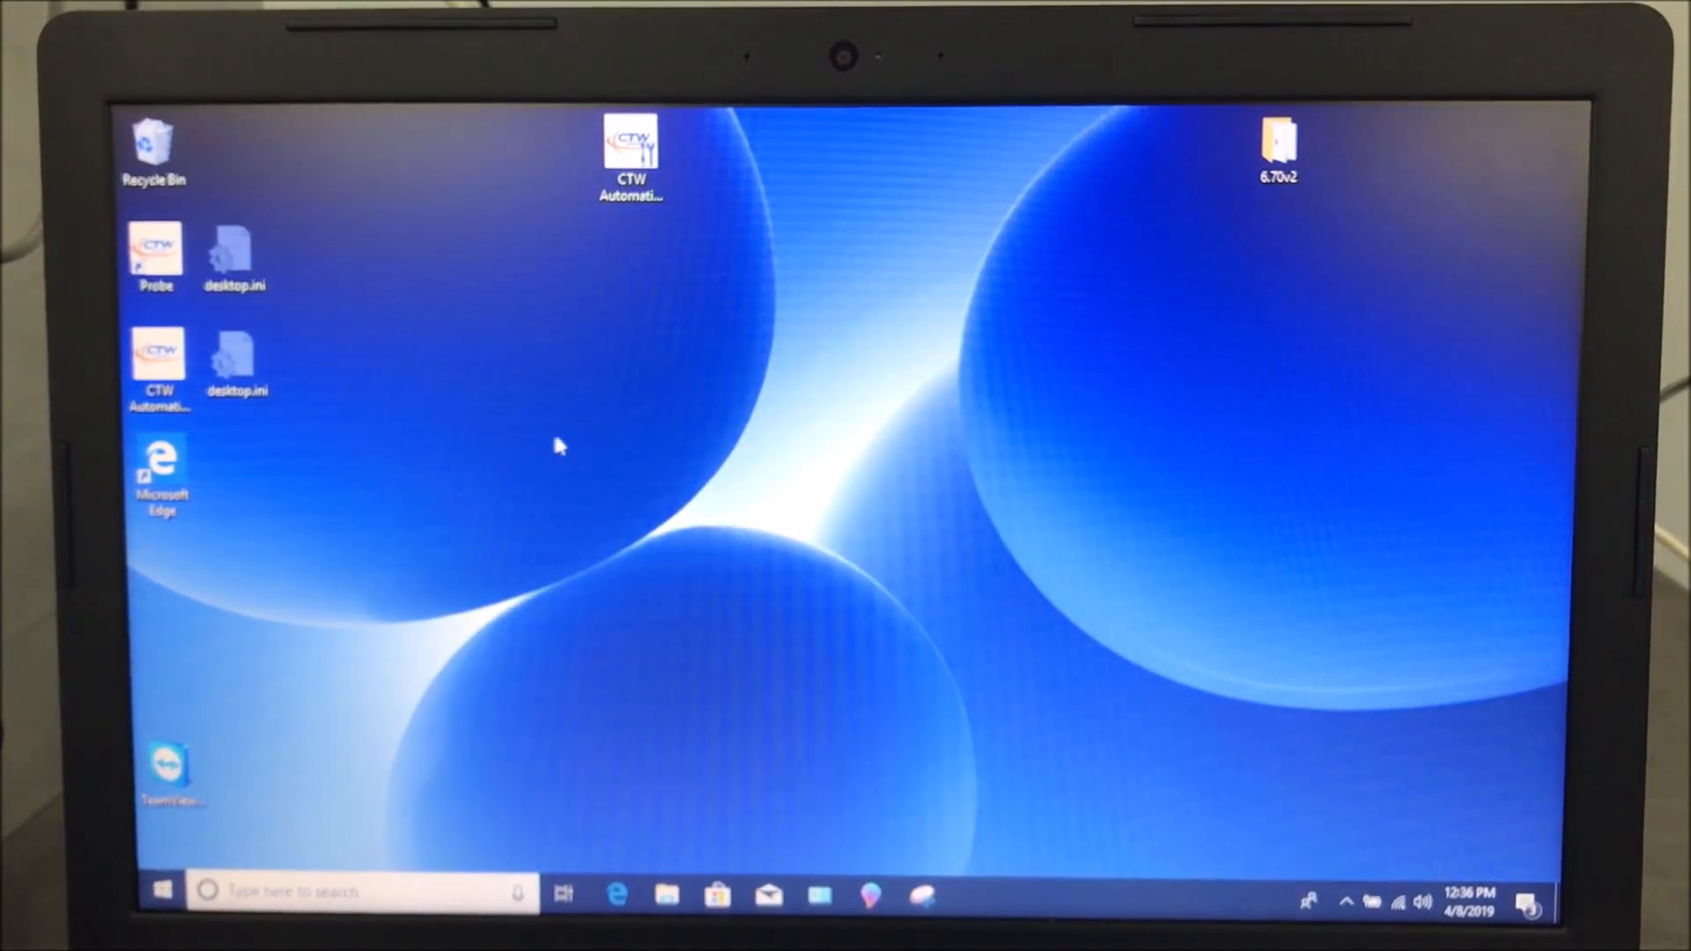
mouse_move(582, 431)
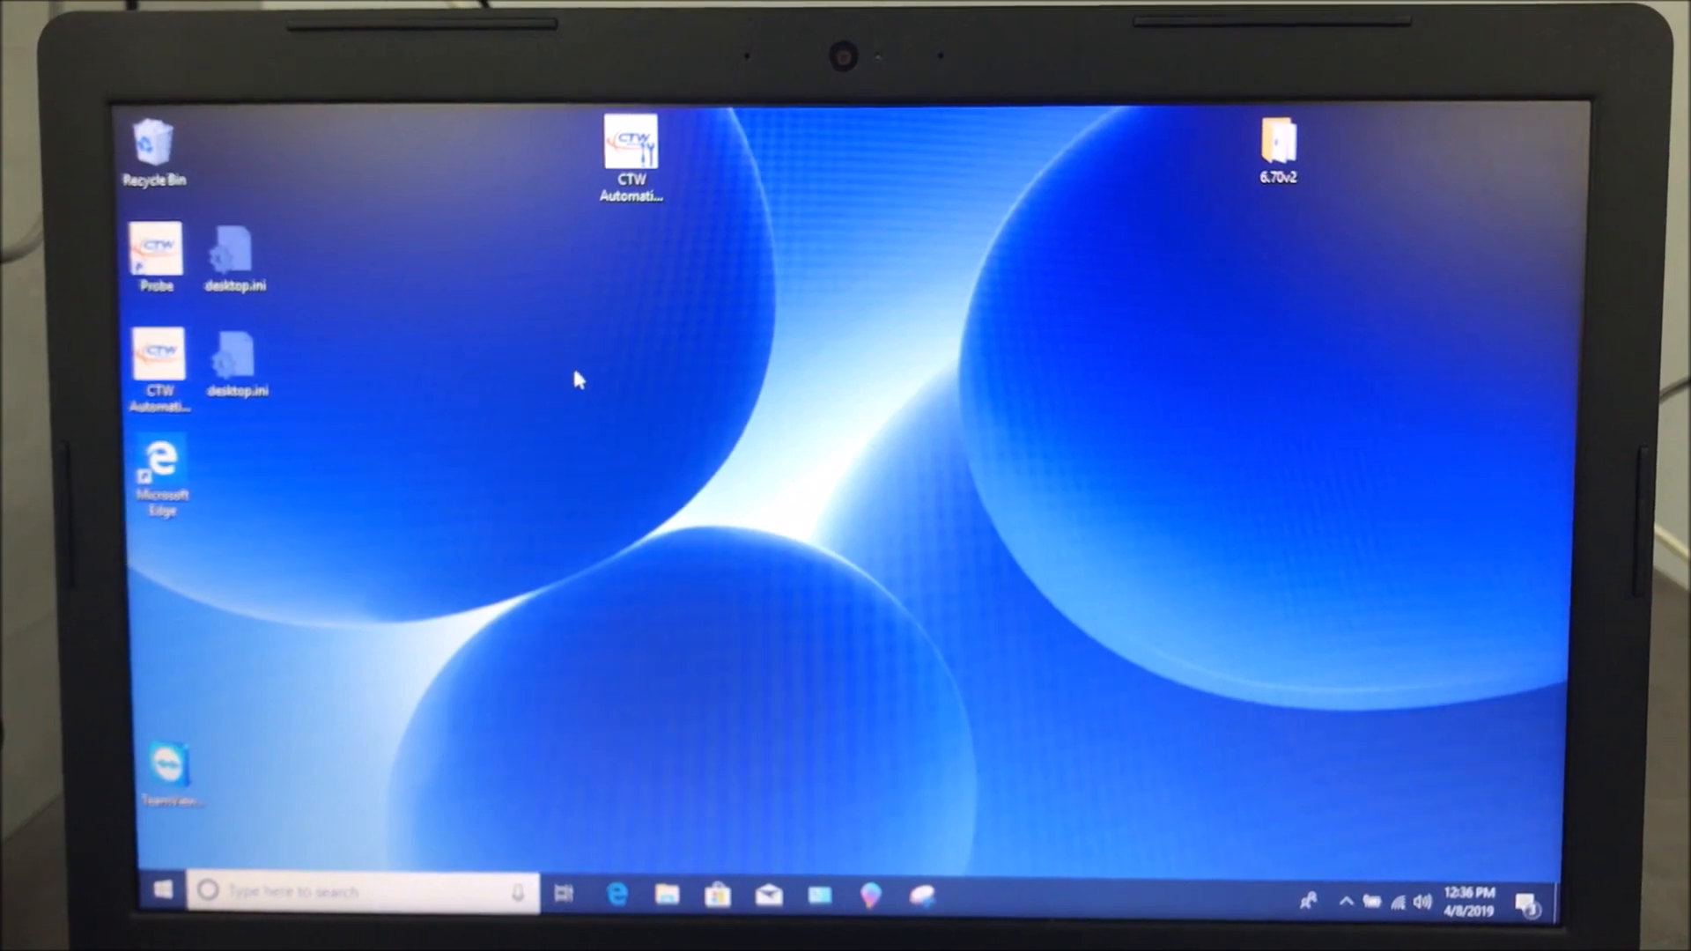
mouse_move(553, 402)
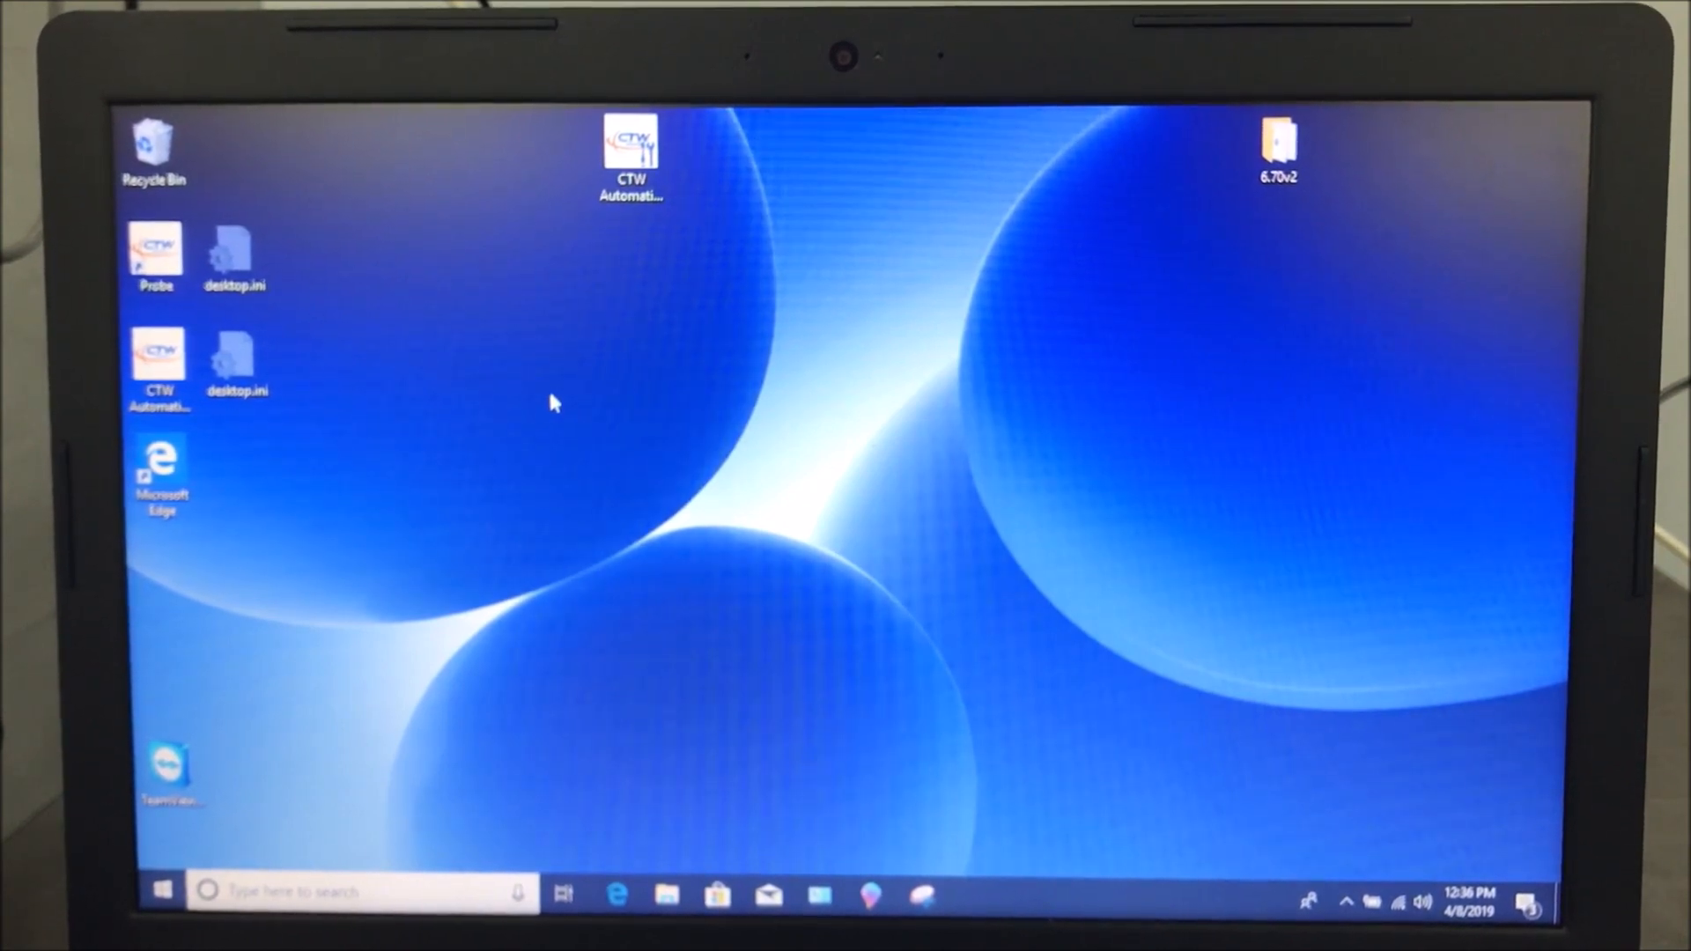
mouse_move(630, 415)
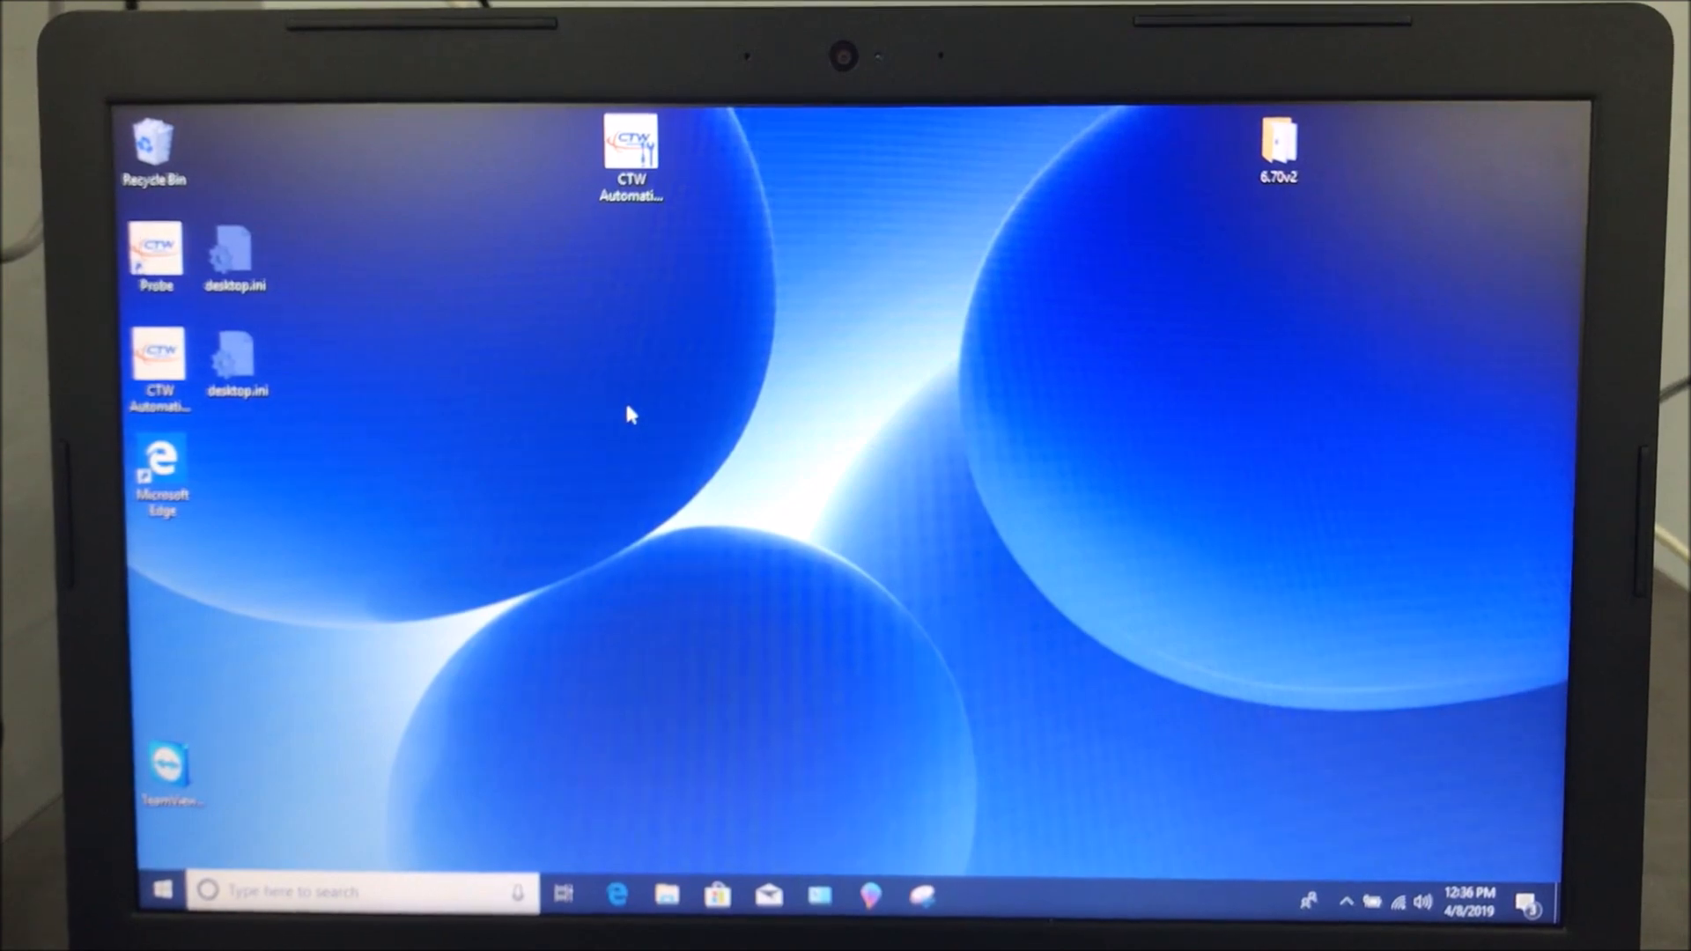